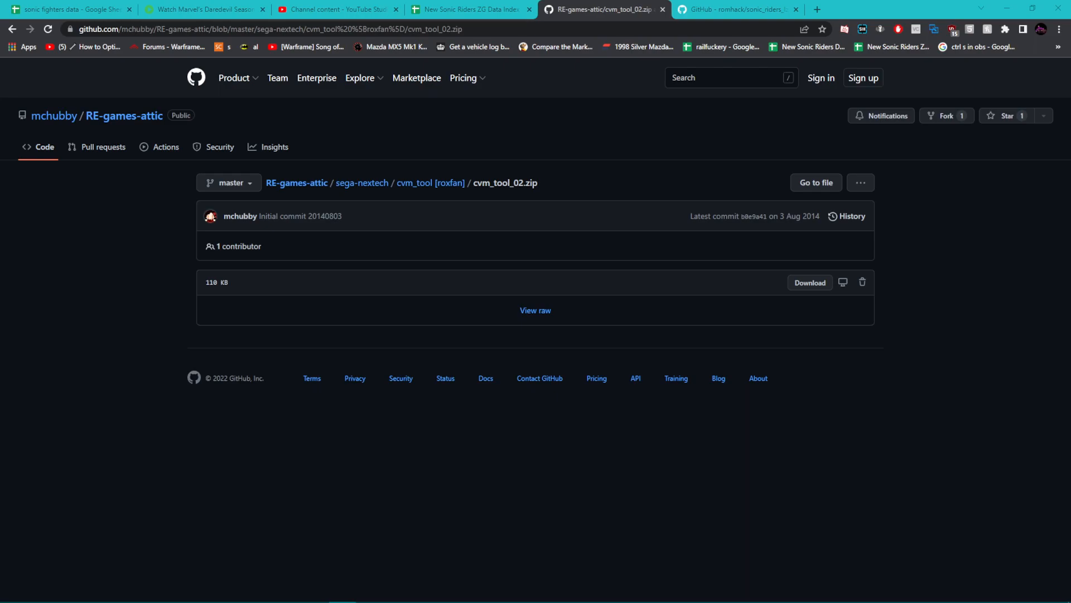
pyautogui.moveTo(819, 7)
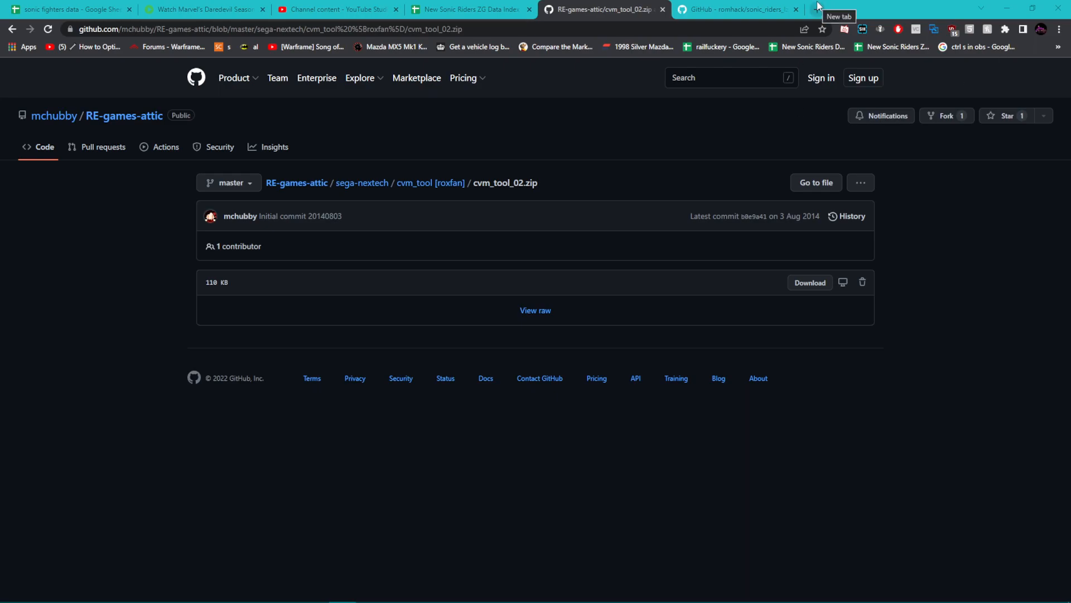
pyautogui.moveTo(817, 5)
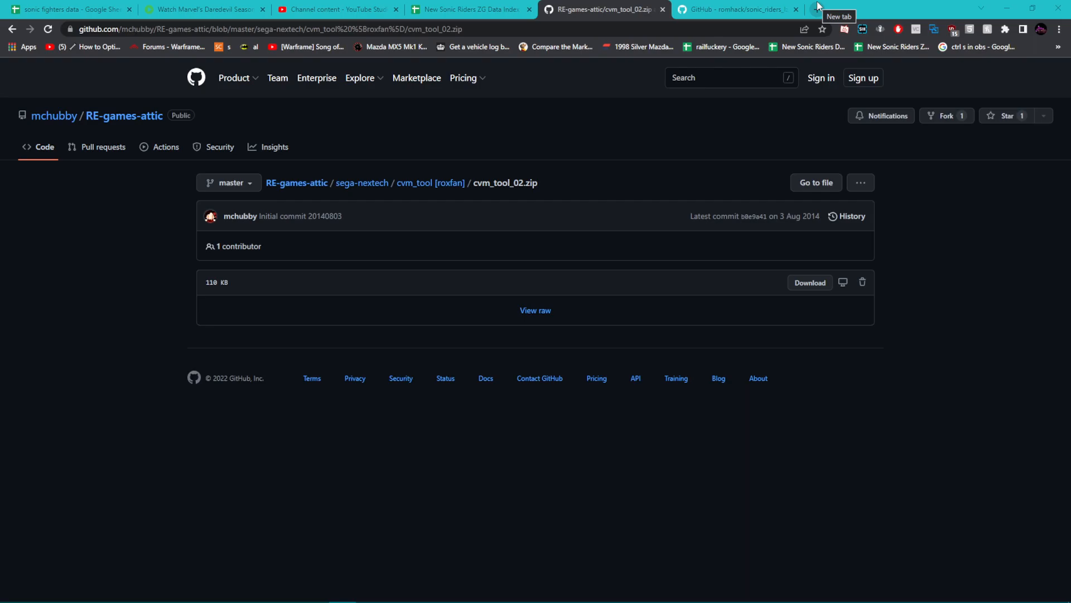
# - Enter discord.gg/exg in a new browser tab, then bring up Blender's Sega NN Tools panel
pyautogui.click(834, 7)
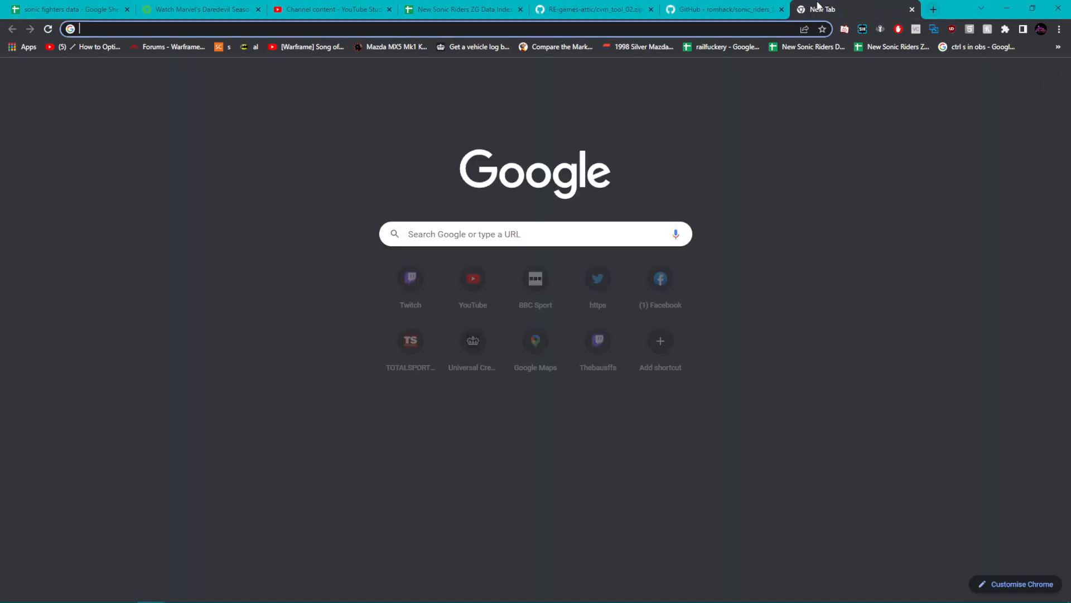
pyautogui.write('discord/.')
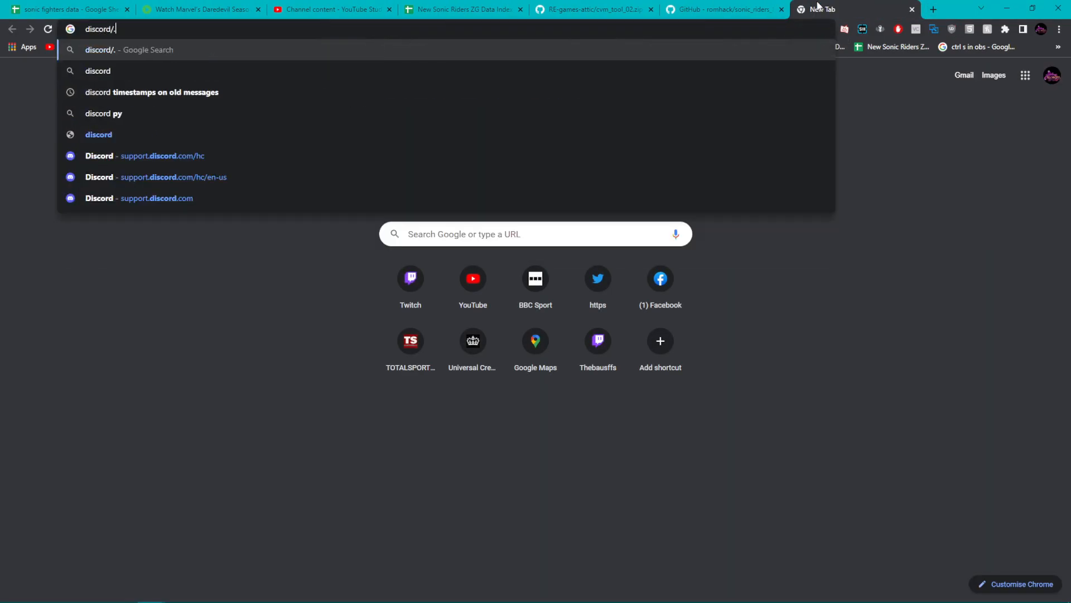
pyautogui.write('discord.gg/exg')
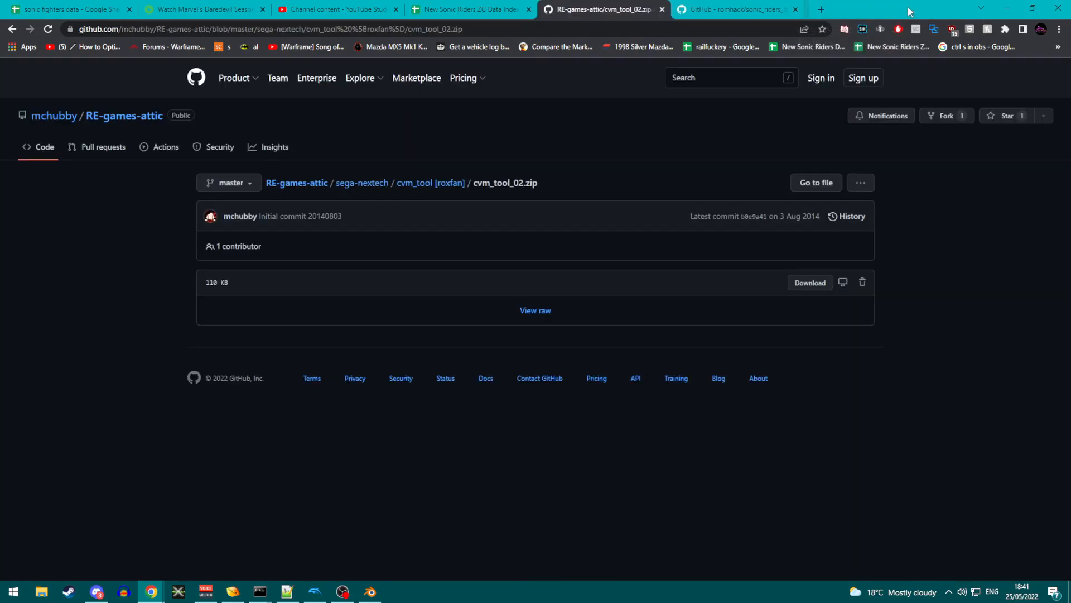
pyautogui.moveTo(798, 90)
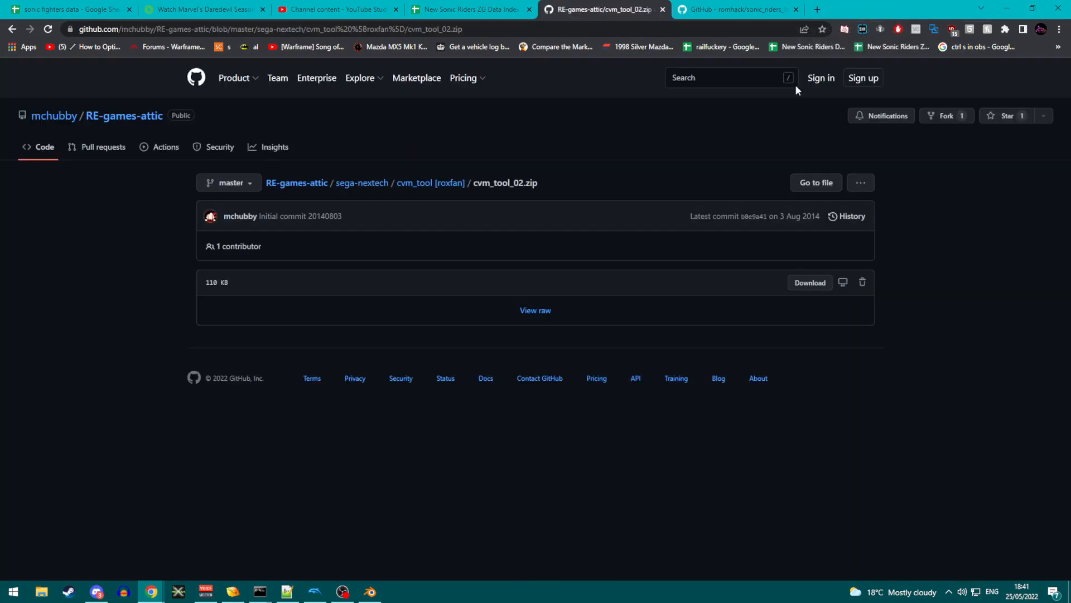
pyautogui.moveTo(370, 592)
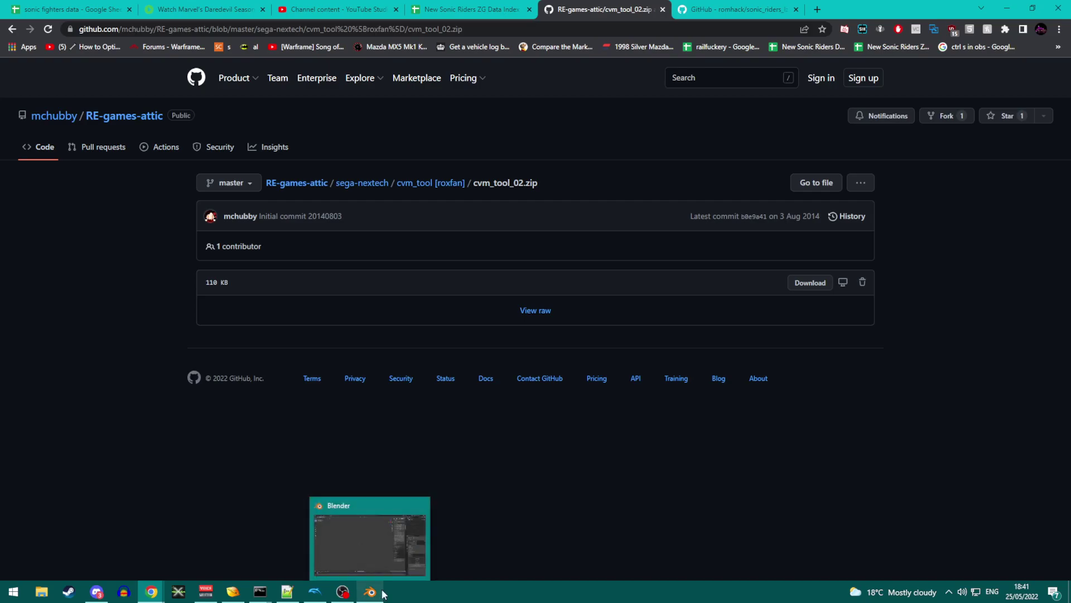
pyautogui.click(369, 591)
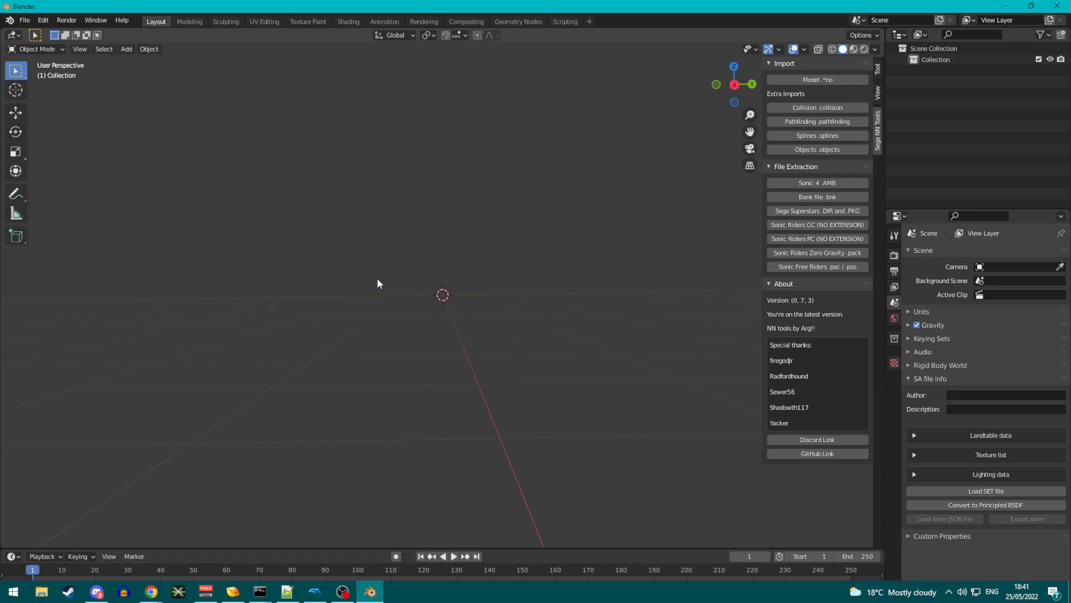
pyautogui.moveTo(858, 270)
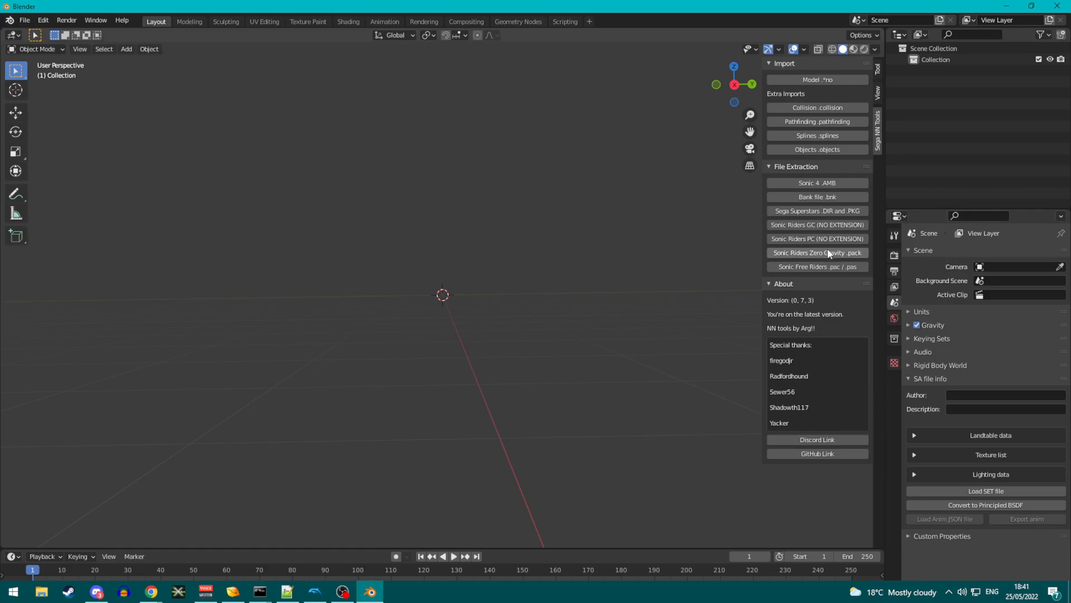
pyautogui.moveTo(828, 253)
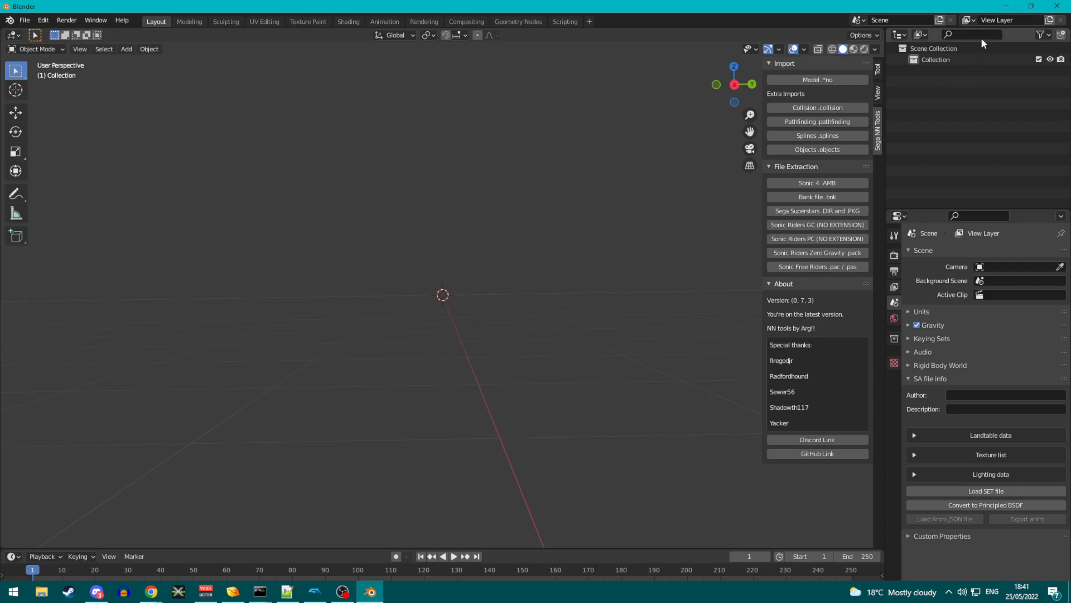
pyautogui.moveTo(1012, 6)
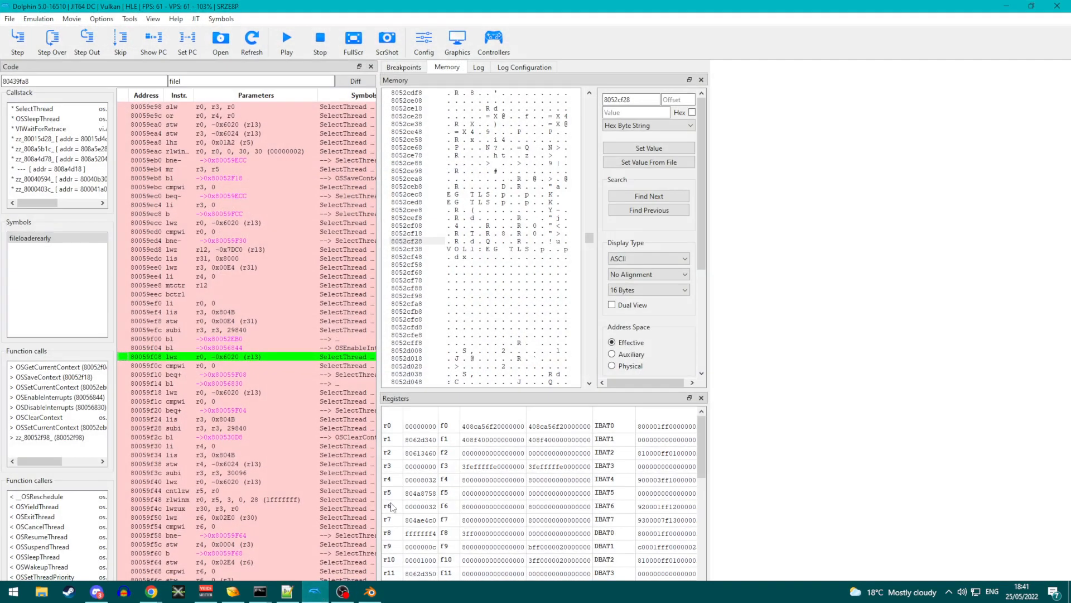
# - Stop emulation, browse SONIC RIDERS ZG's Filesystem tab, and cancel the Data Partition extraction
pyautogui.click(320, 38)
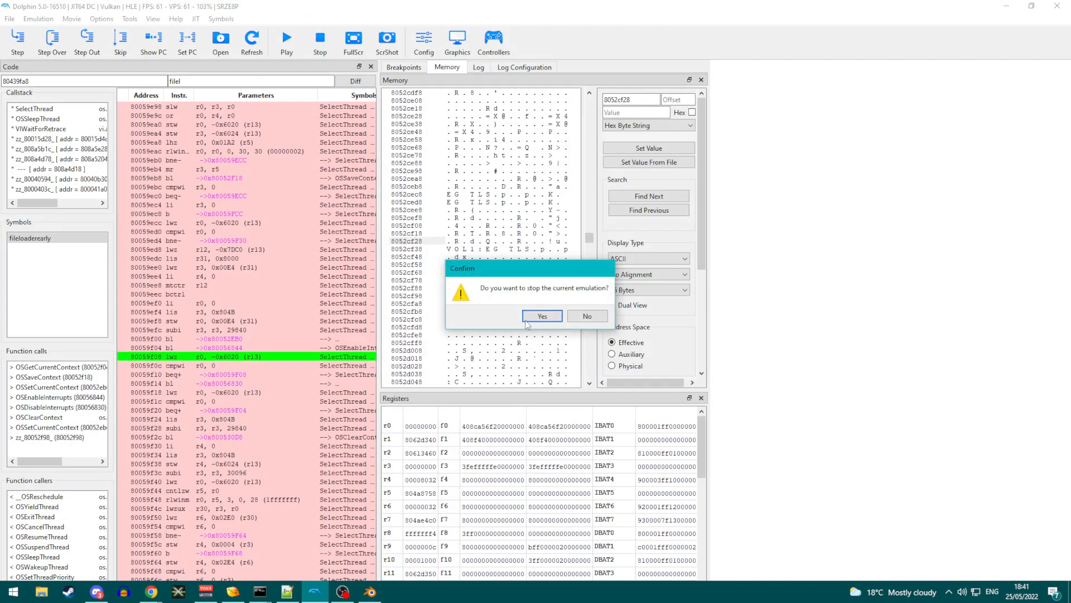
pyautogui.click(542, 316)
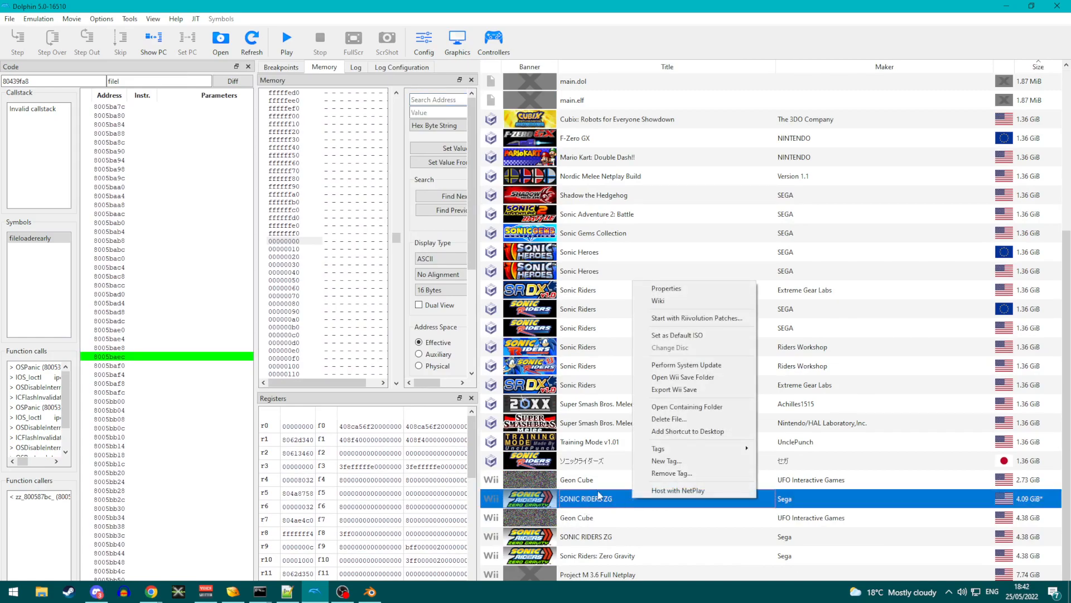
pyautogui.click(667, 288)
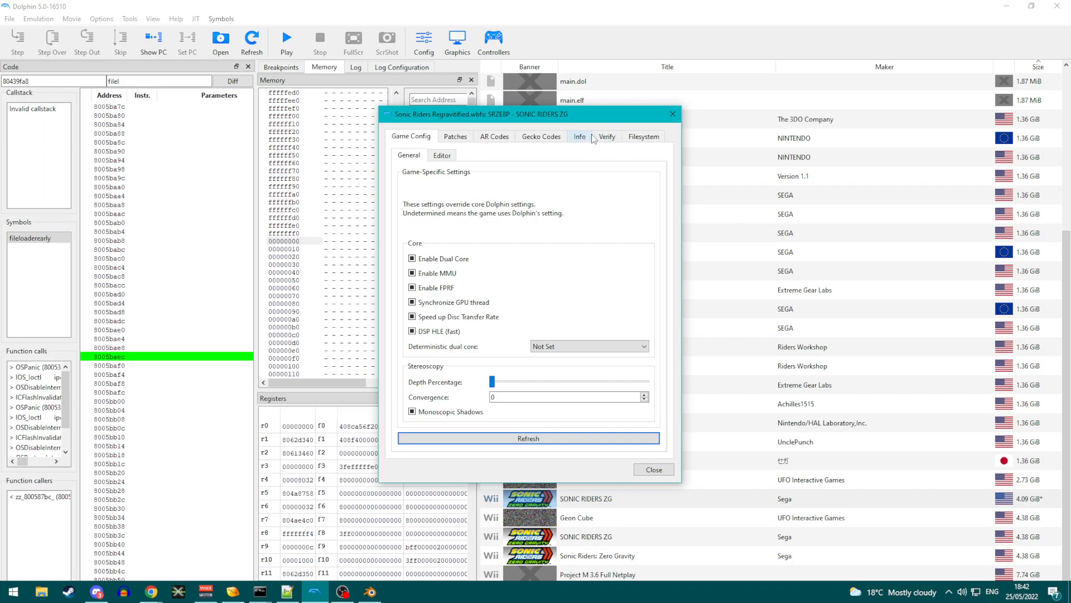
pyautogui.click(644, 137)
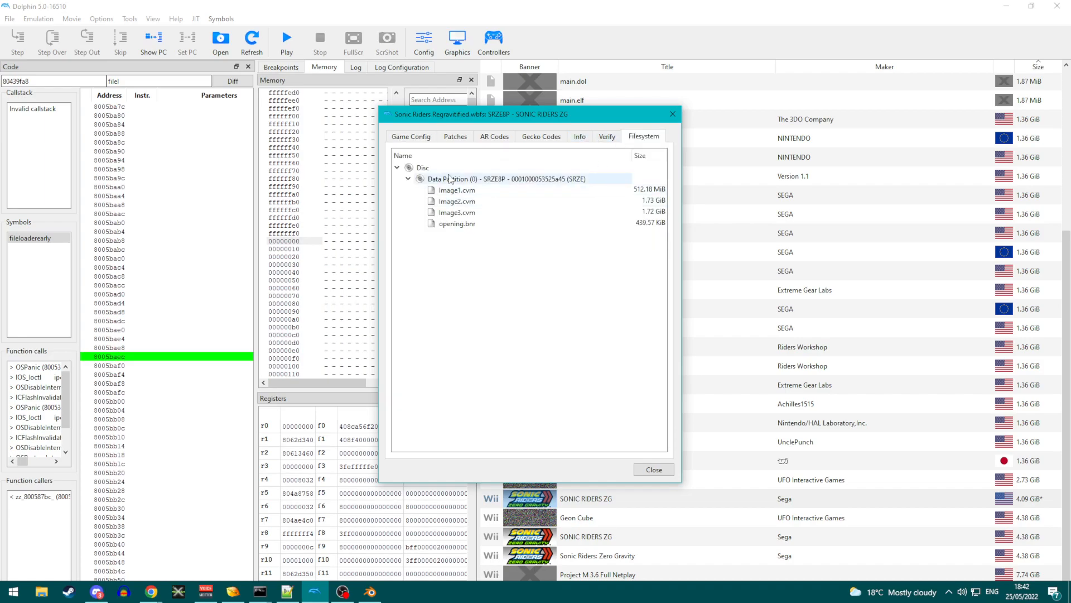
pyautogui.rightClick(448, 179)
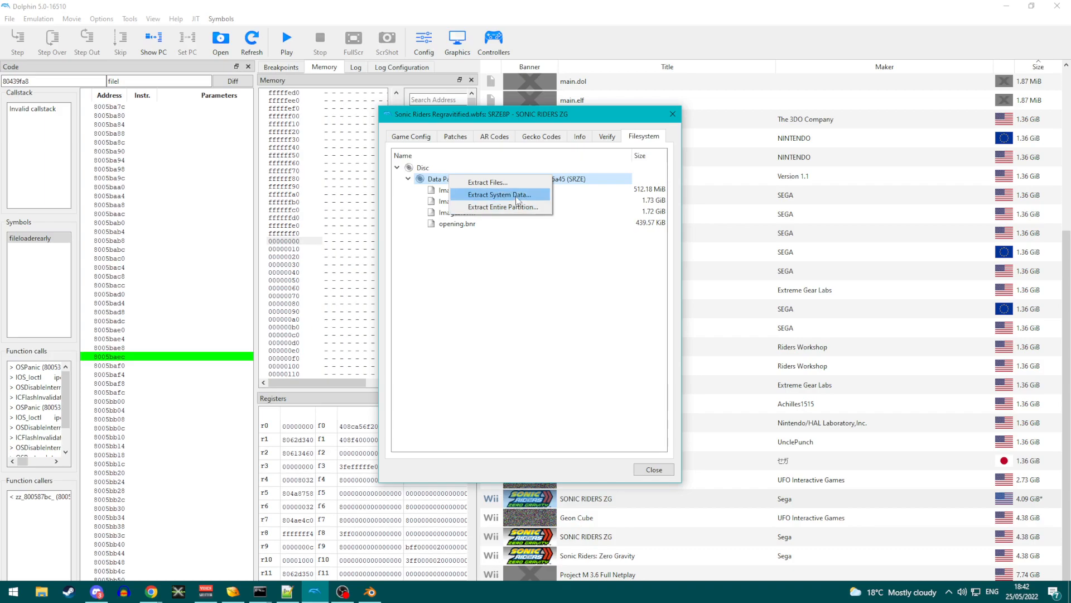
pyautogui.moveTo(517, 206)
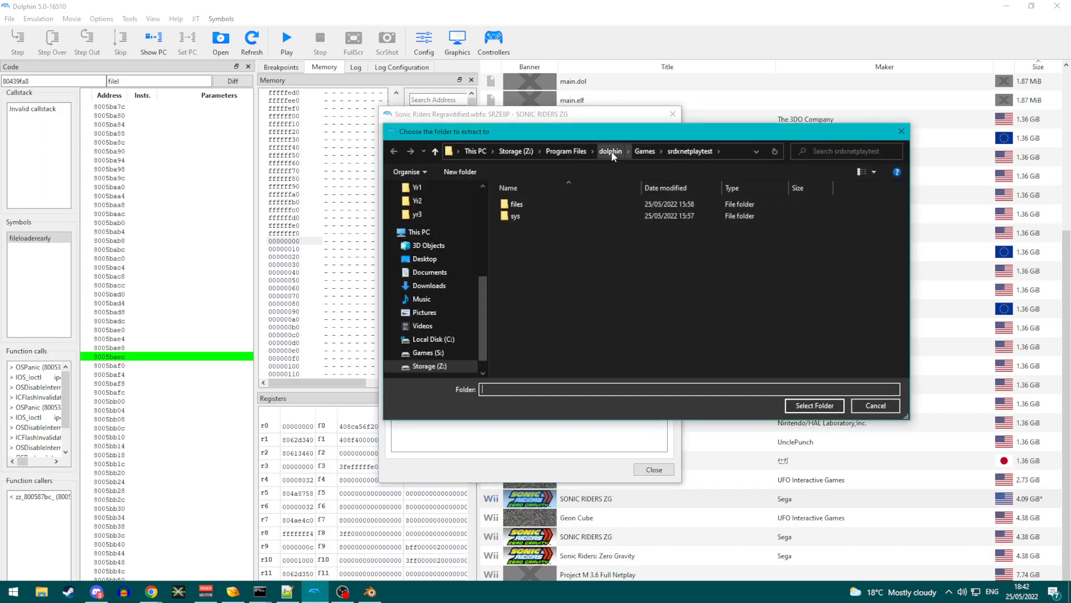
pyautogui.click(611, 151)
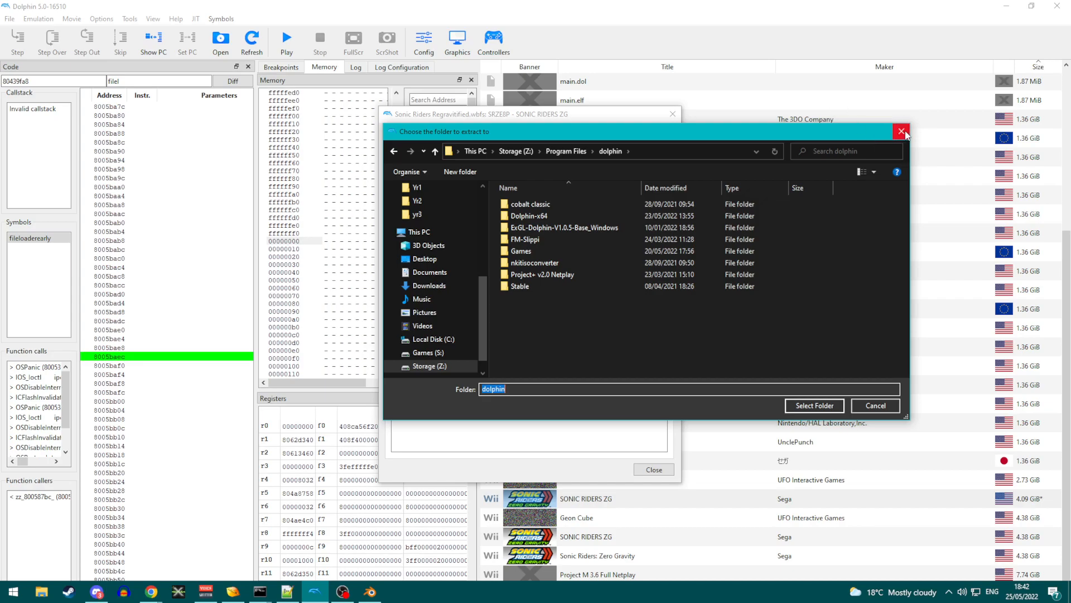
pyautogui.click(901, 132)
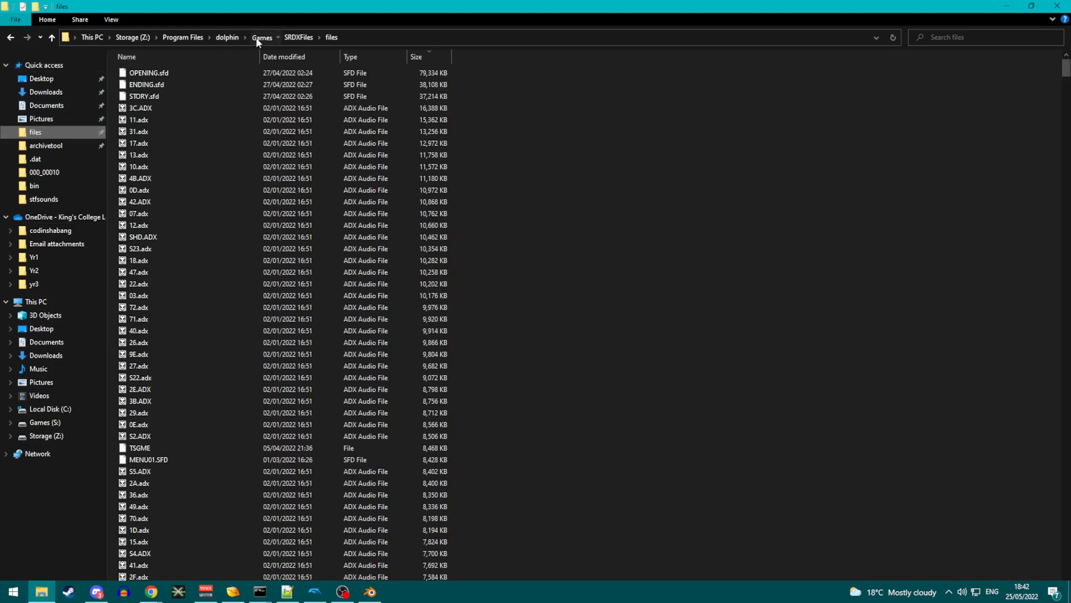
# - Browse from Games into witfile\regrav1\files and select image1, image2 and image3.cvm
pyautogui.click(262, 36)
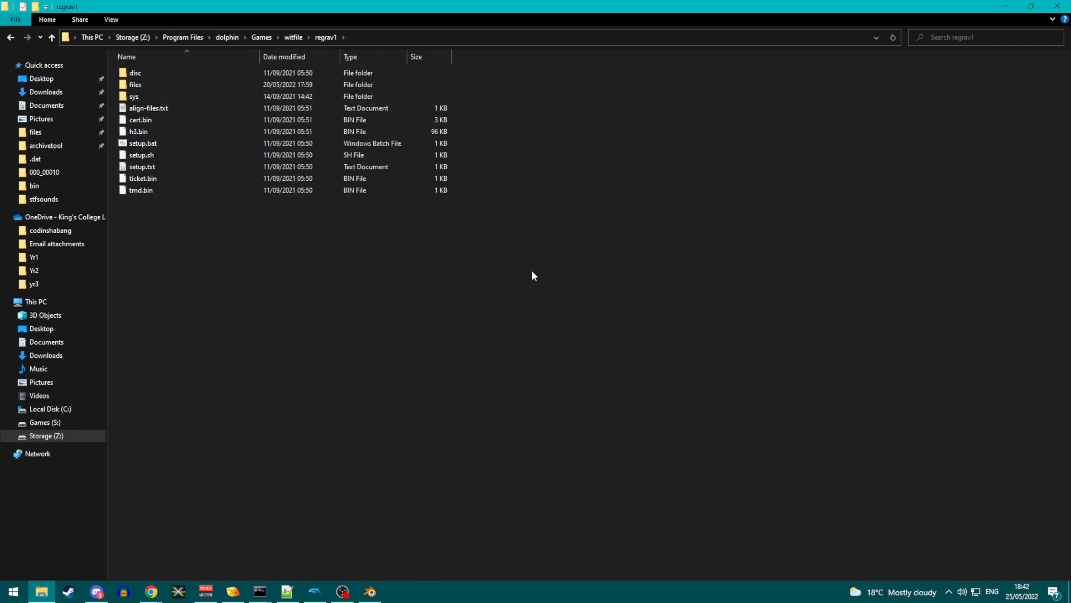
pyautogui.moveTo(137, 96)
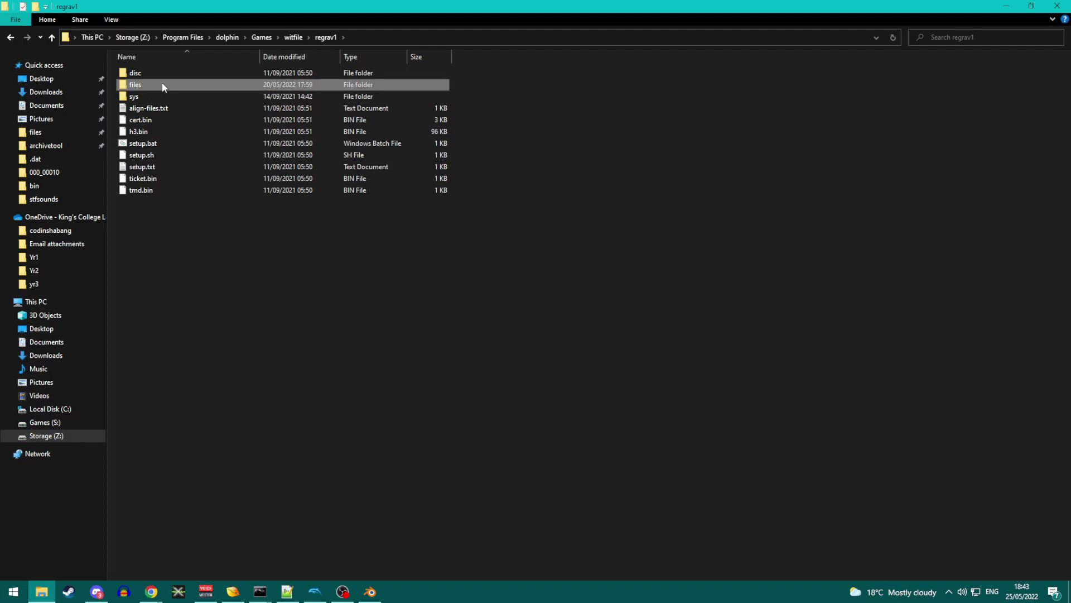
pyautogui.doubleClick(135, 84)
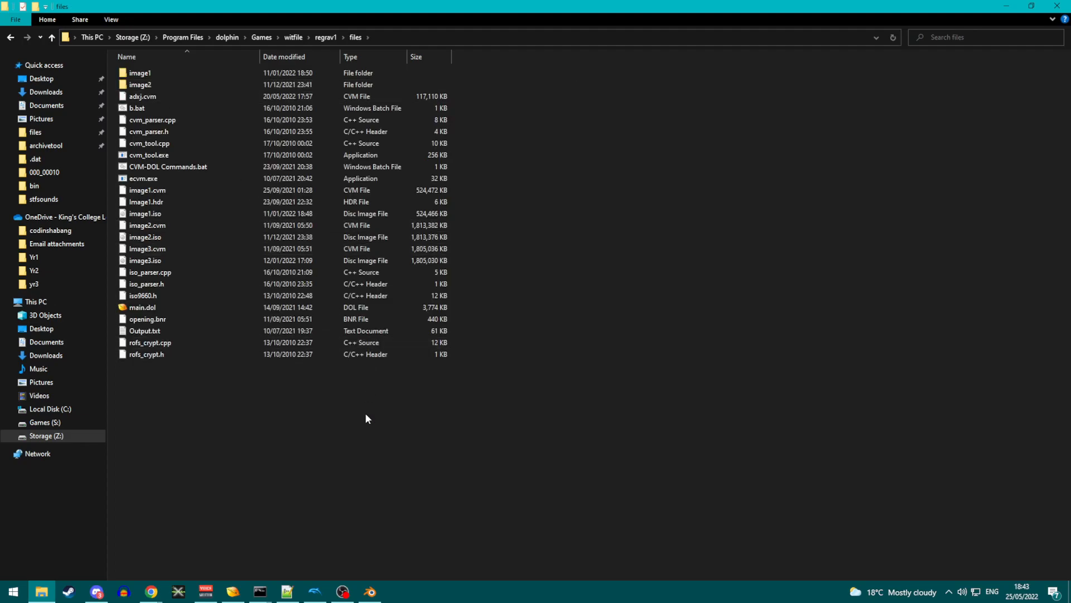
pyautogui.click(145, 213)
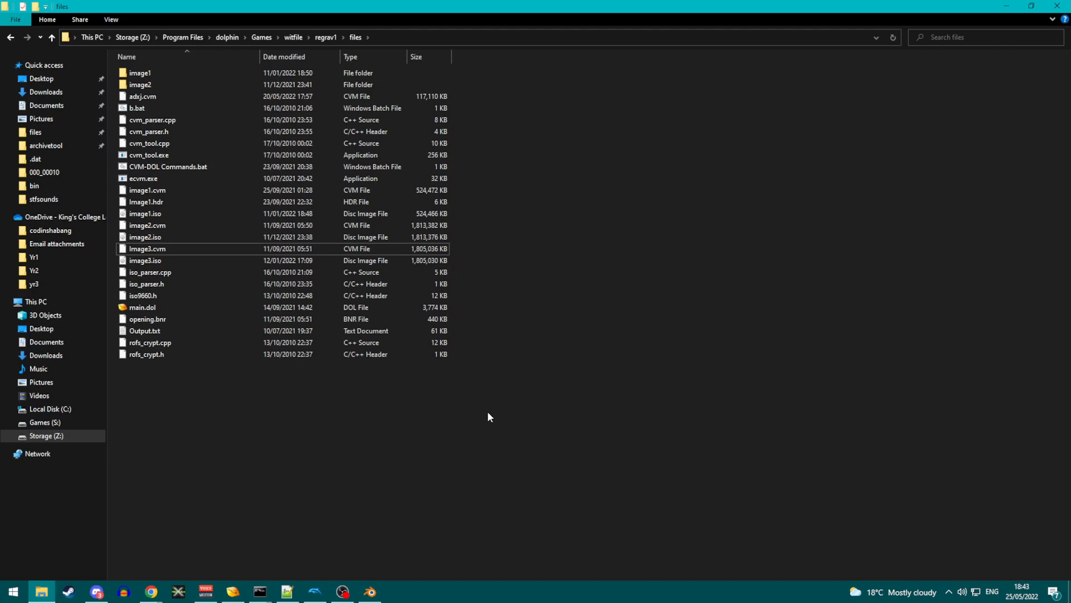
pyautogui.moveTo(435, 334)
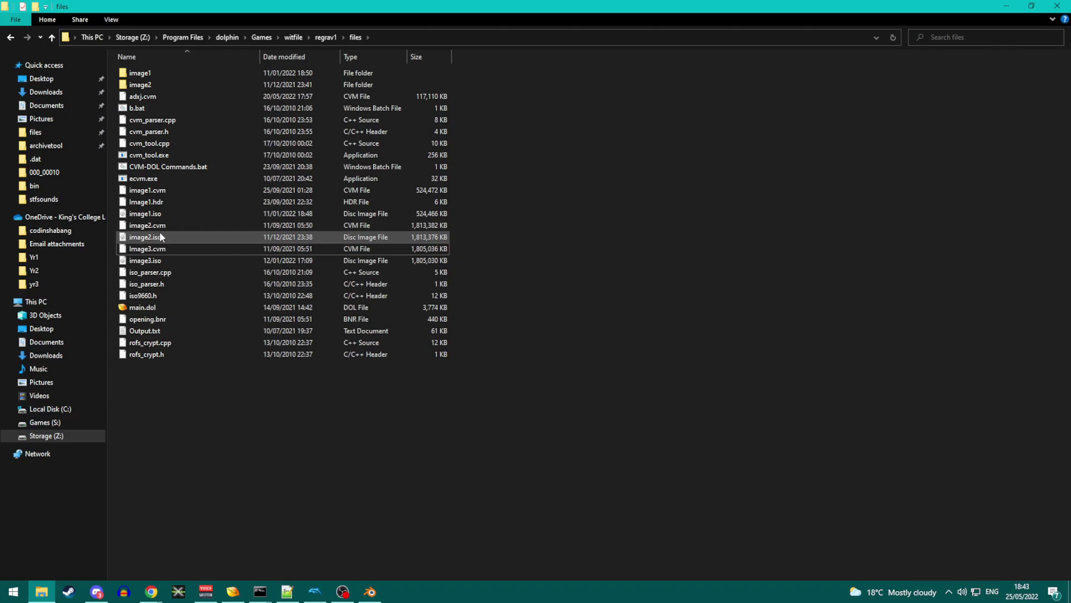
pyautogui.click(147, 225)
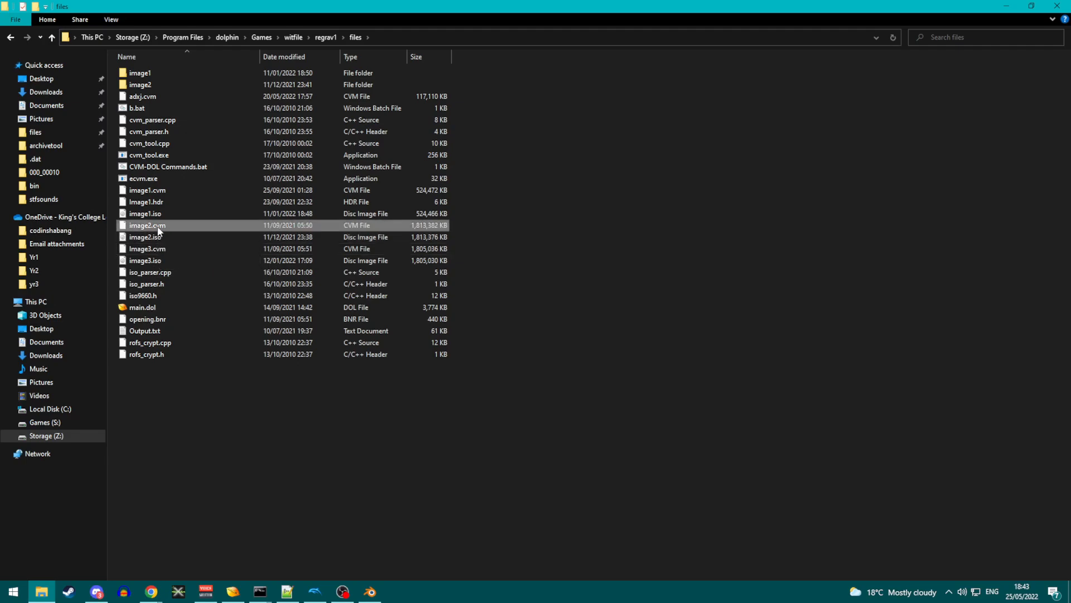
pyautogui.click(148, 248)
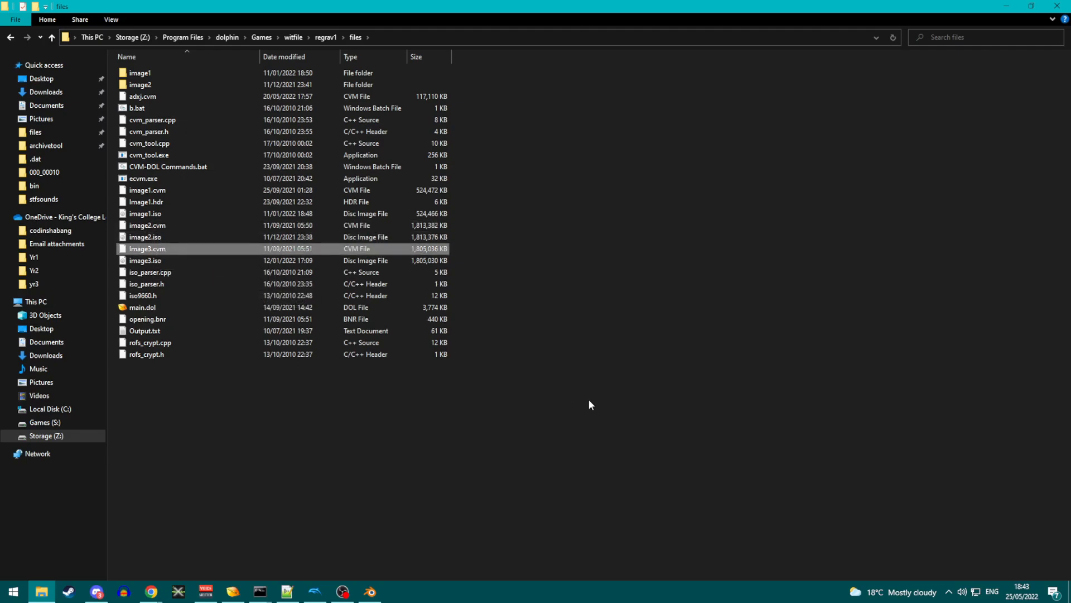
pyautogui.moveTo(266, 286)
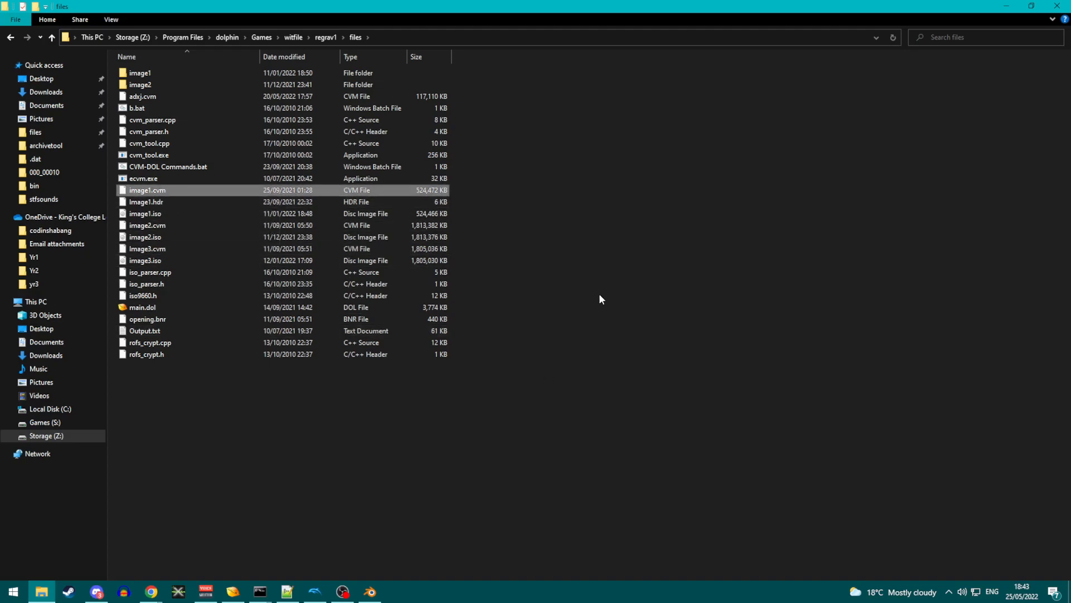
pyautogui.moveTo(490, 377)
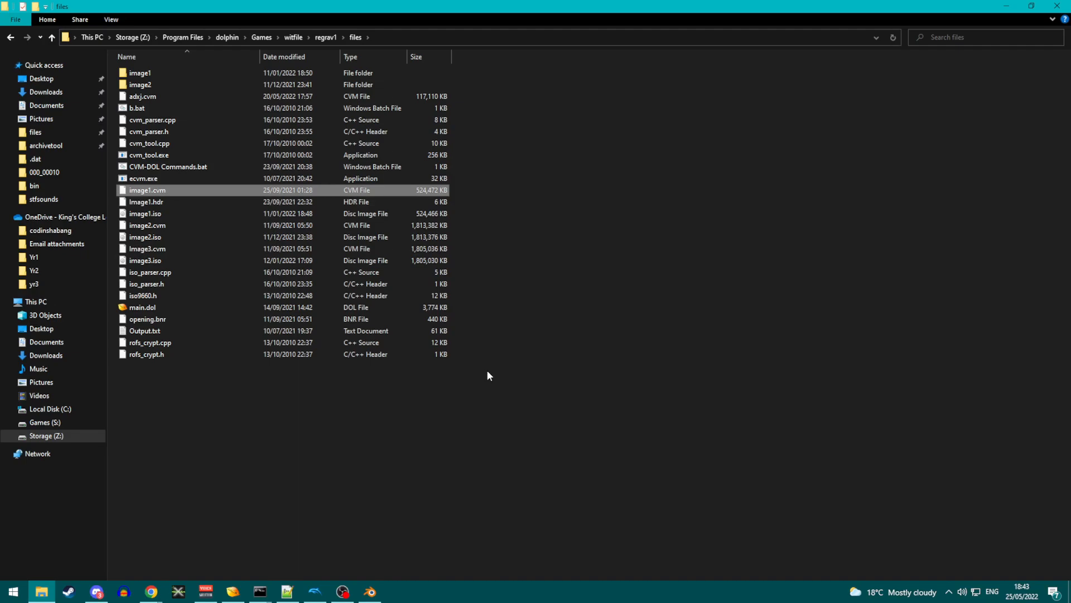
pyautogui.moveTo(146, 590)
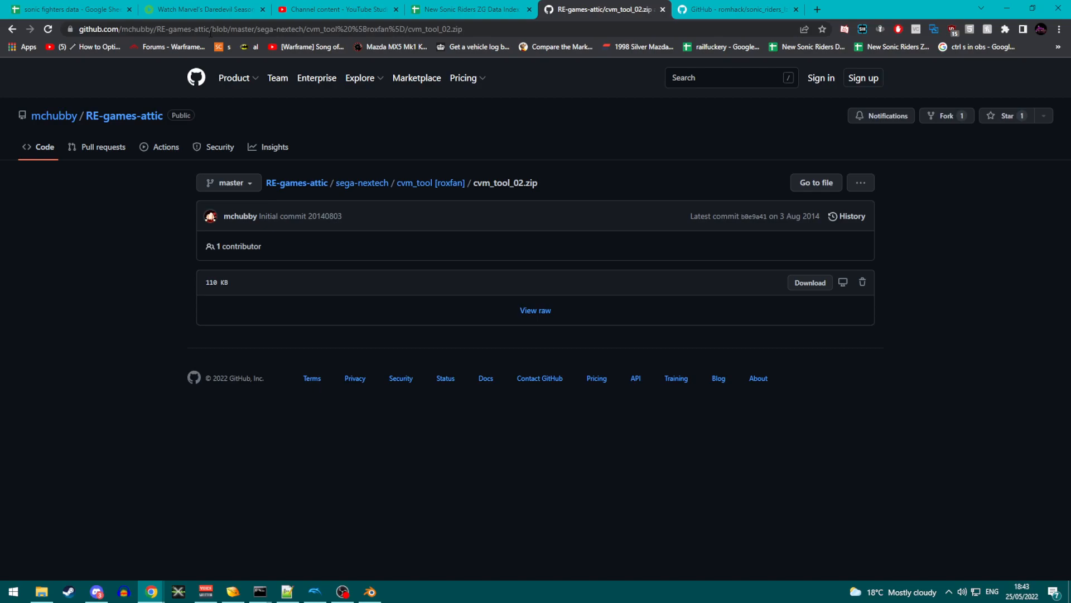
pyautogui.moveTo(810, 284)
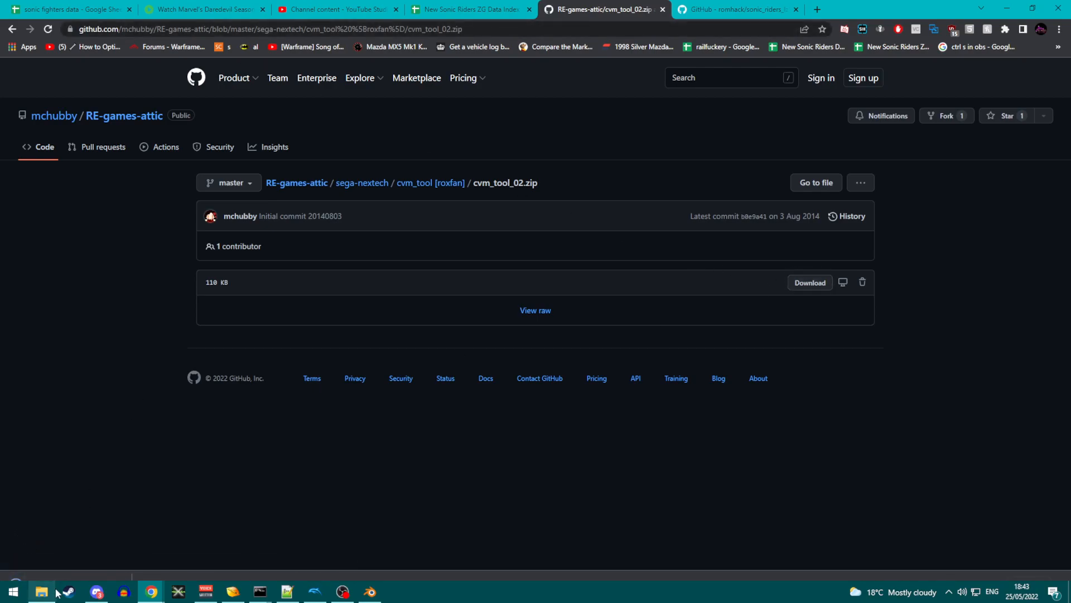
# - Reveal cvm_tool_02 (1).zip in Downloads via Chrome's download bar Show in folder
pyautogui.click(57, 591)
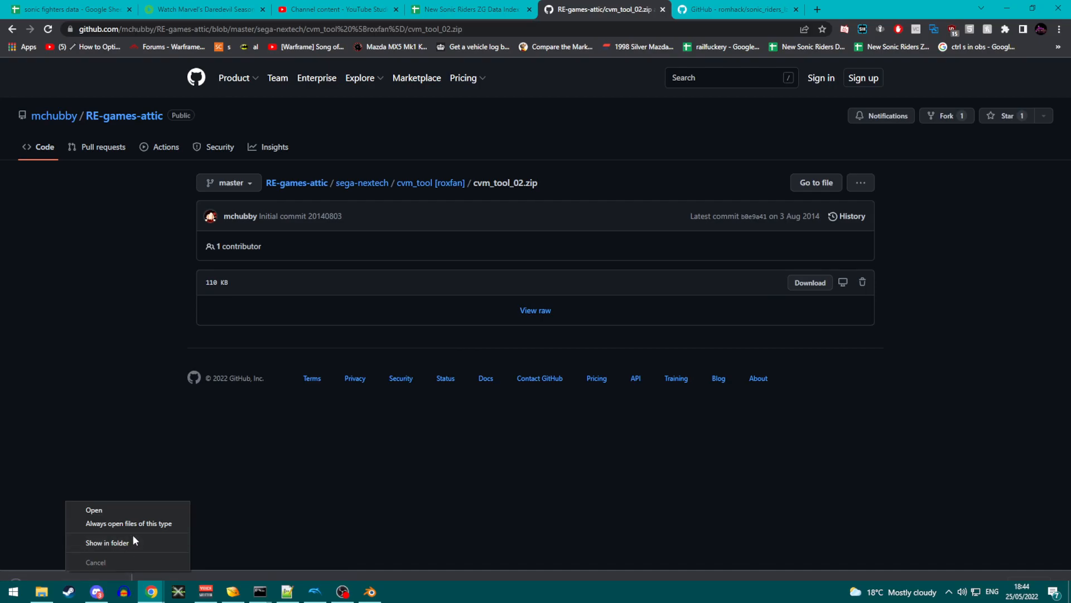
pyautogui.click(108, 543)
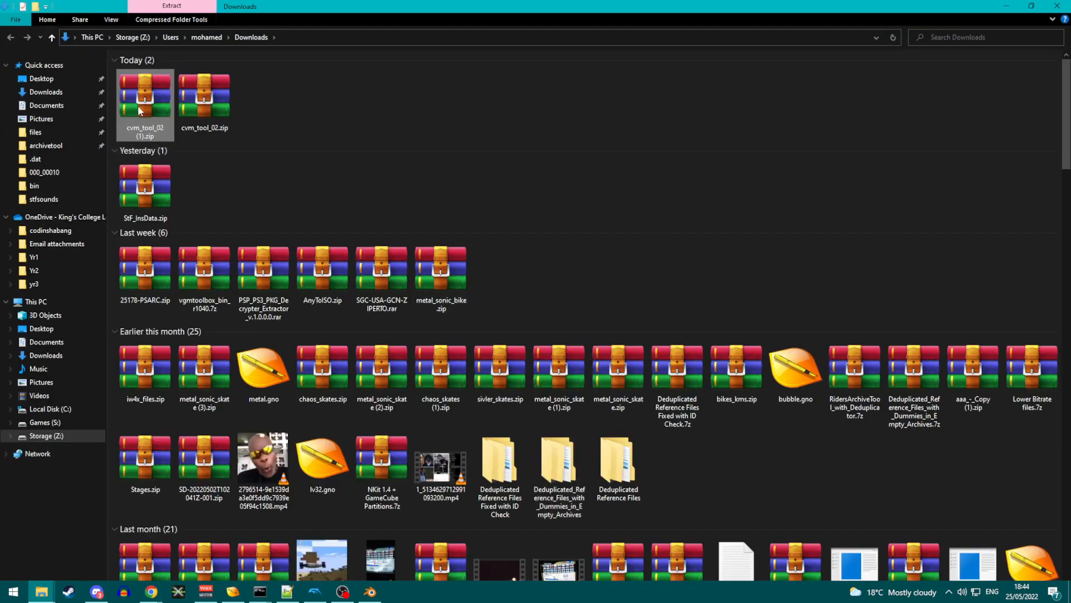
# - Open cvm_tool_02 (1).zip in WinRAR, close the licence nag, and search Start for 'cm'
pyautogui.doubleClick(144, 95)
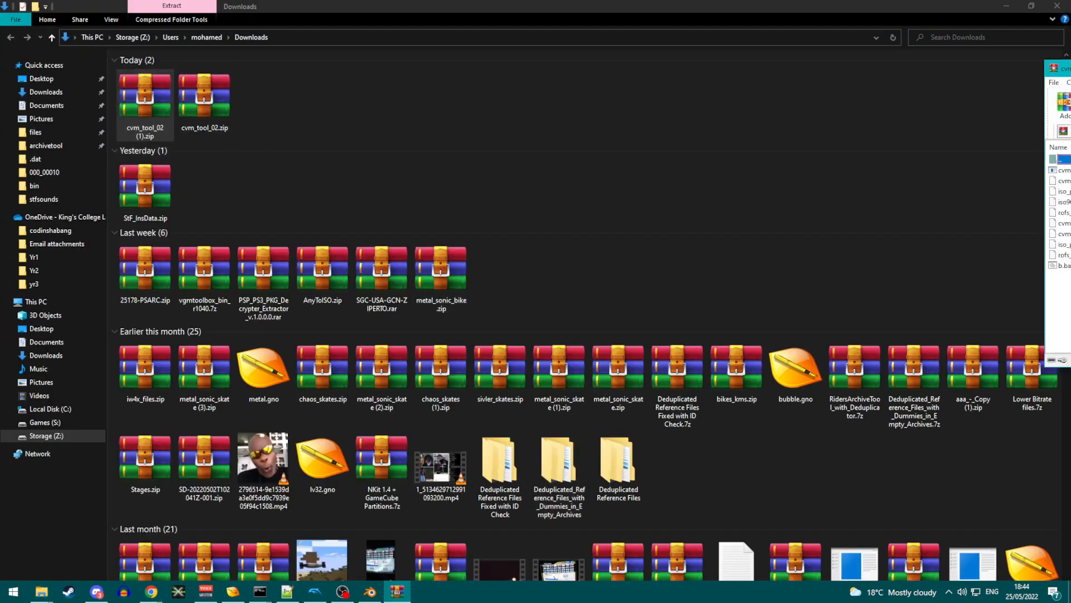
pyautogui.doubleClick(144, 93)
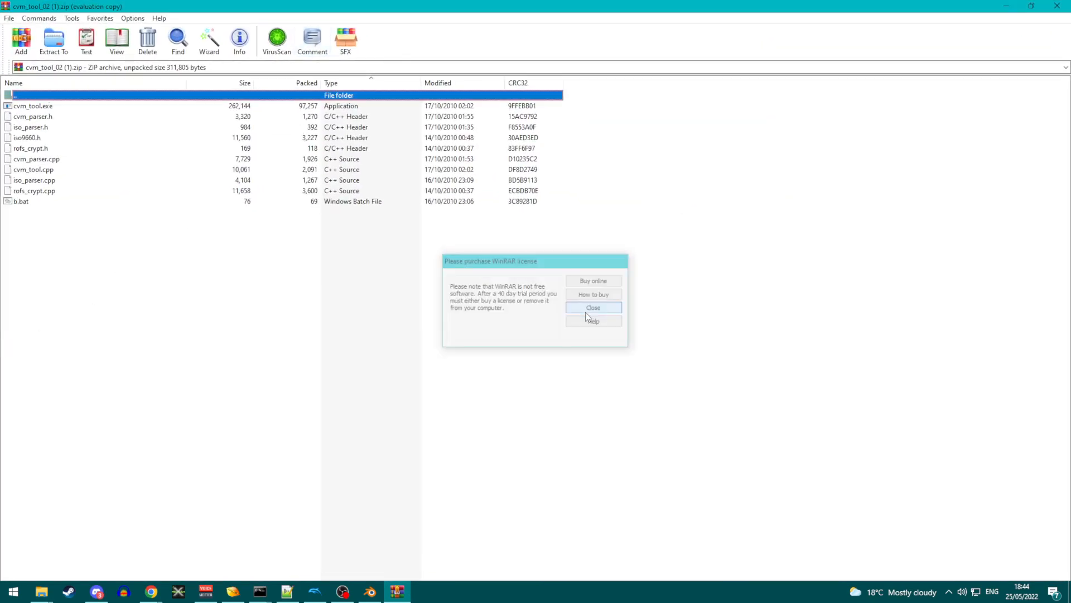
pyautogui.click(593, 307)
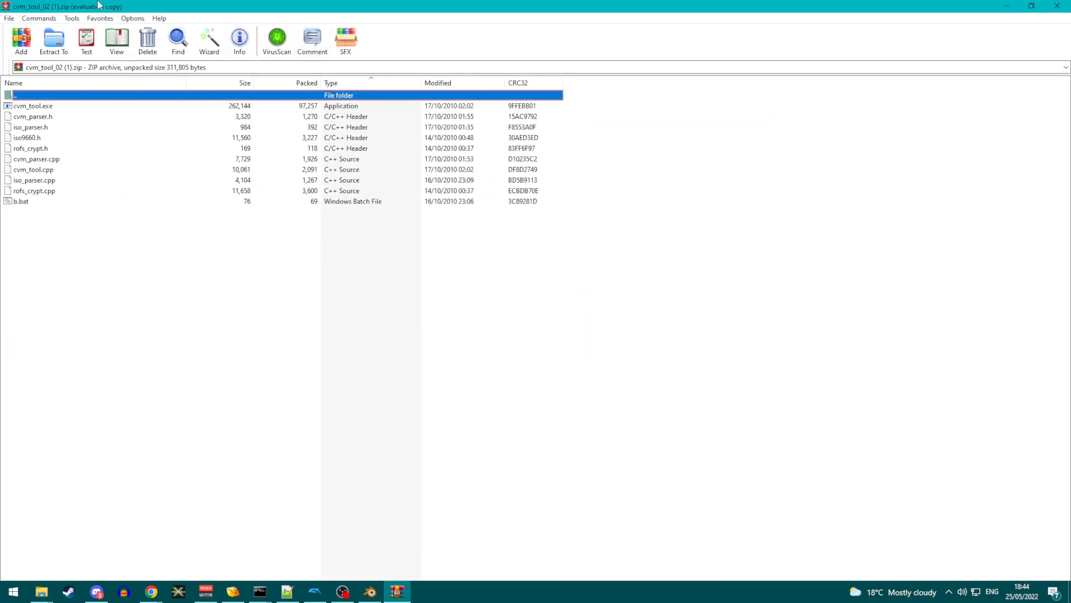
pyautogui.moveTo(120, 578)
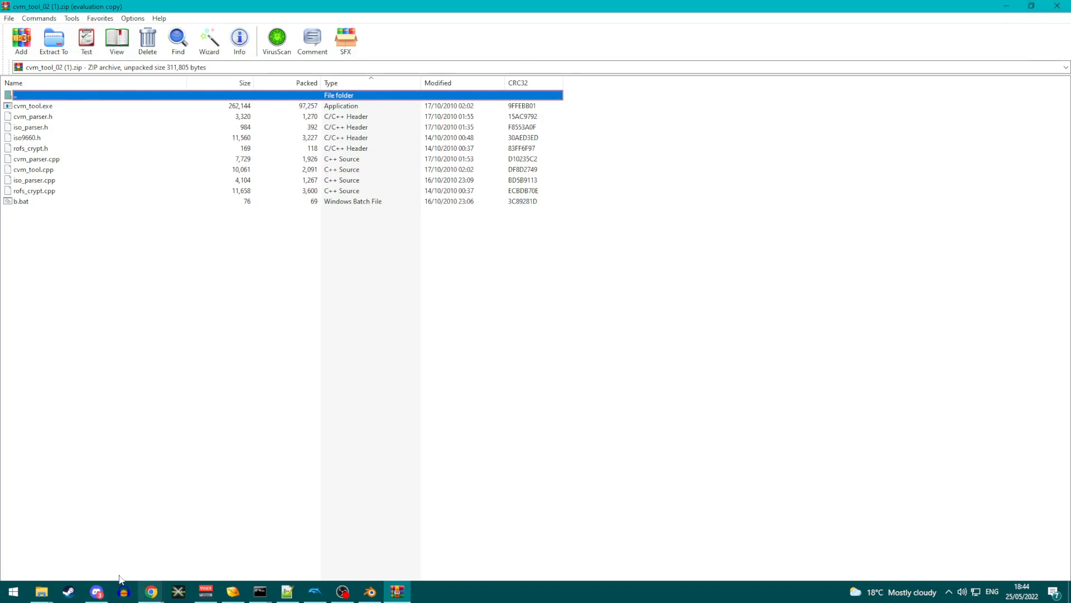
pyautogui.click(40, 589)
pyautogui.write('cm')
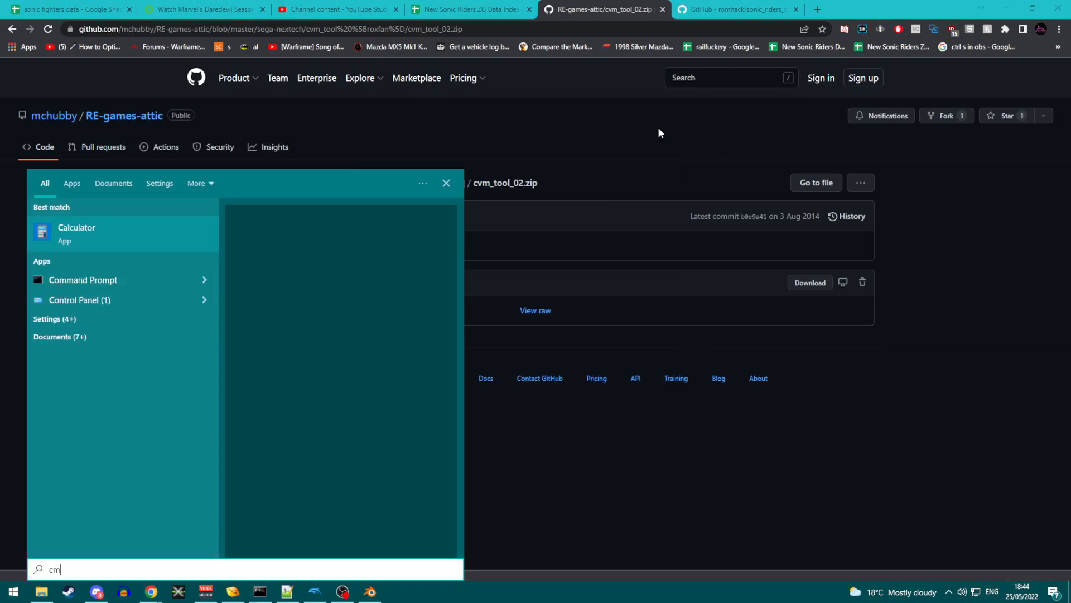
# - Launch Command Prompt from search results and switch it to the Z: drive
pyautogui.click(83, 279)
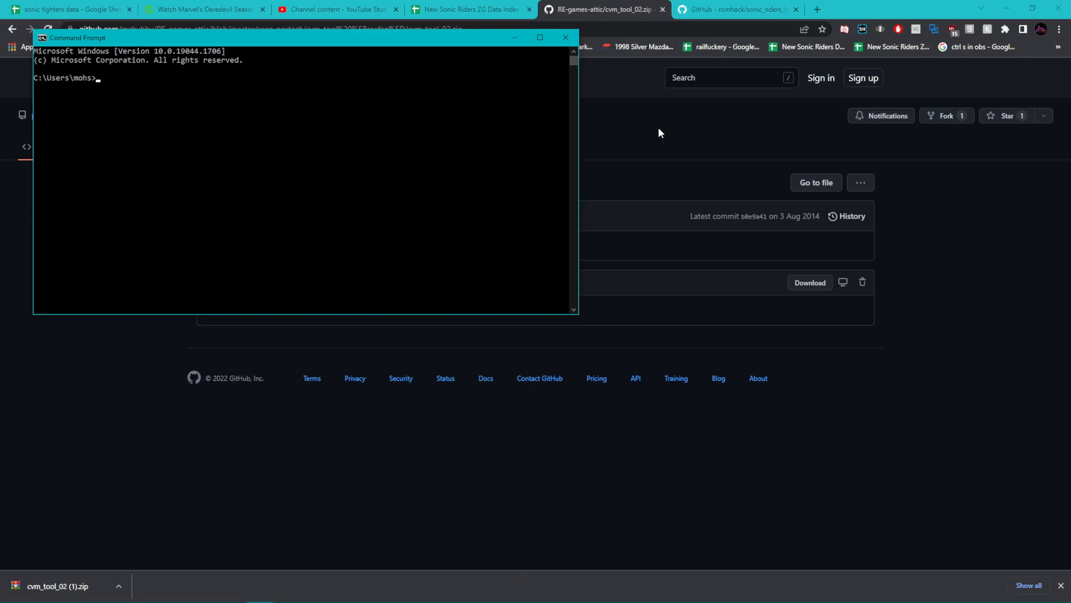
pyautogui.write('z')
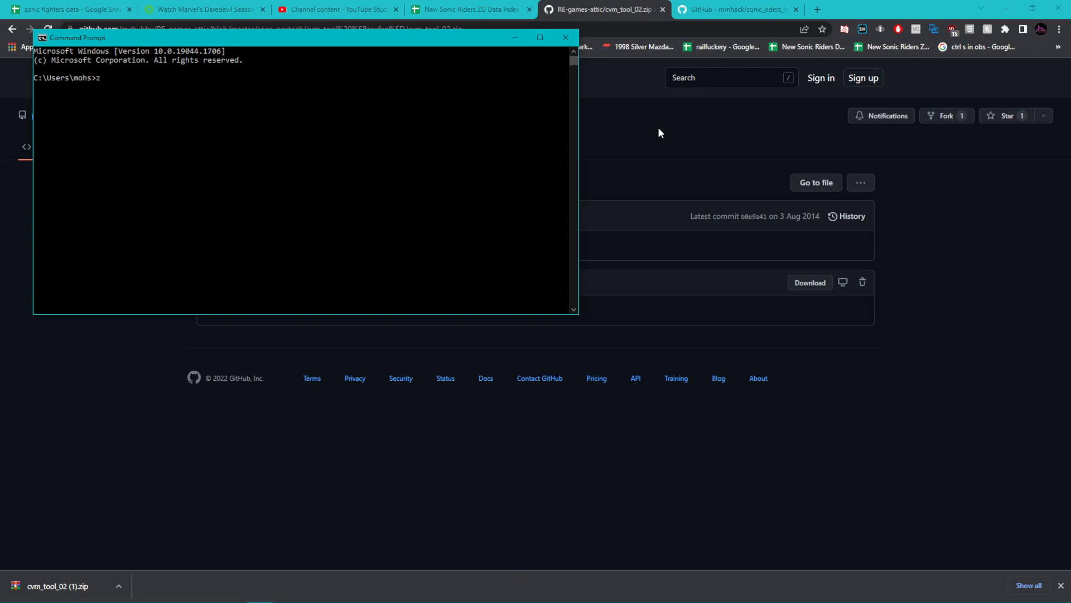
pyautogui.press('Enter')
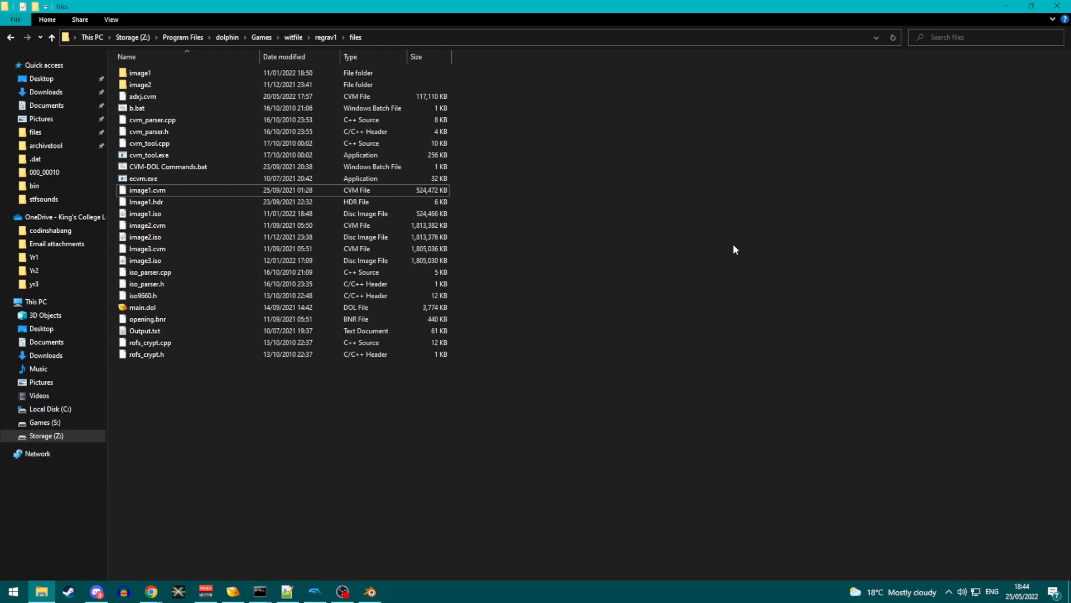
pyautogui.moveTo(434, 22)
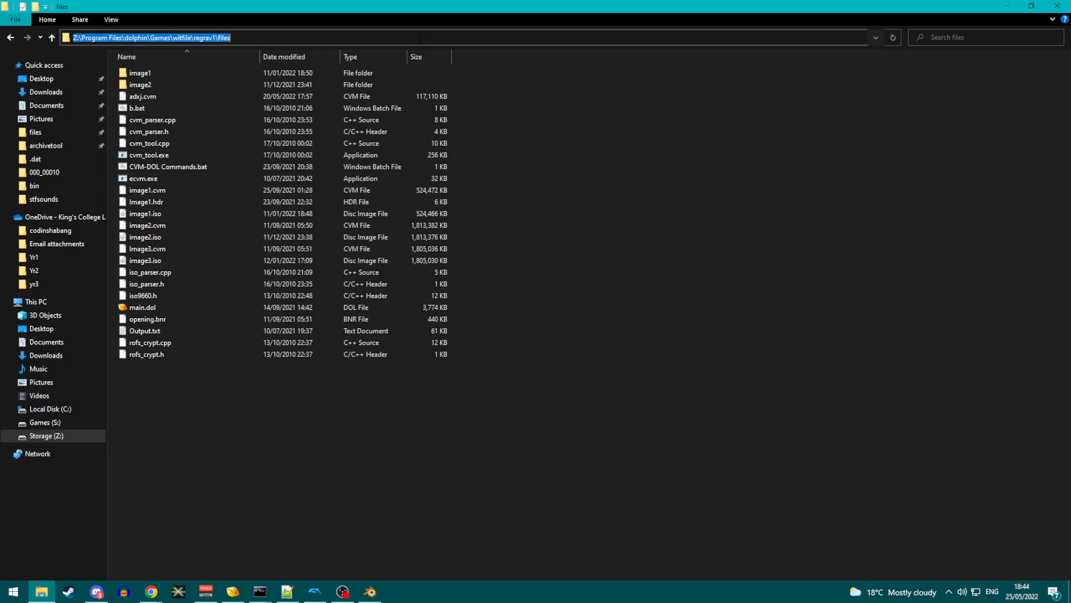
pyautogui.moveTo(439, 29)
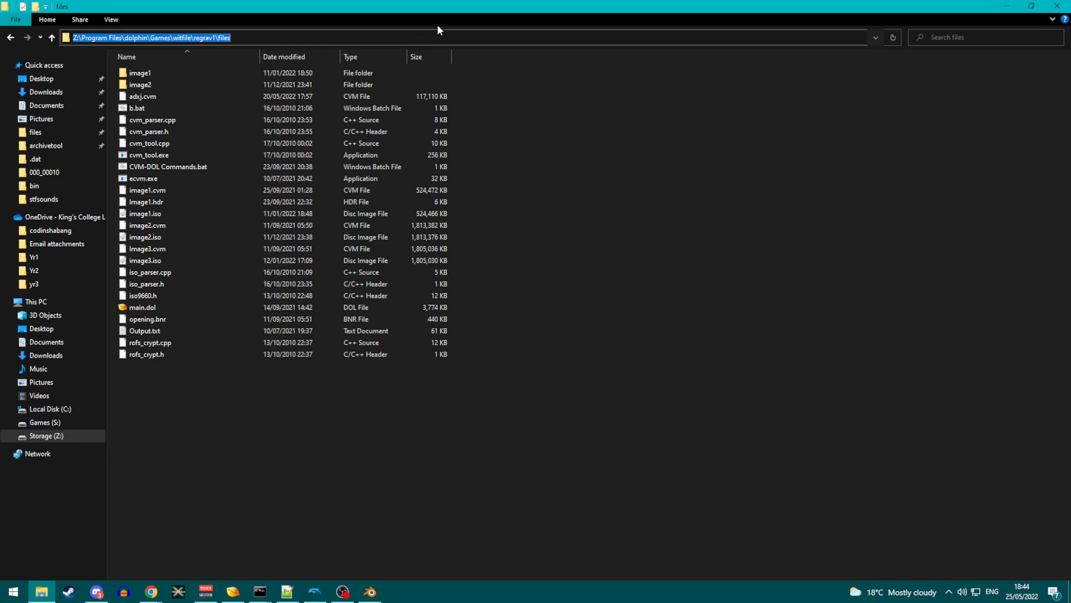
pyautogui.moveTo(1011, 6)
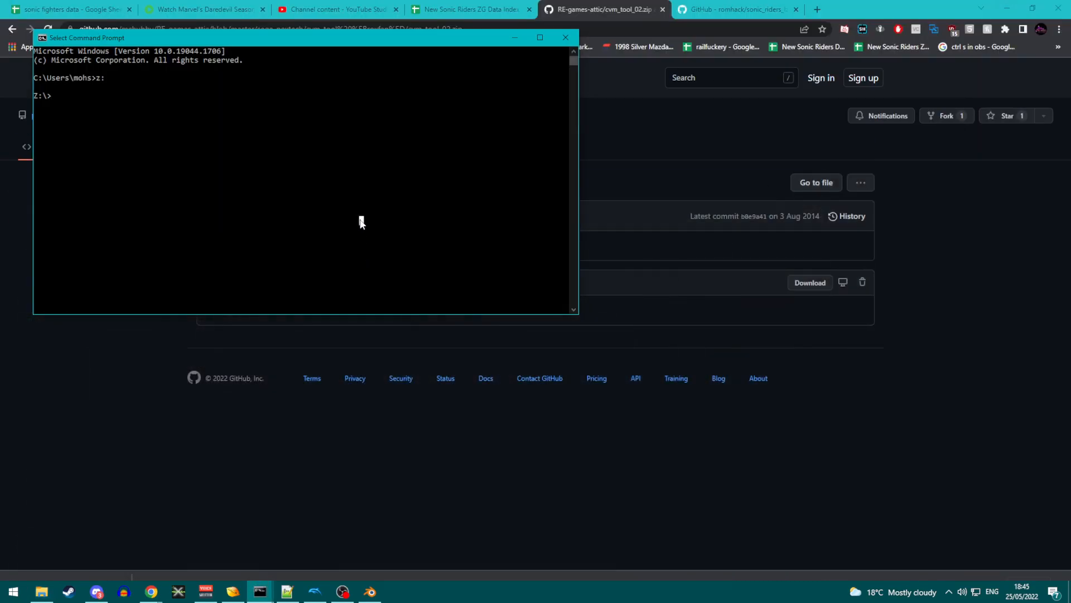
# - cd into Z:\Program Files\dolphin\Games\witfile\regrav1\files and enter cvm_tool to see its commands
pyautogui.write('cd')
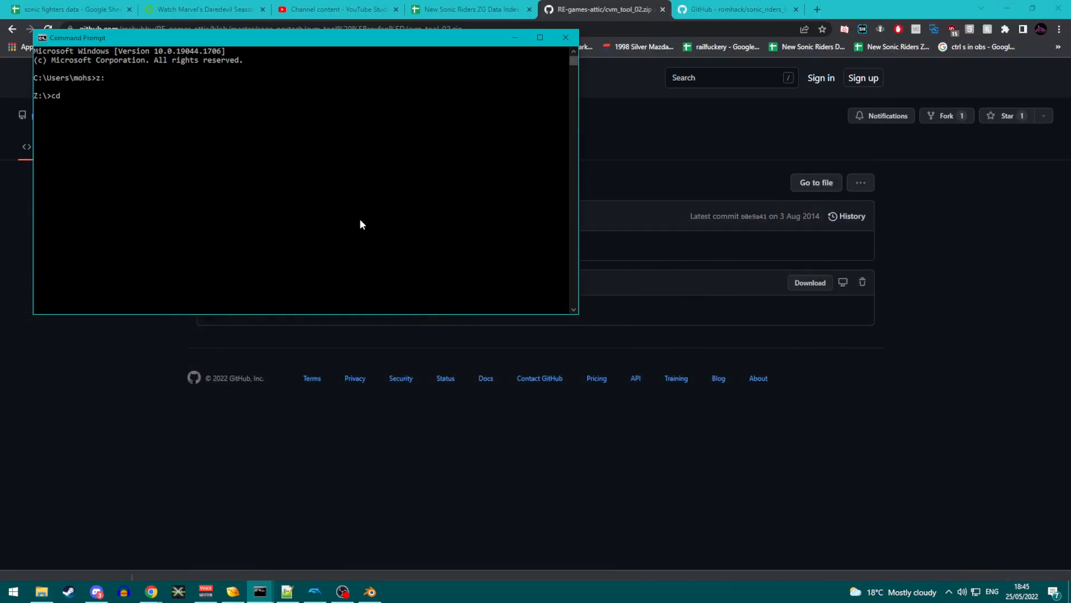
pyautogui.write('Z:\\Program Files\\dolphin\\Games\\witfile\\regrav1\\files')
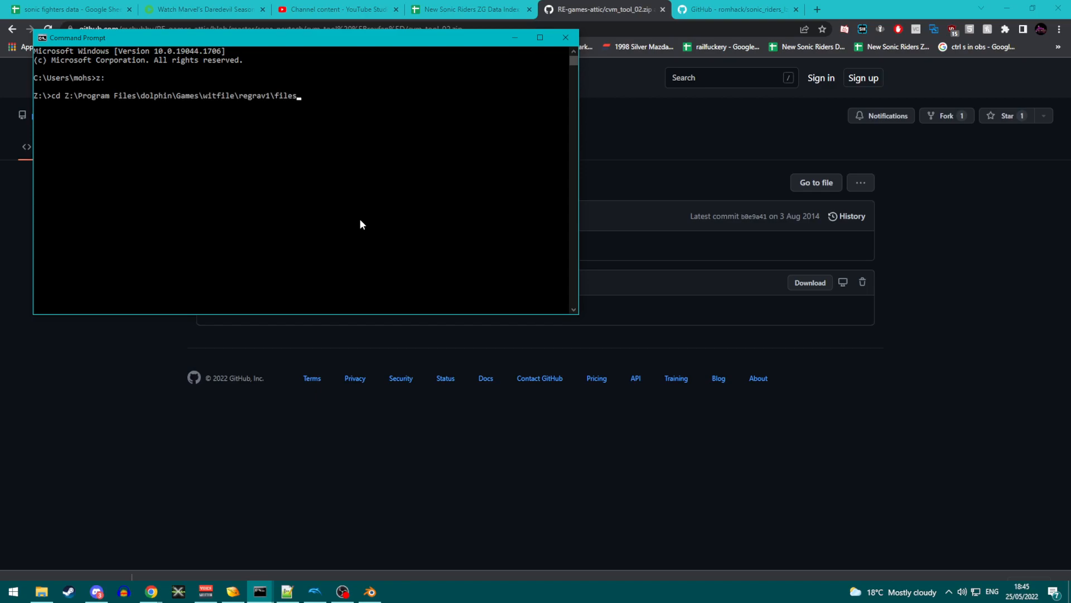
pyautogui.press('Enter')
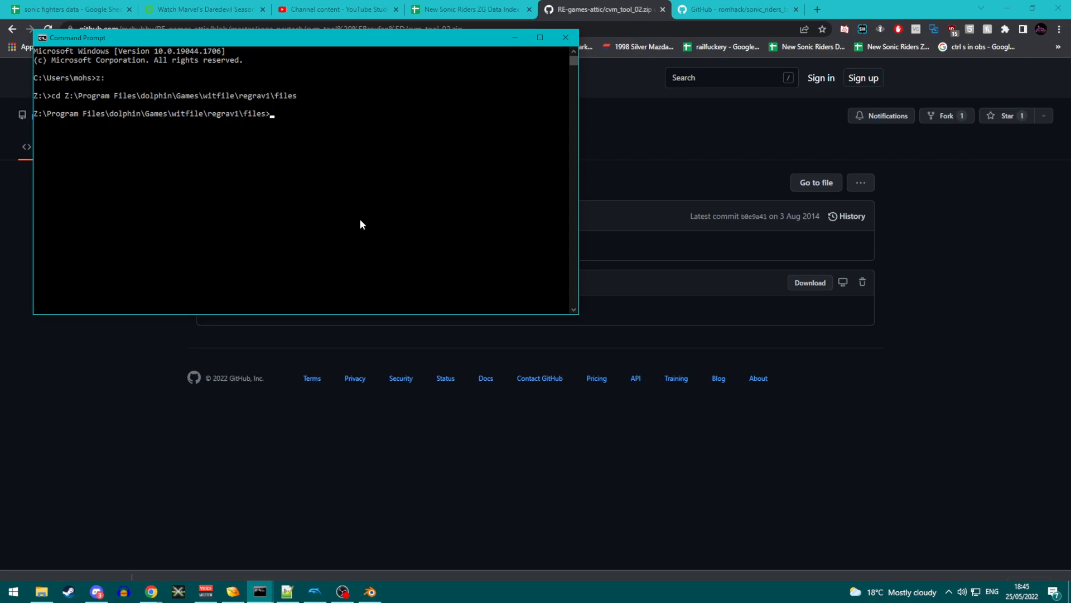
pyautogui.moveTo(235, 529)
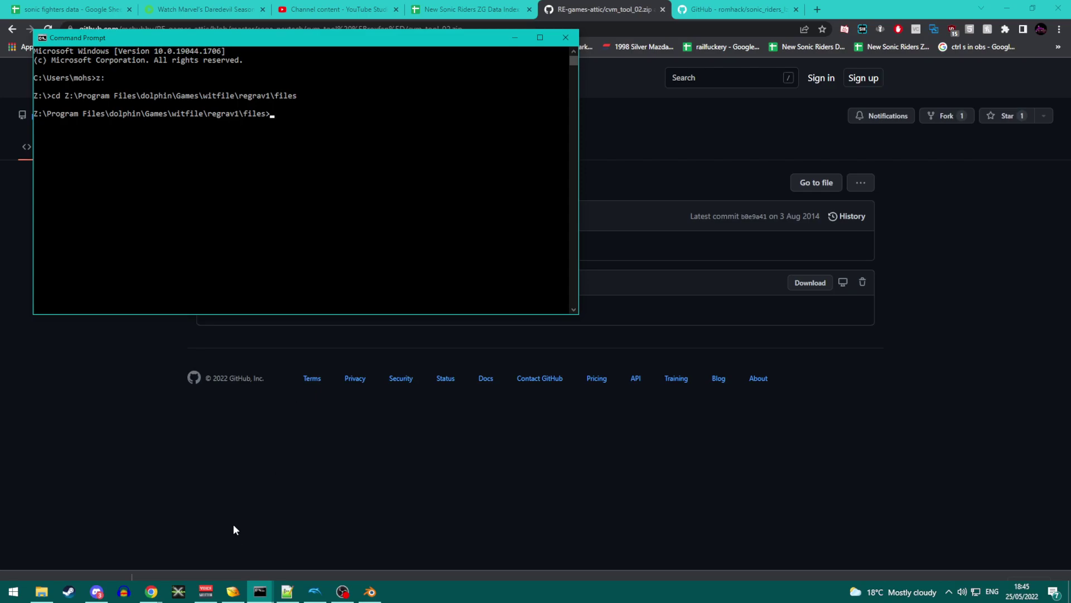
pyautogui.moveTo(118, 559)
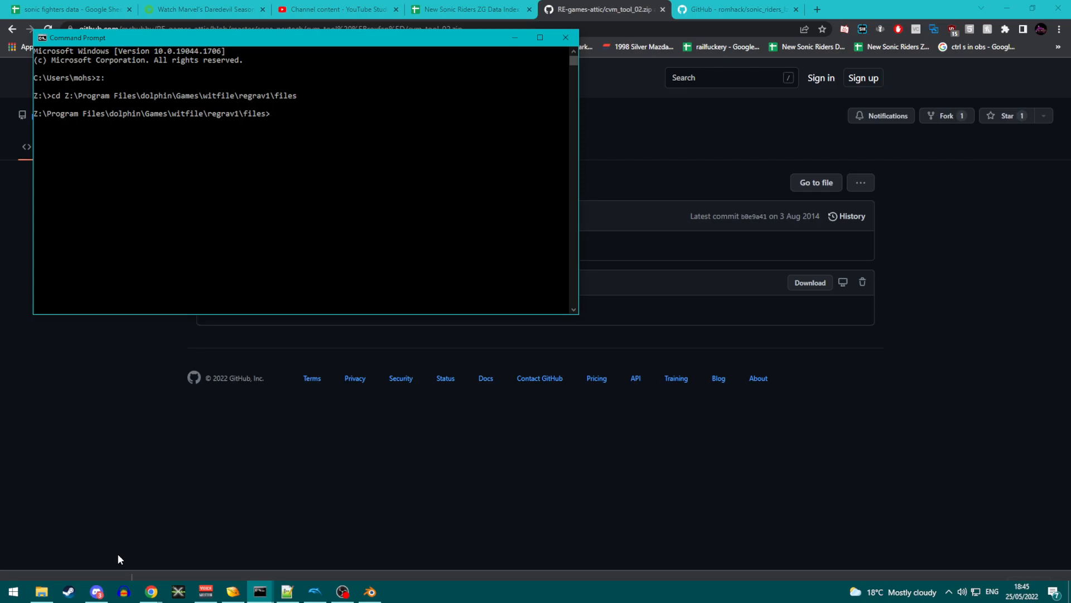
pyautogui.write('cvm)')
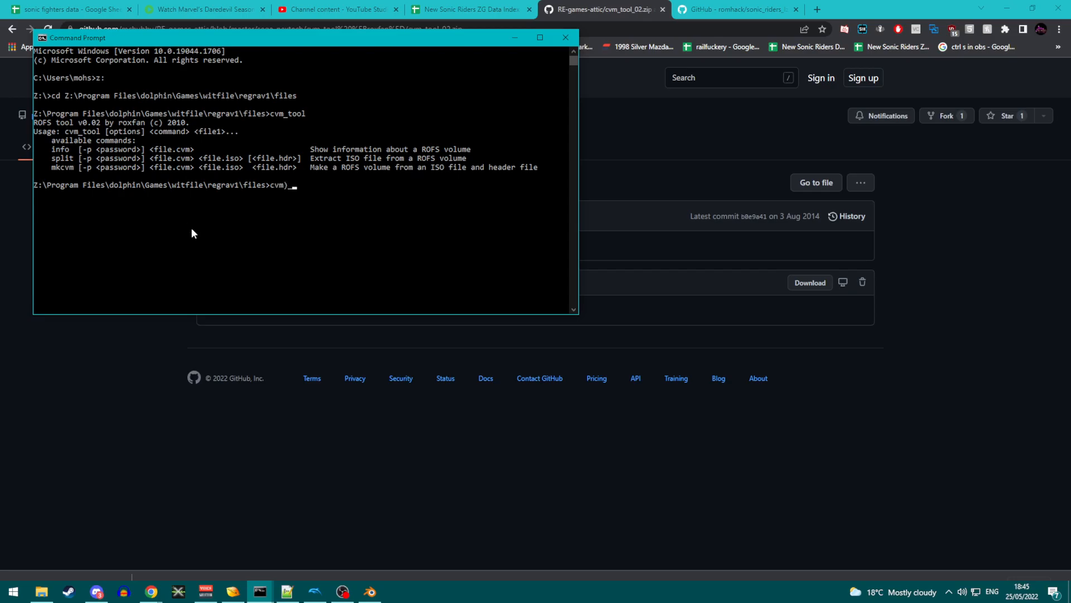
# - Run 'cvm_tool split image1.cvm image1.iso' in the files folder
pyautogui.write('cvm_tool')
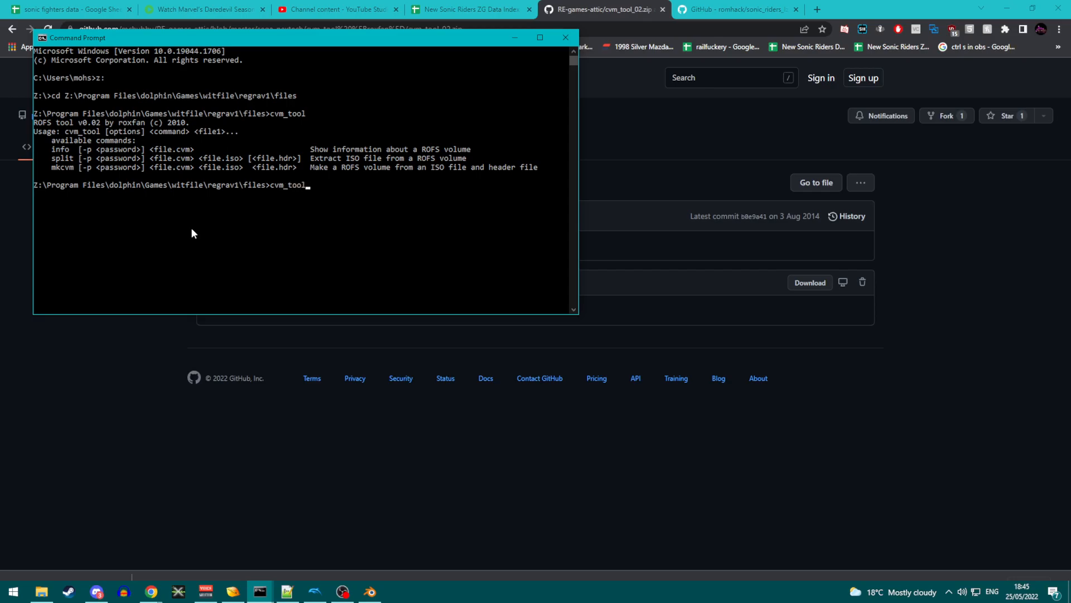
pyautogui.write('split')
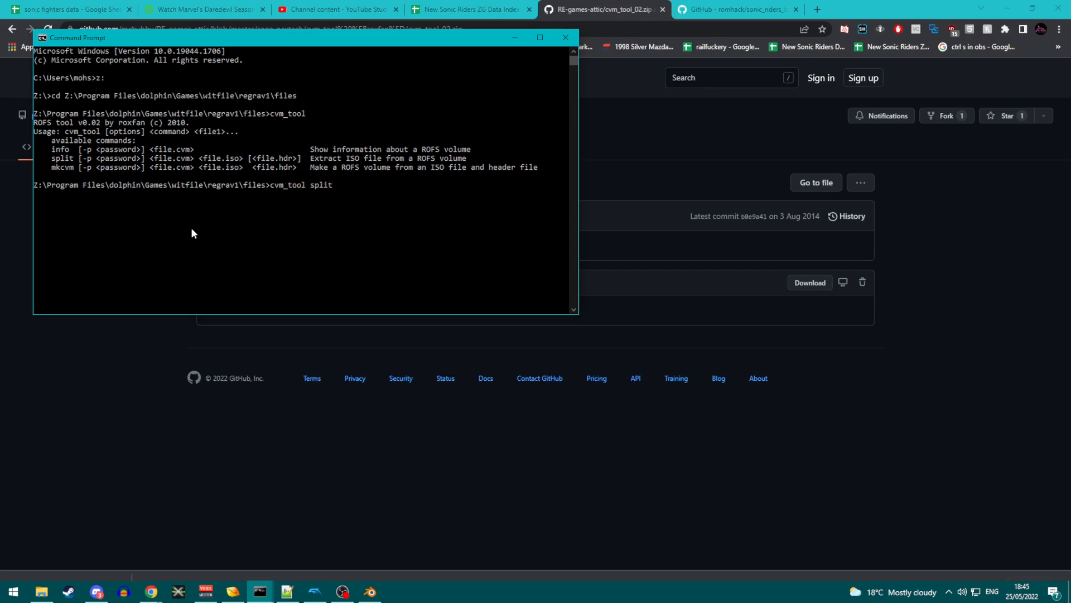
pyautogui.write('image1.cvm')
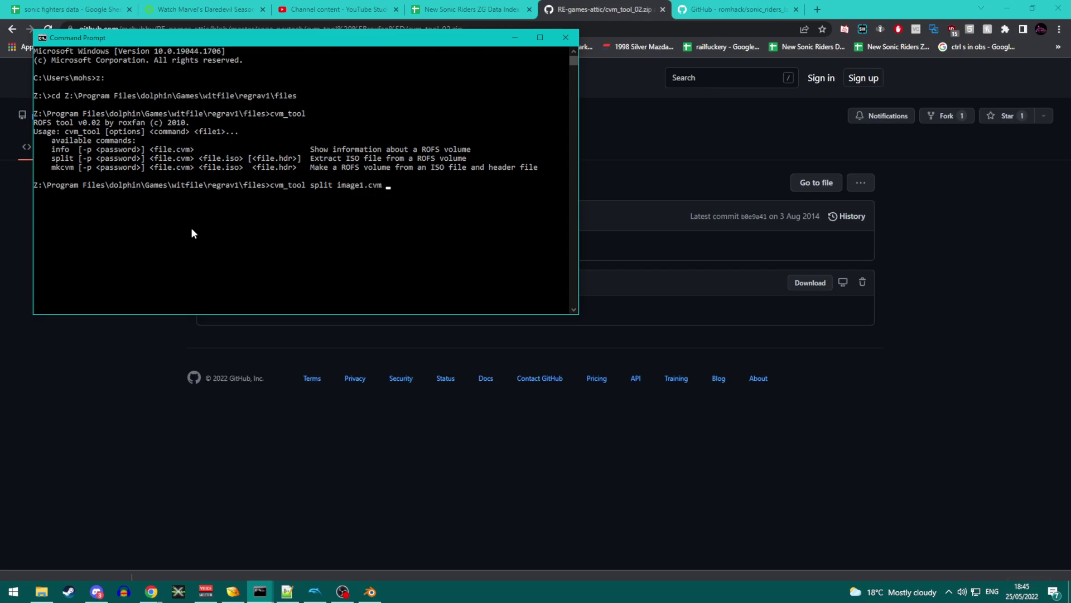
pyautogui.write('ima')
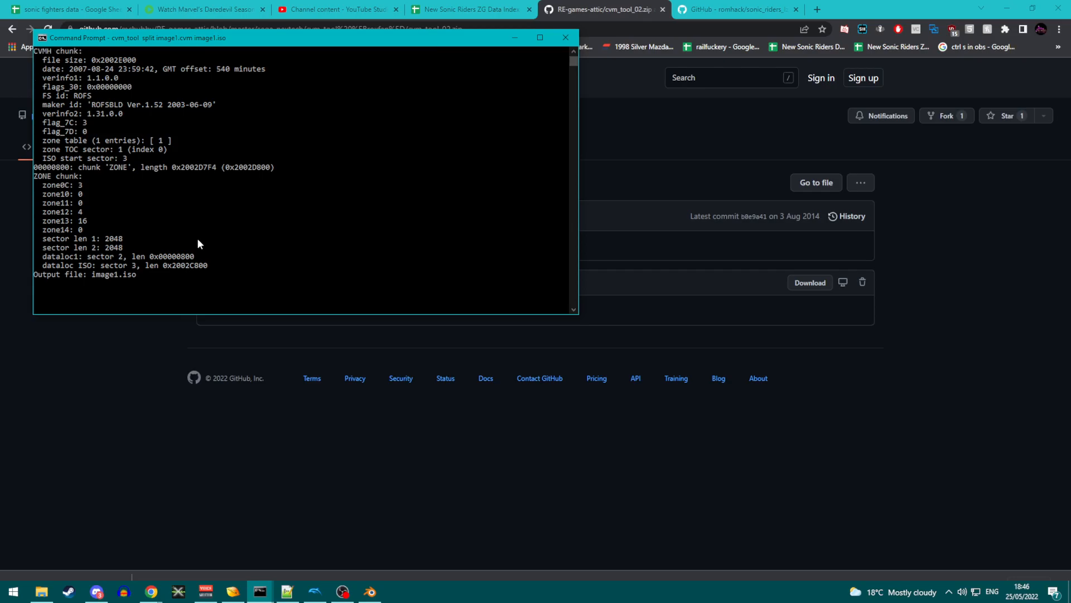
pyautogui.press('Enter')
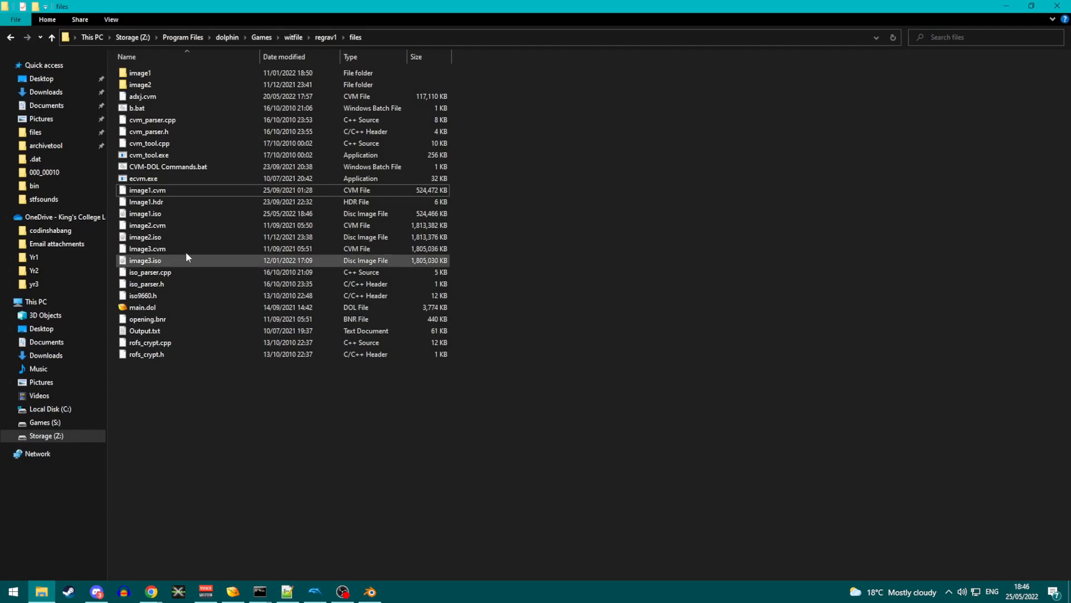
pyautogui.click(145, 213)
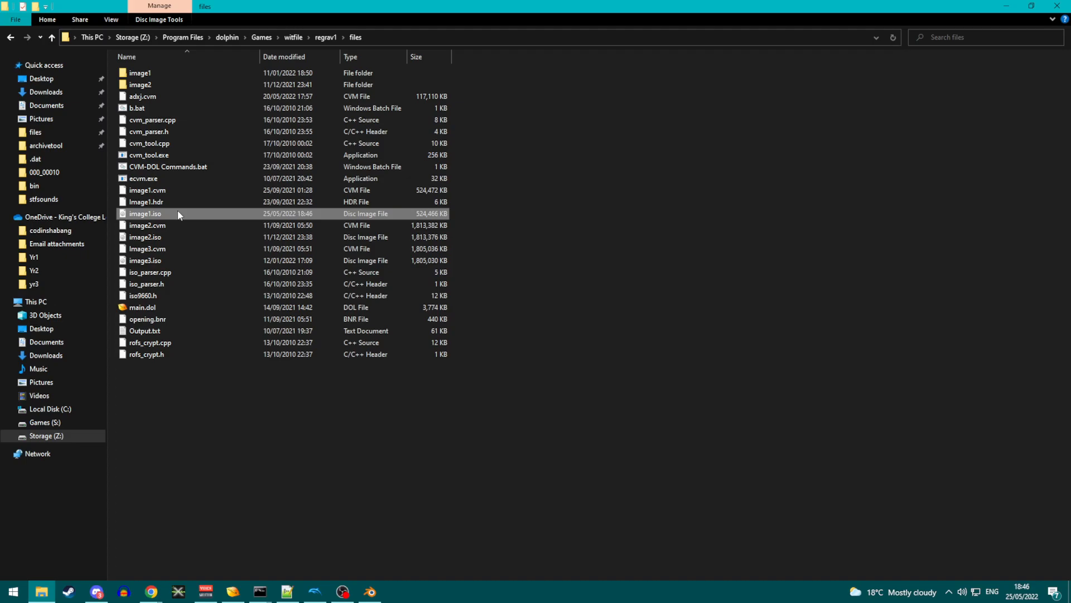
pyautogui.rightClick(145, 214)
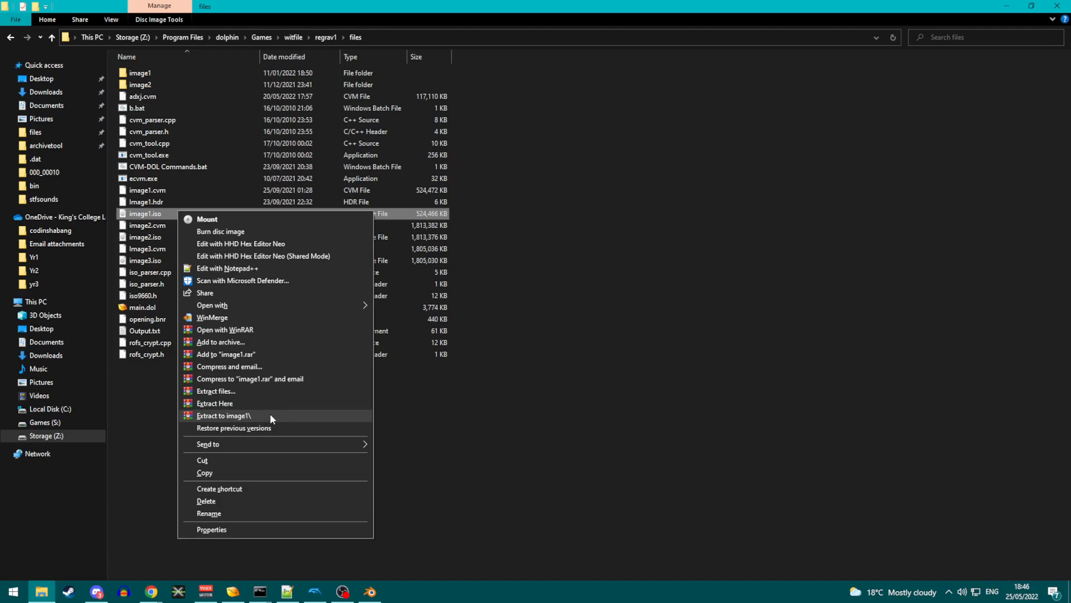
pyautogui.click(223, 416)
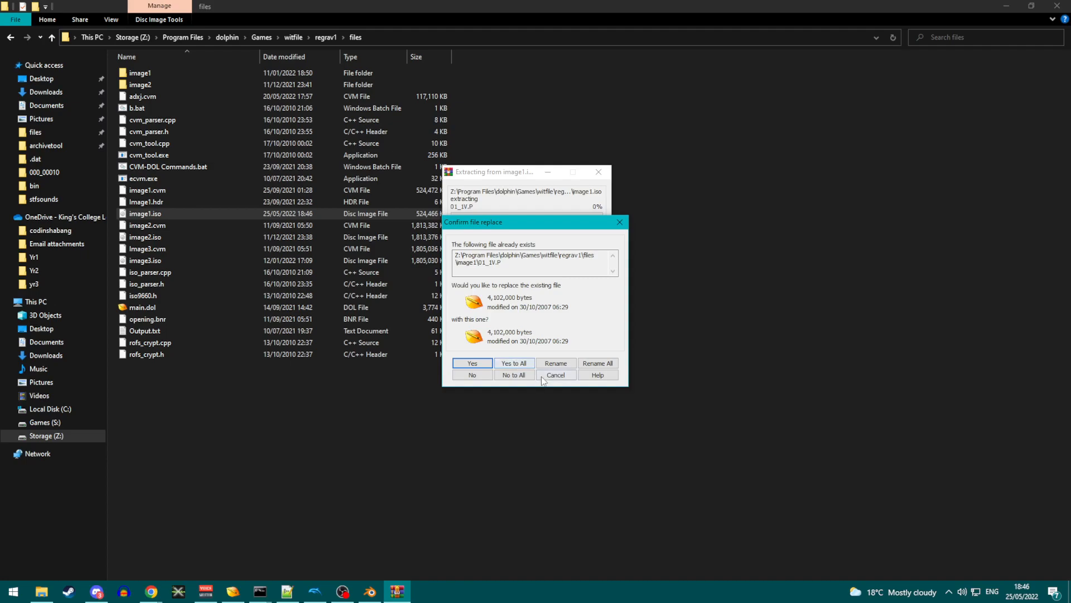
pyautogui.moveTo(557, 383)
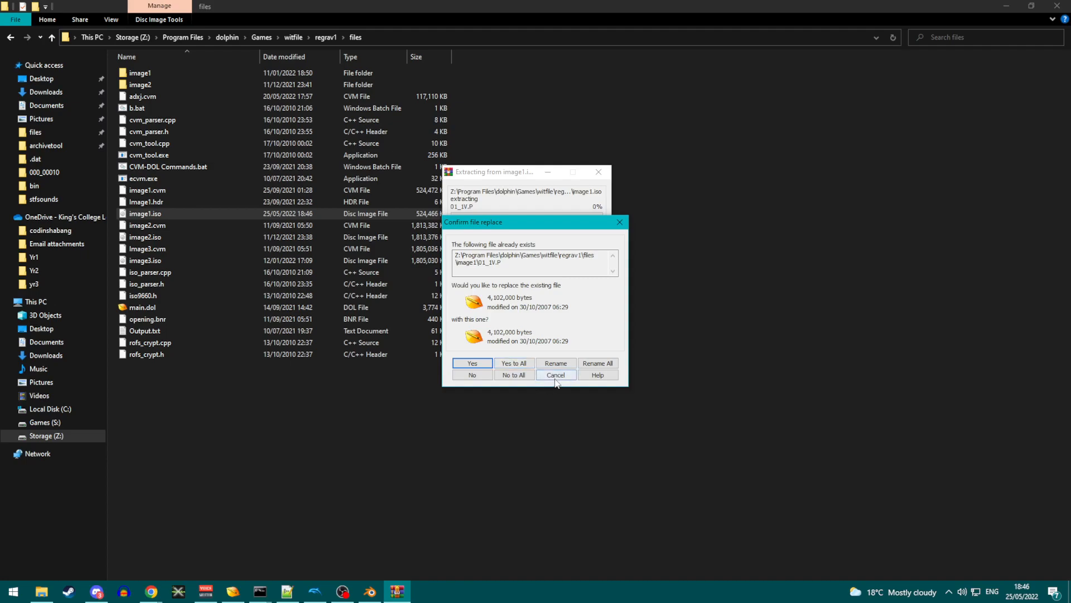
pyautogui.click(555, 374)
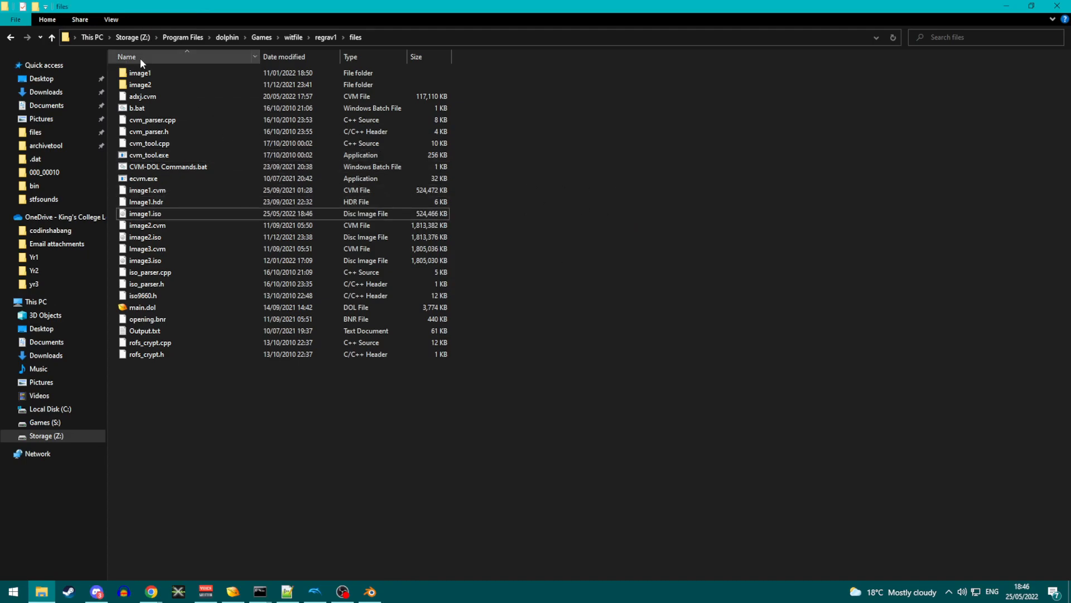
# - Open the image1 folder and search it for 'ec*def_1v'
pyautogui.doubleClick(141, 72)
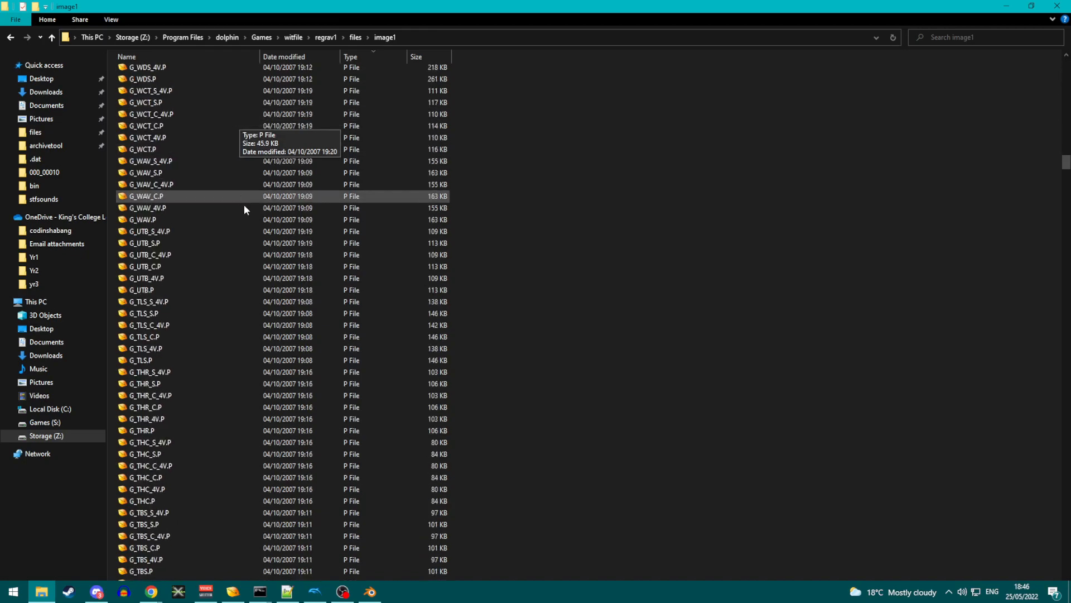
pyautogui.scroll(-3)
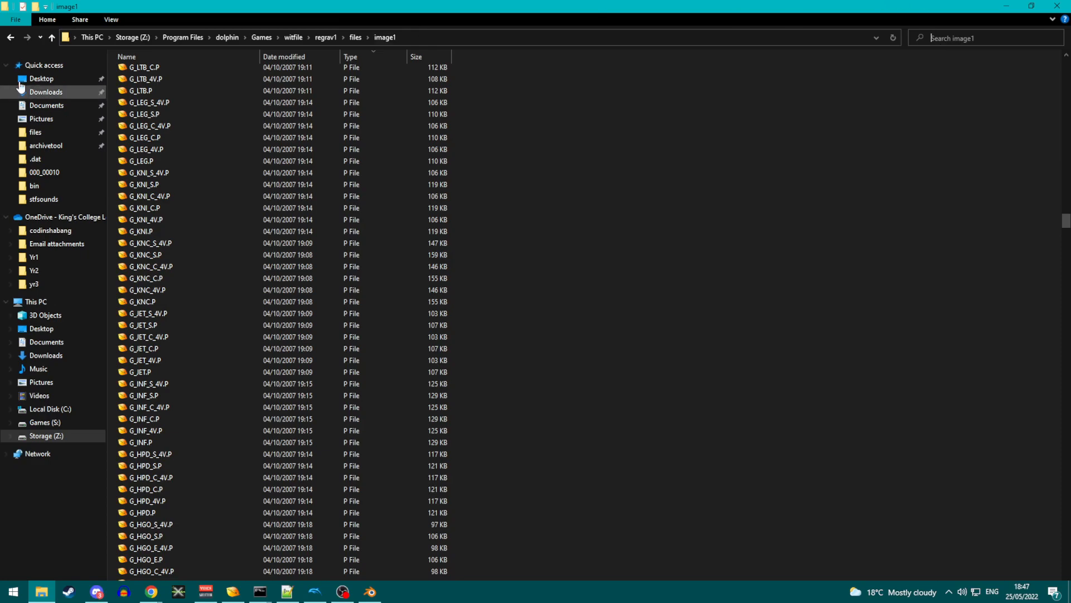
pyautogui.moveTo(948, 197)
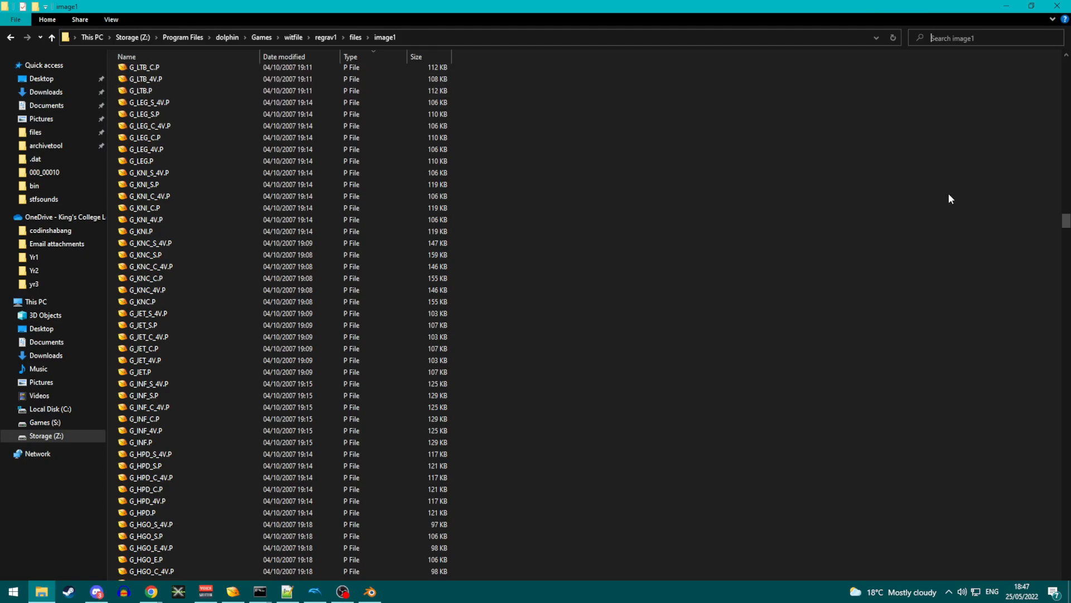
pyautogui.write('ec')
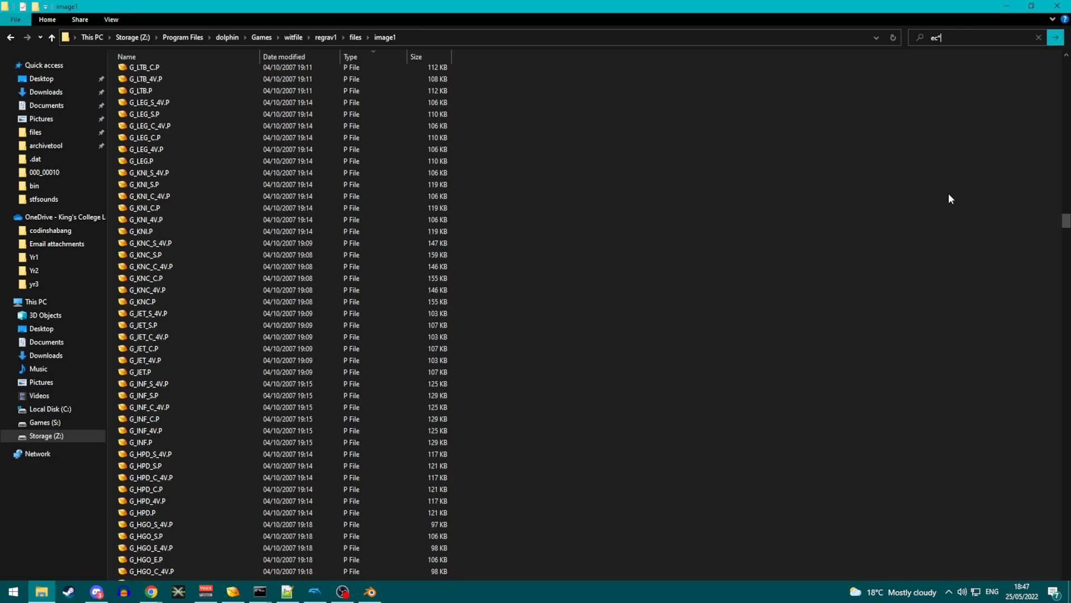
pyautogui.write('*def_1')
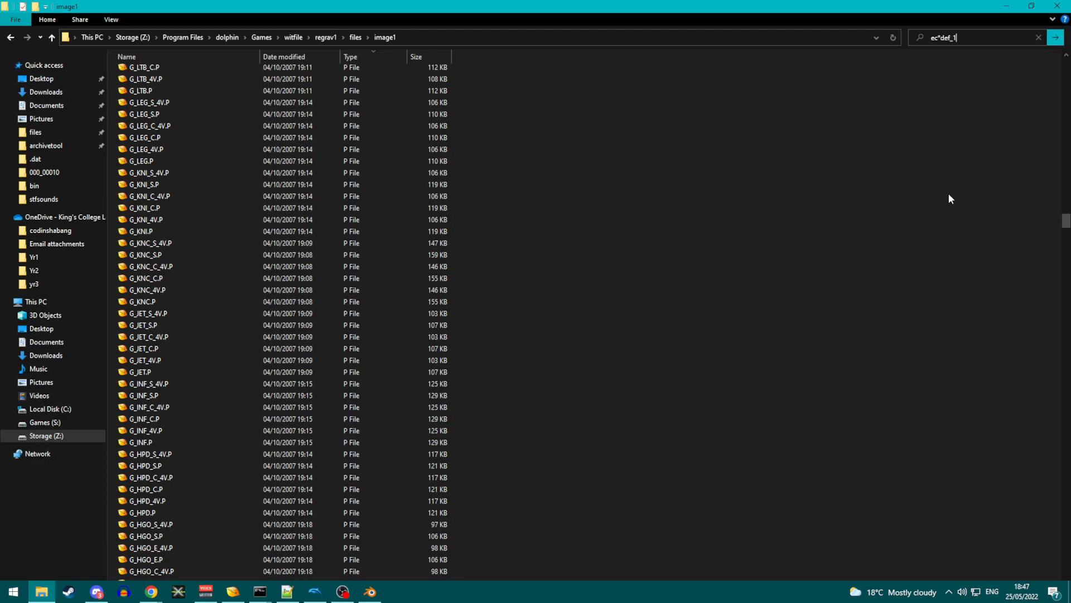
pyautogui.press('Enter')
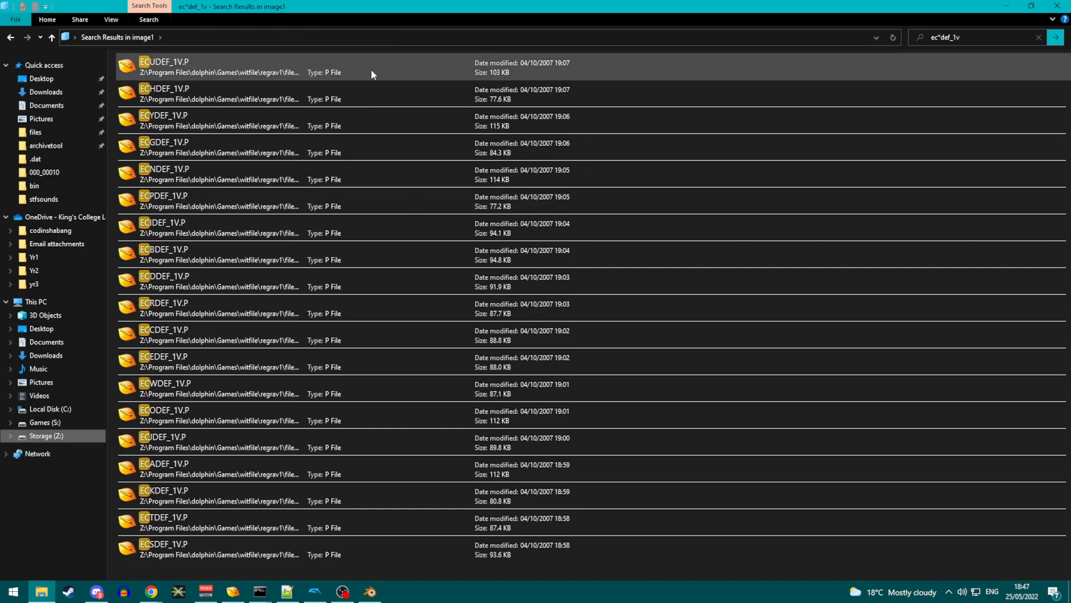
pyautogui.moveTo(241, 99)
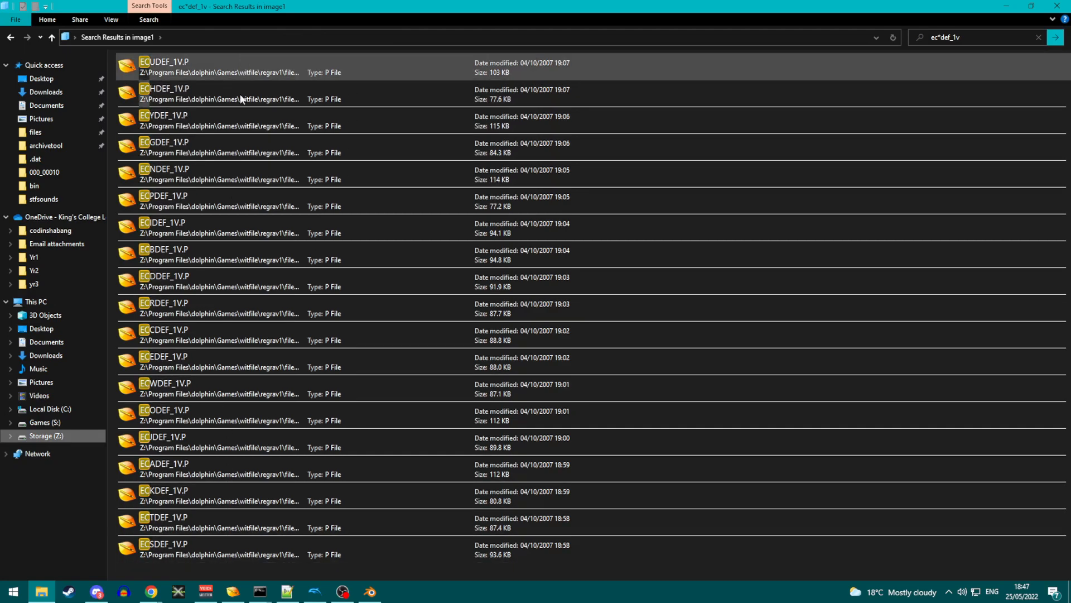
pyautogui.moveTo(298, 294)
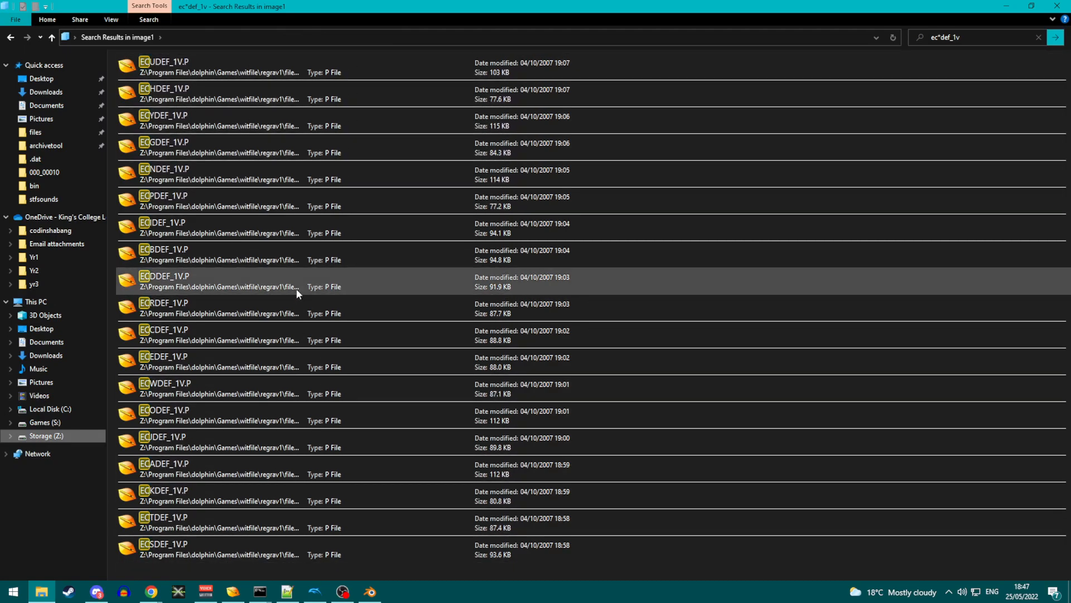
pyautogui.moveTo(189, 105)
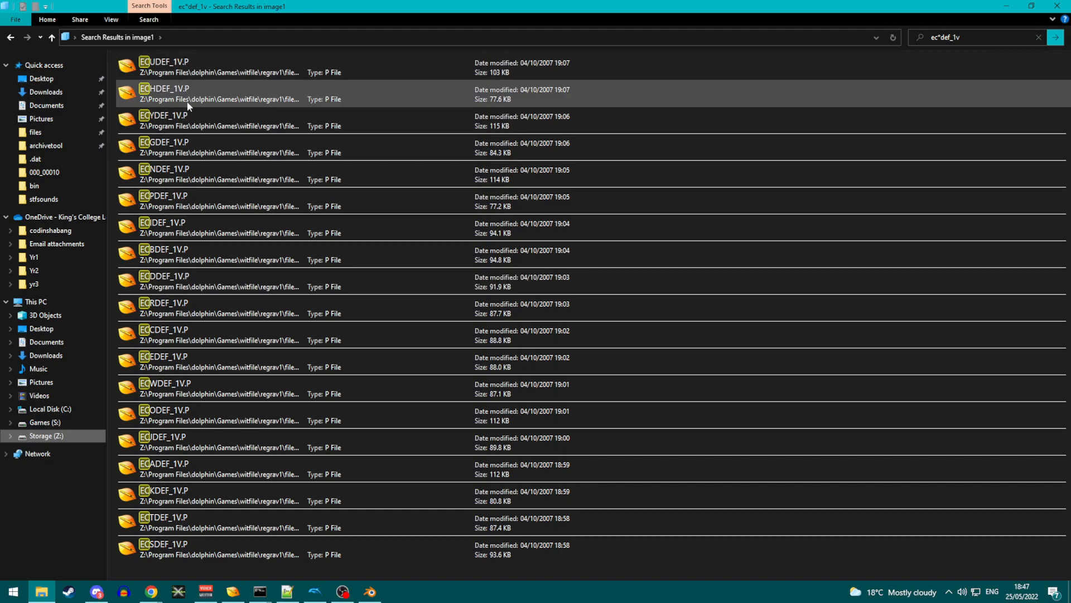
pyautogui.moveTo(188, 163)
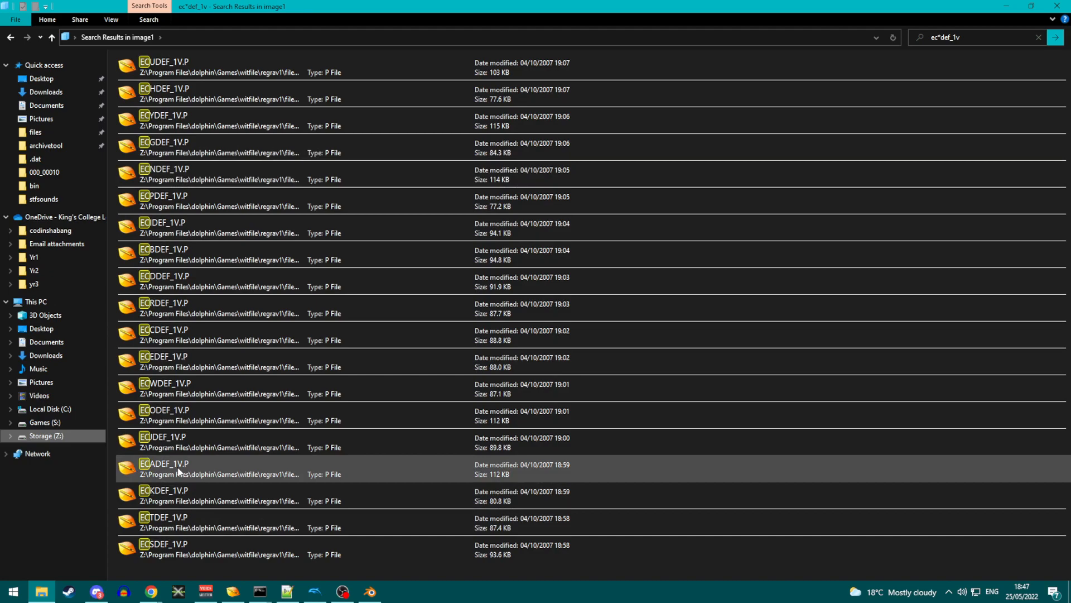
# - Select ECSDEF_1V.P from the results and leave the search
pyautogui.click(165, 441)
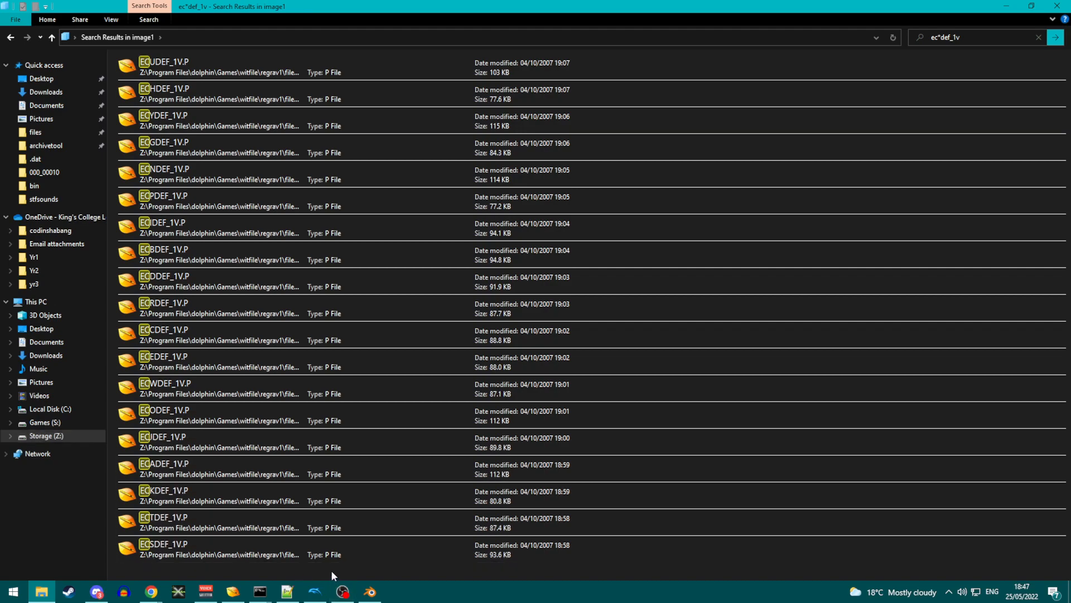
pyautogui.click(172, 549)
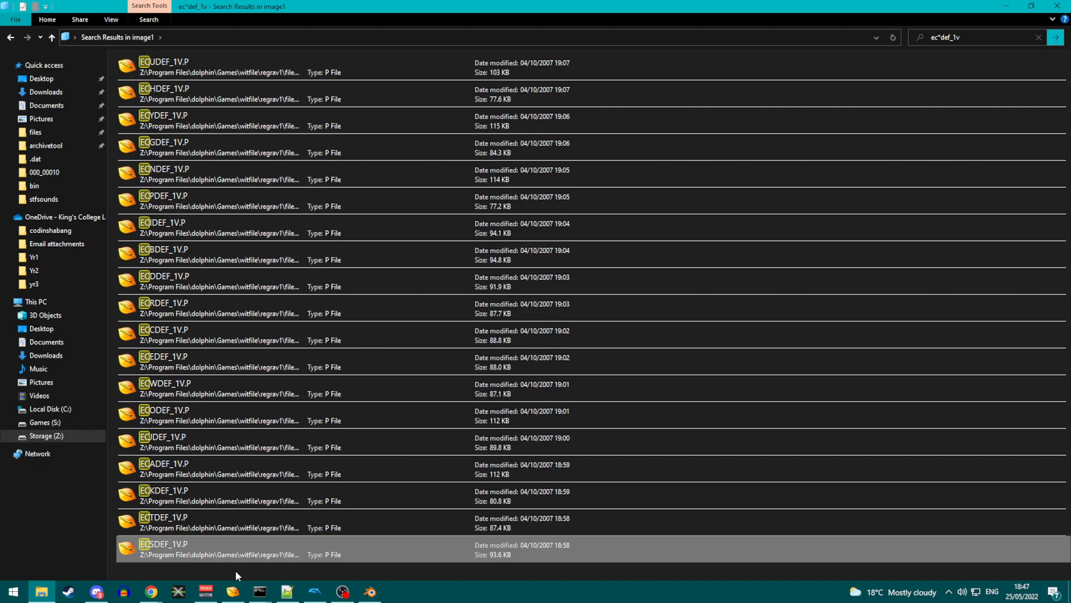
pyautogui.click(9, 41)
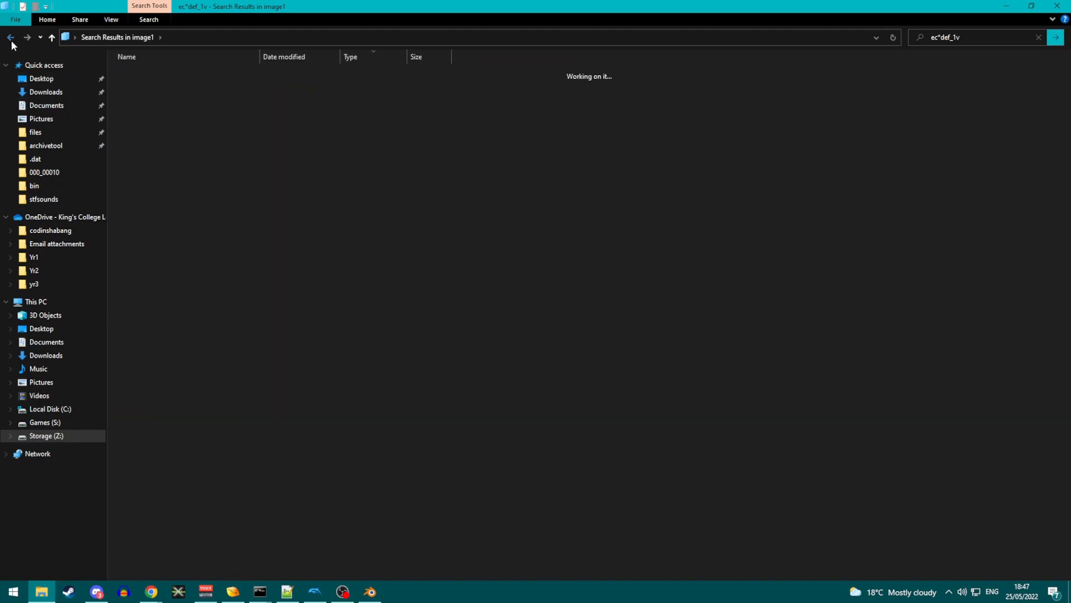
# - Go back, then use the 'files' breadcrumb to leave image1
pyautogui.click(10, 38)
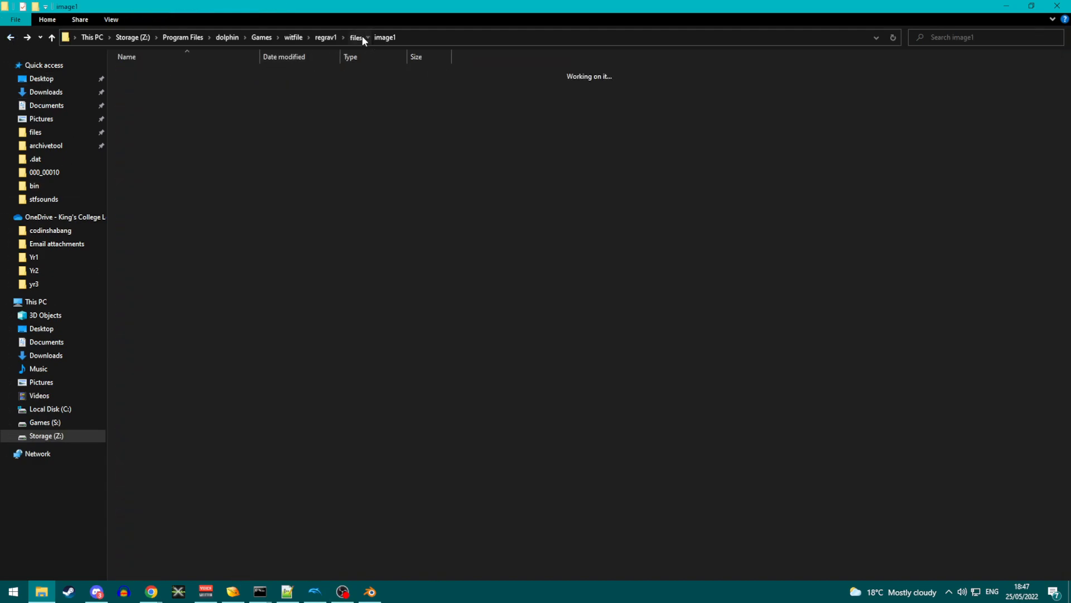
pyautogui.click(355, 37)
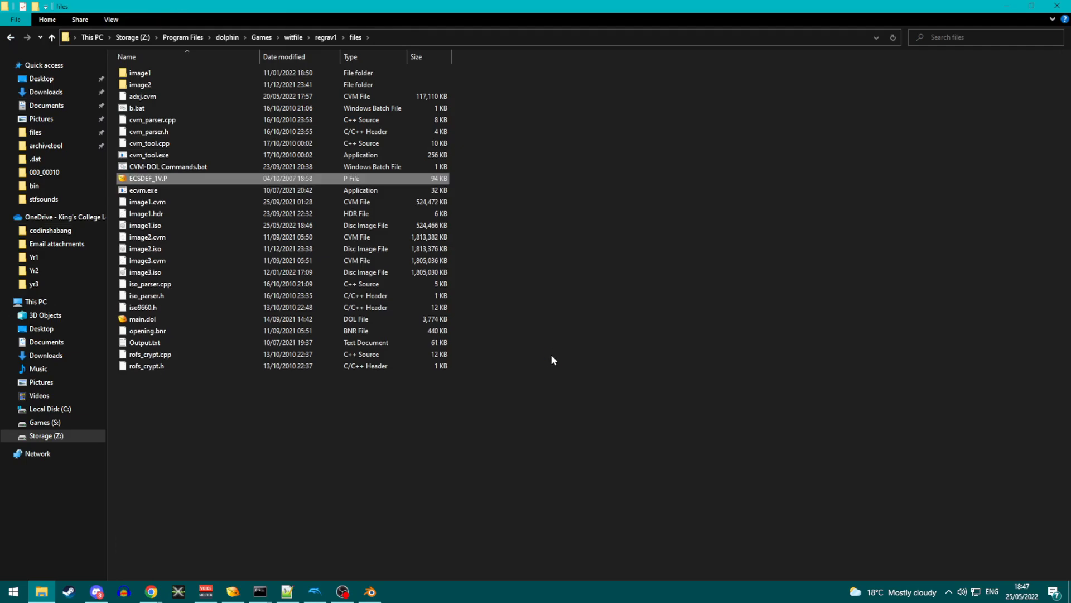
pyautogui.moveTo(477, 219)
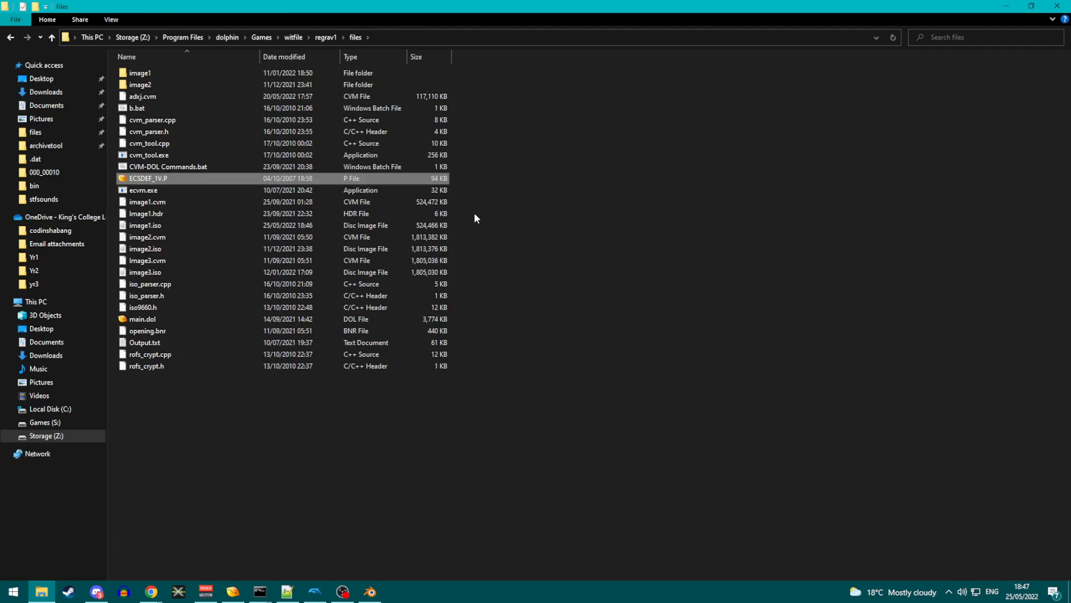
pyautogui.moveTo(465, 231)
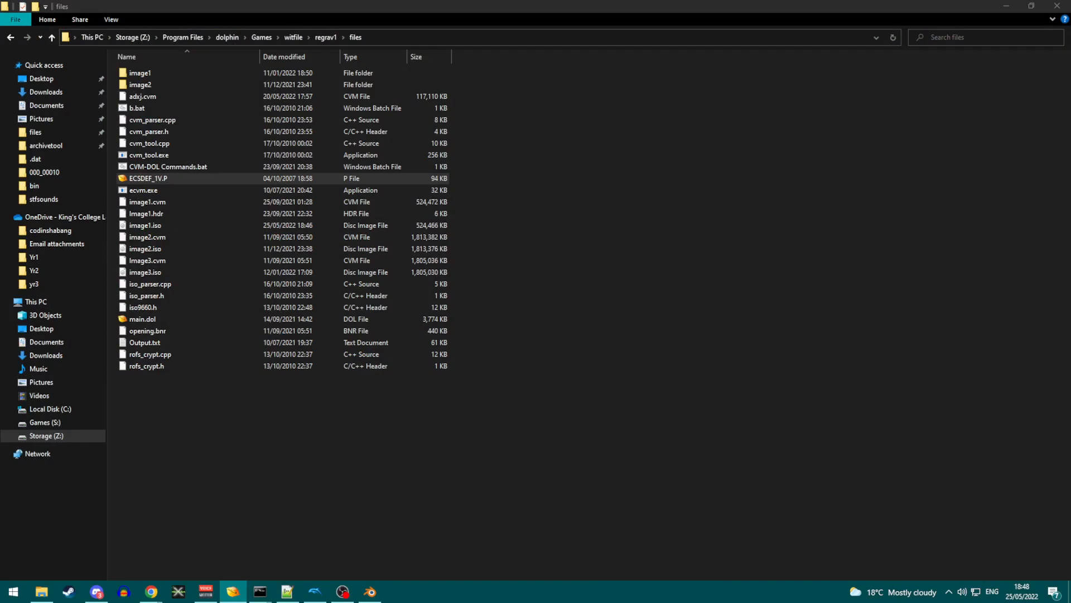
# - Open ECSDEF_1V.P in 010 Editor and delete the zero-byte block from rows 0010h–0180h
pyautogui.doubleClick(147, 178)
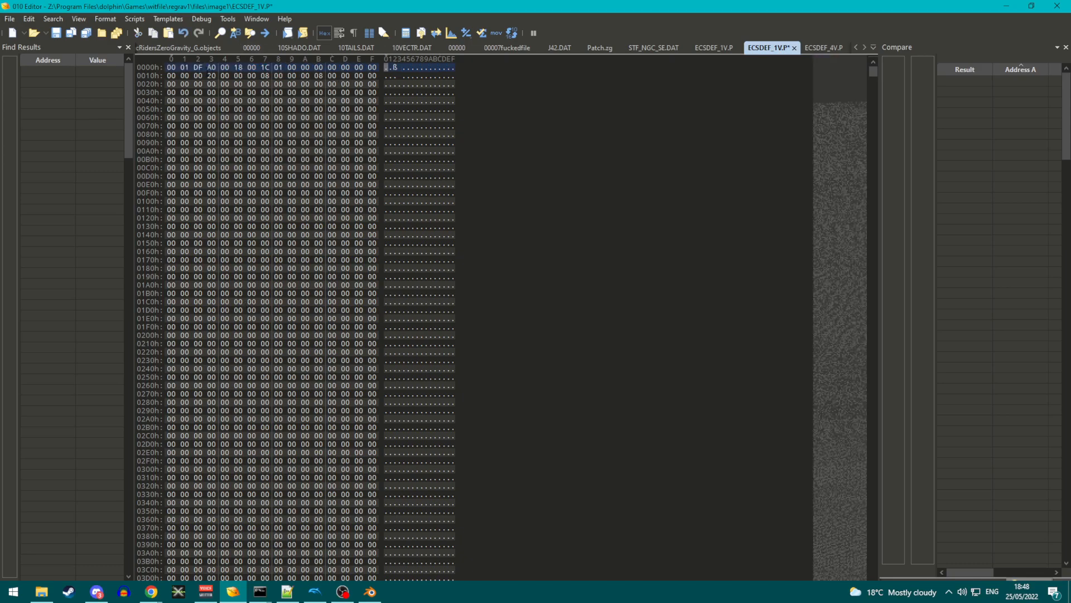
pyautogui.moveTo(167, 67); pyautogui.dragTo(372, 267)
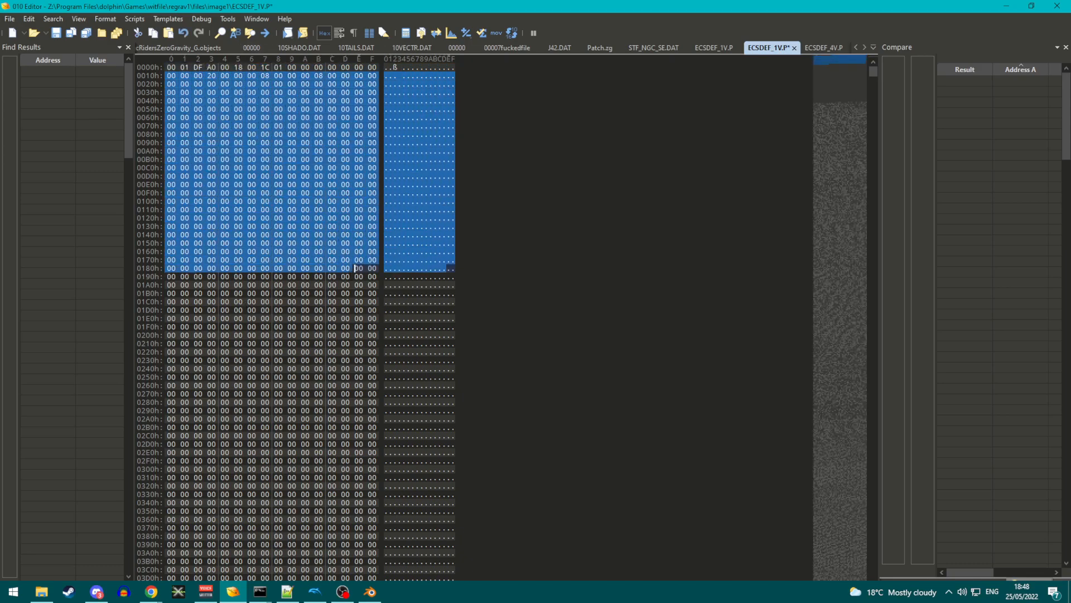
pyautogui.scroll(-3)
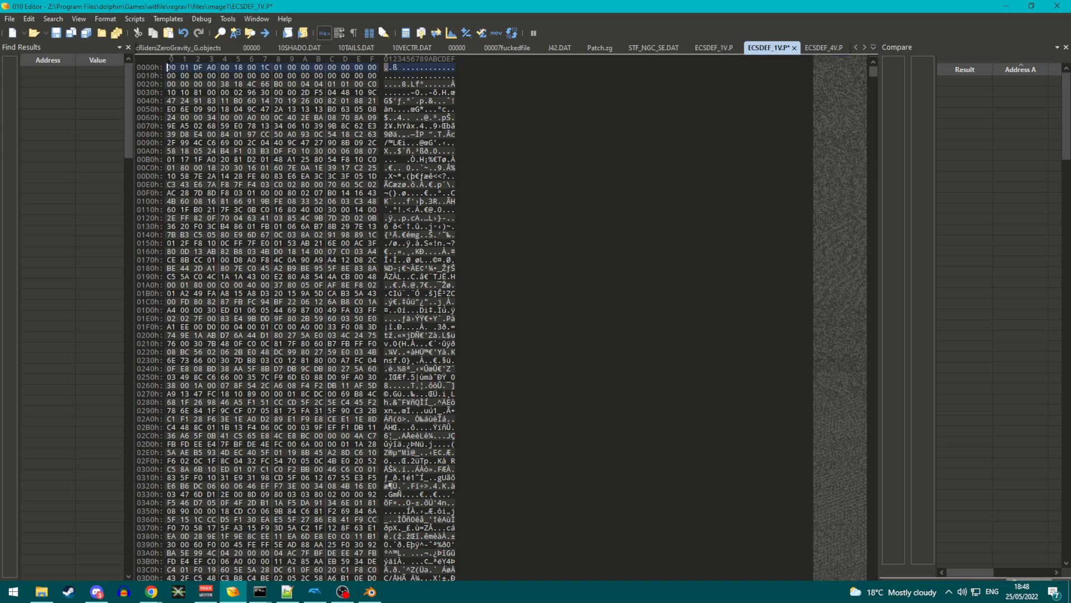
pyautogui.moveTo(566, 437)
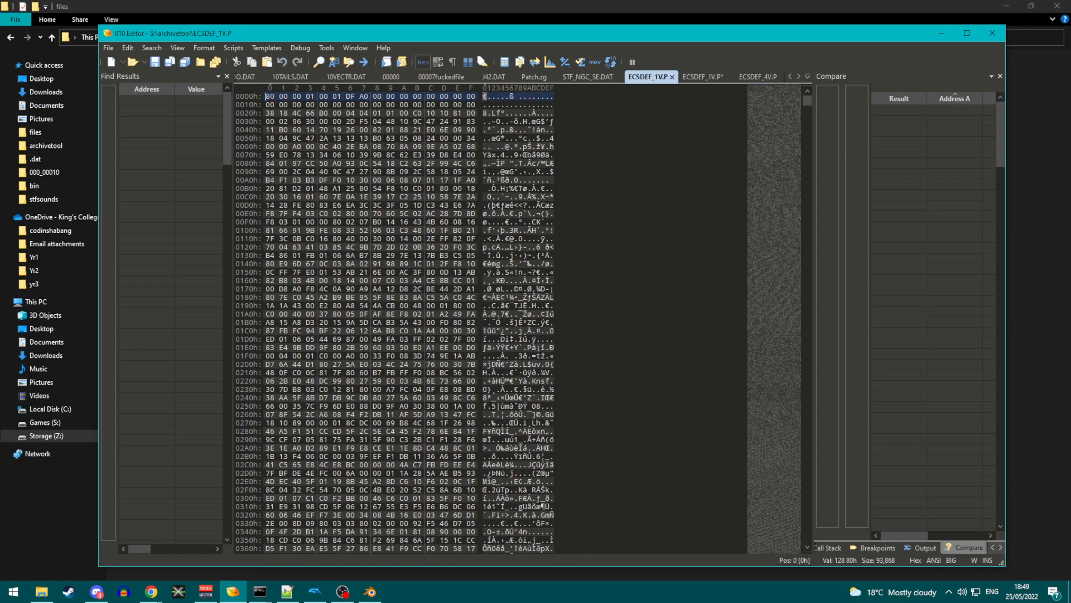
pyautogui.moveTo(150, 588)
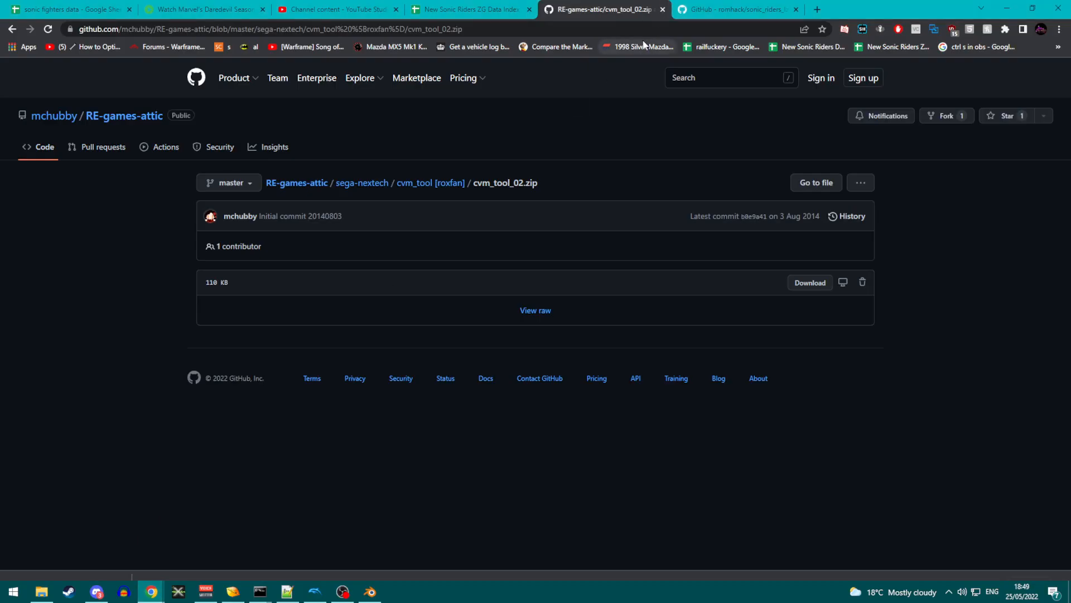
# - Switch to the sonic_riders_lzss repository page in Chrome and scroll through it
pyautogui.click(184, 30)
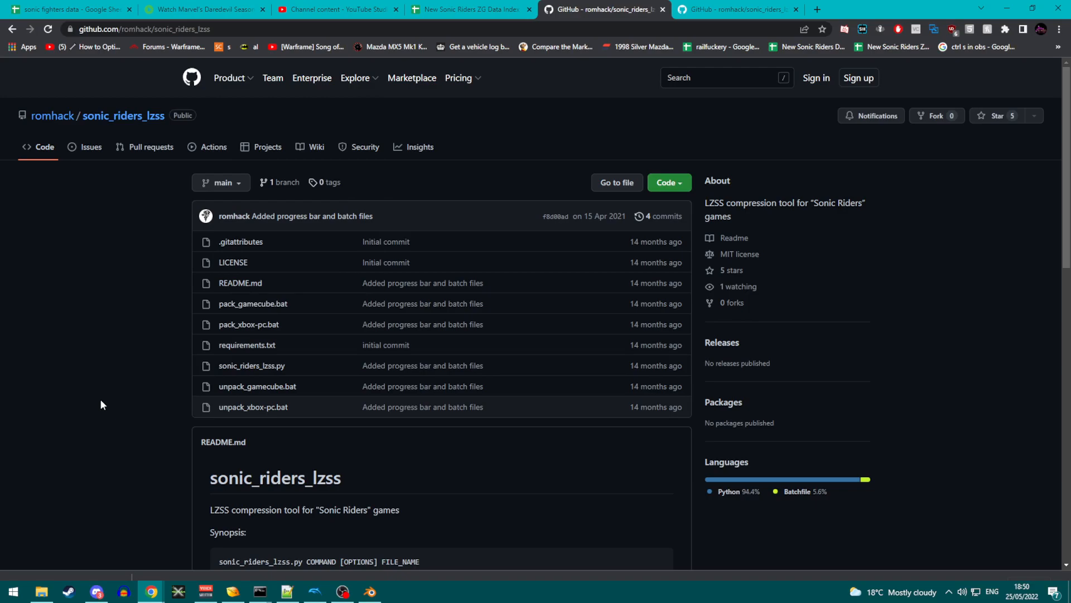
pyautogui.scroll(-3)
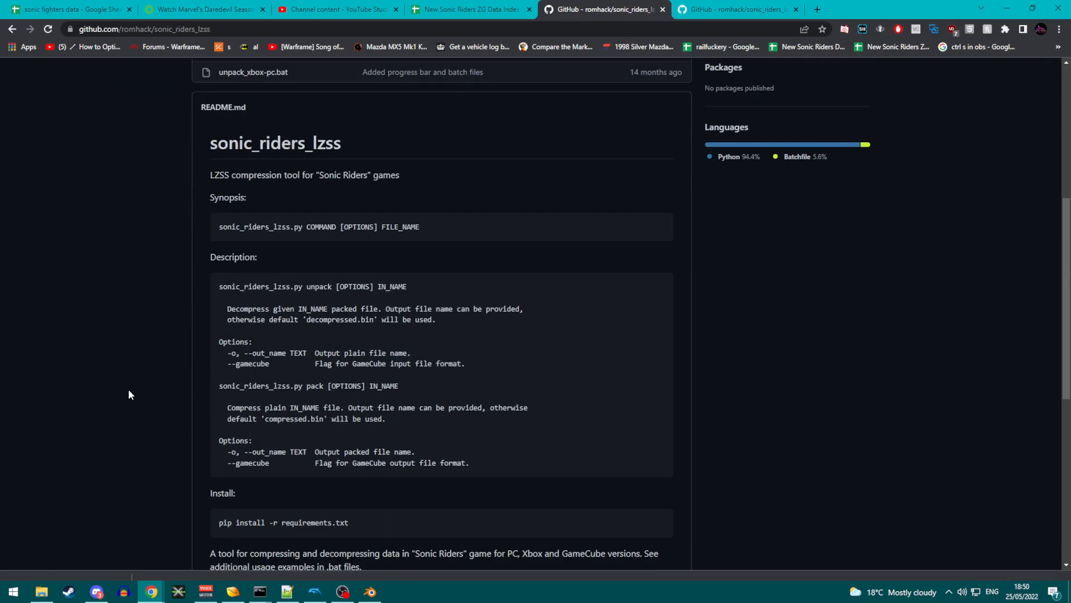
pyautogui.scroll(-3)
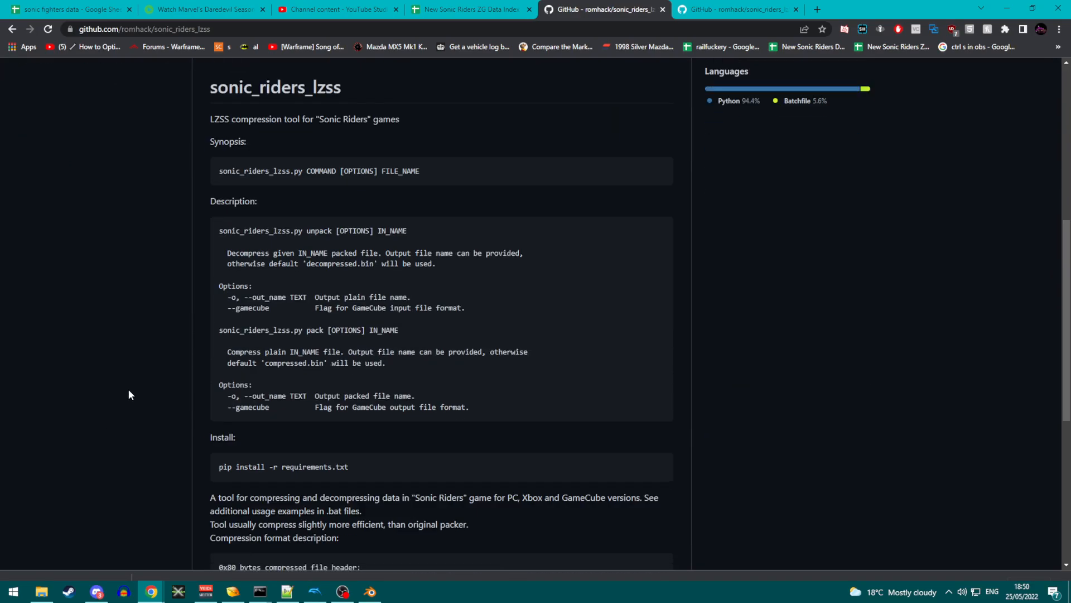
pyautogui.scroll(-3)
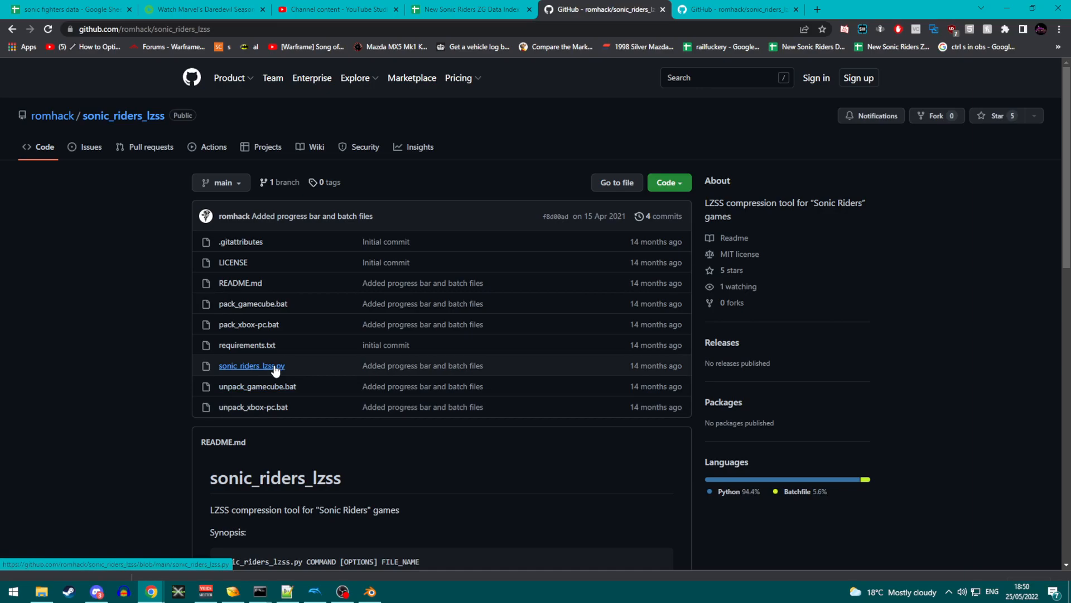
# - Read the sonic_riders_lzss.py source, close it, and return to File Explorer
pyautogui.click(251, 365)
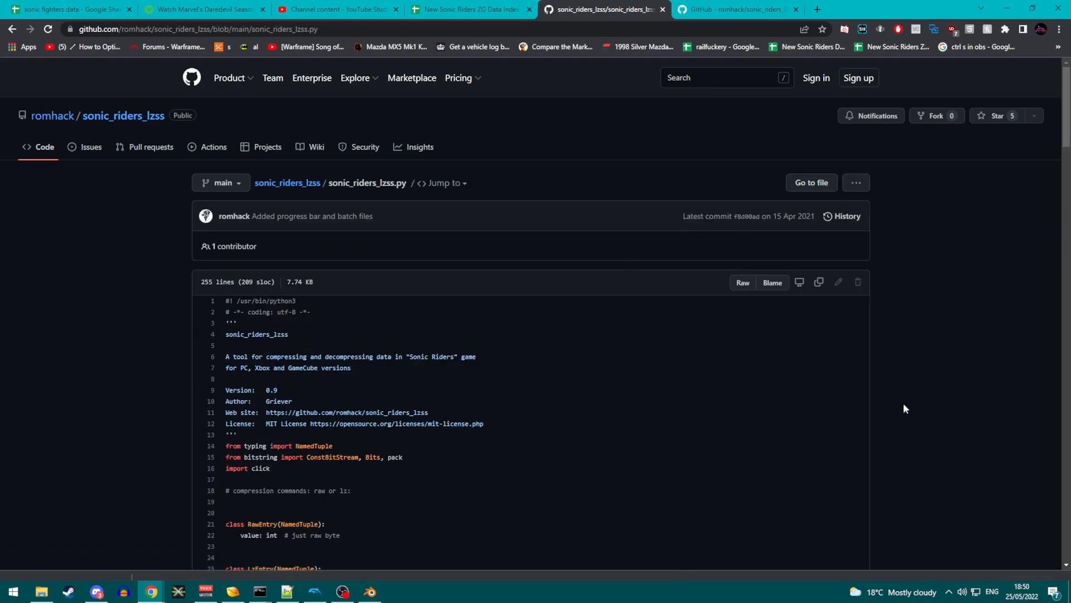
pyautogui.moveTo(826, 257)
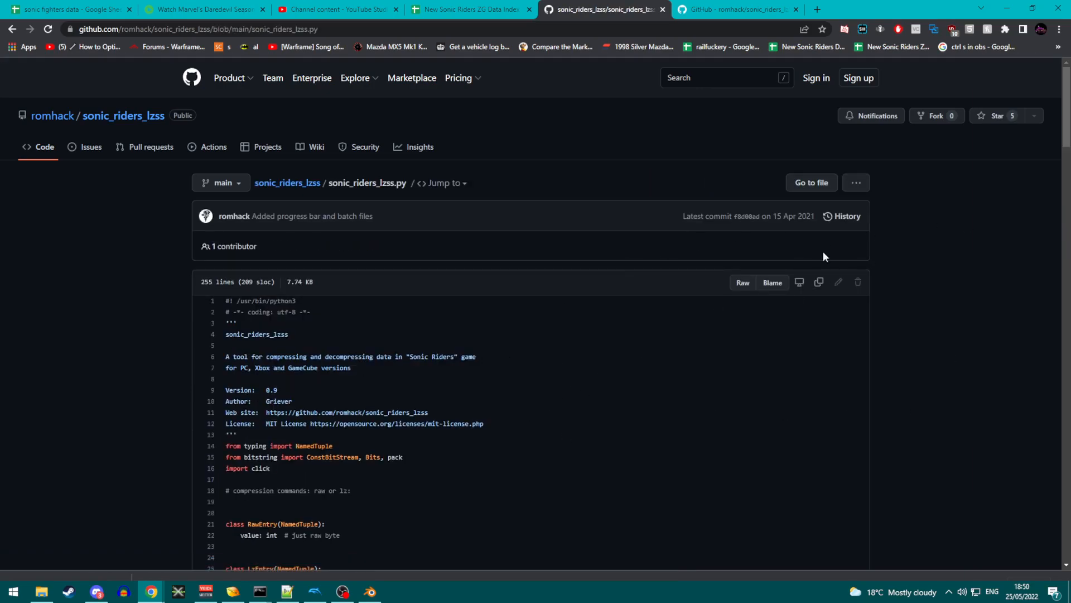
pyautogui.scroll(-3)
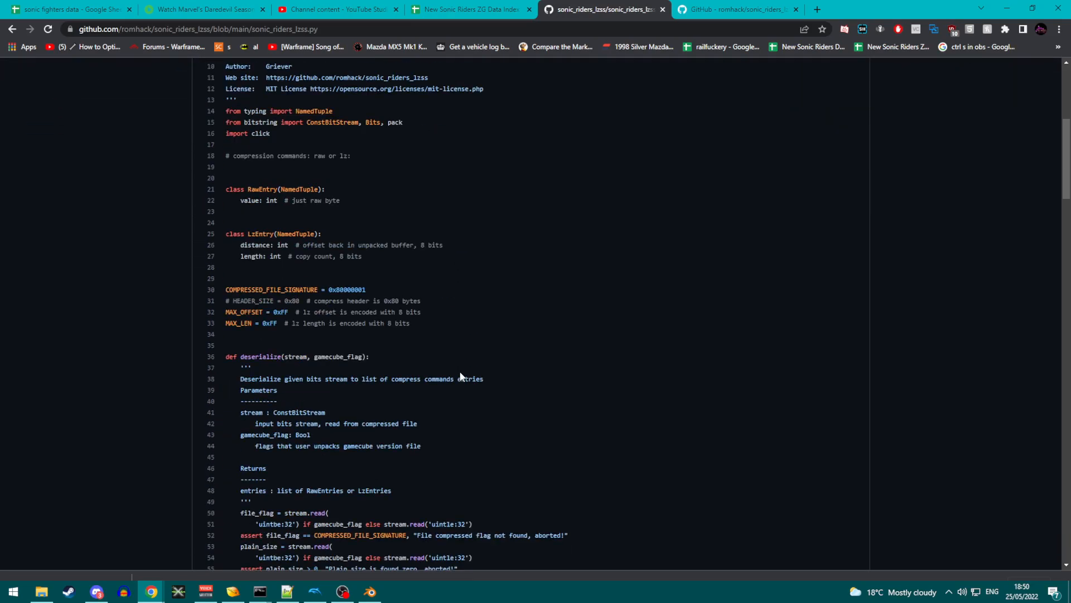
pyautogui.scroll(-3)
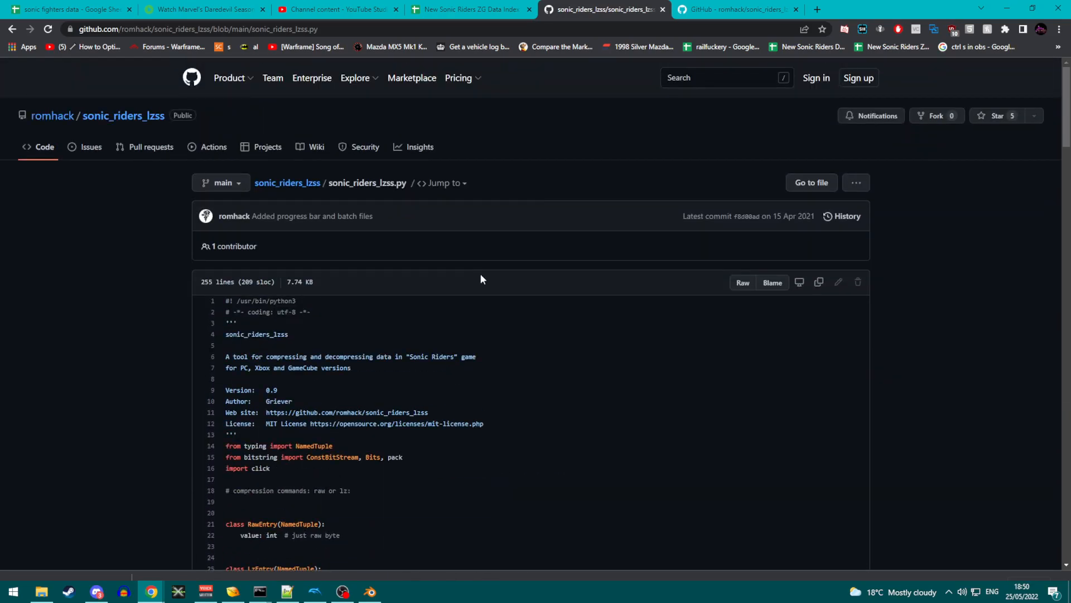
pyautogui.moveTo(662, 10)
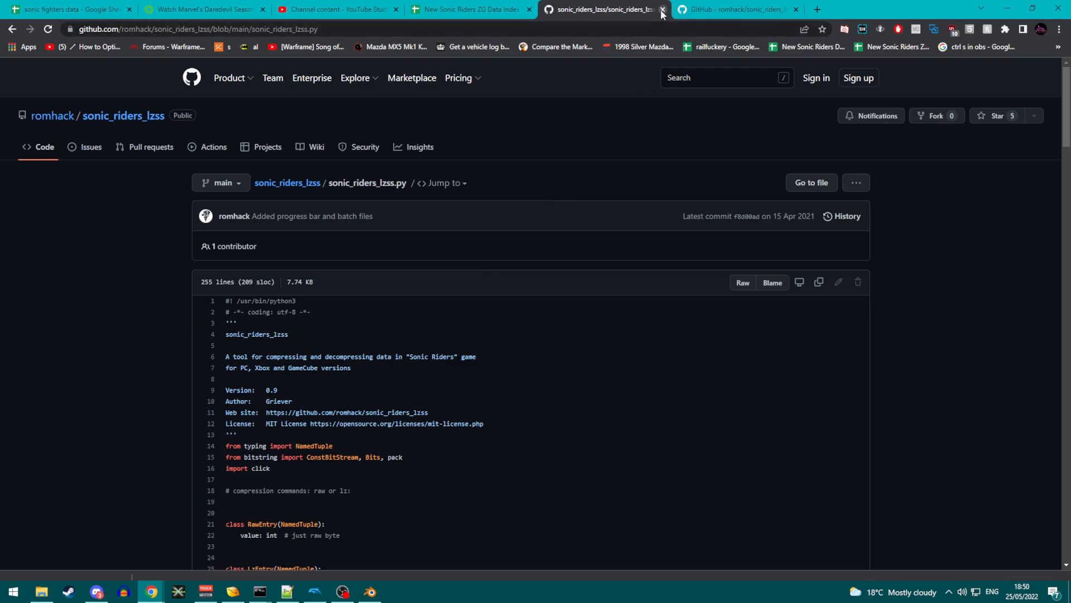
pyautogui.click(663, 9)
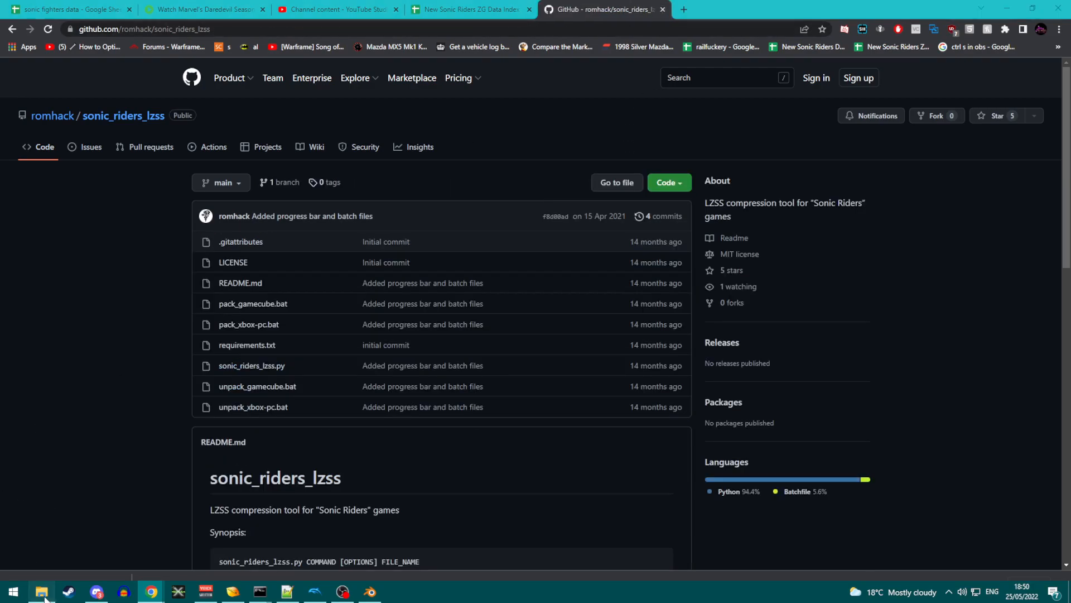
pyautogui.click(40, 590)
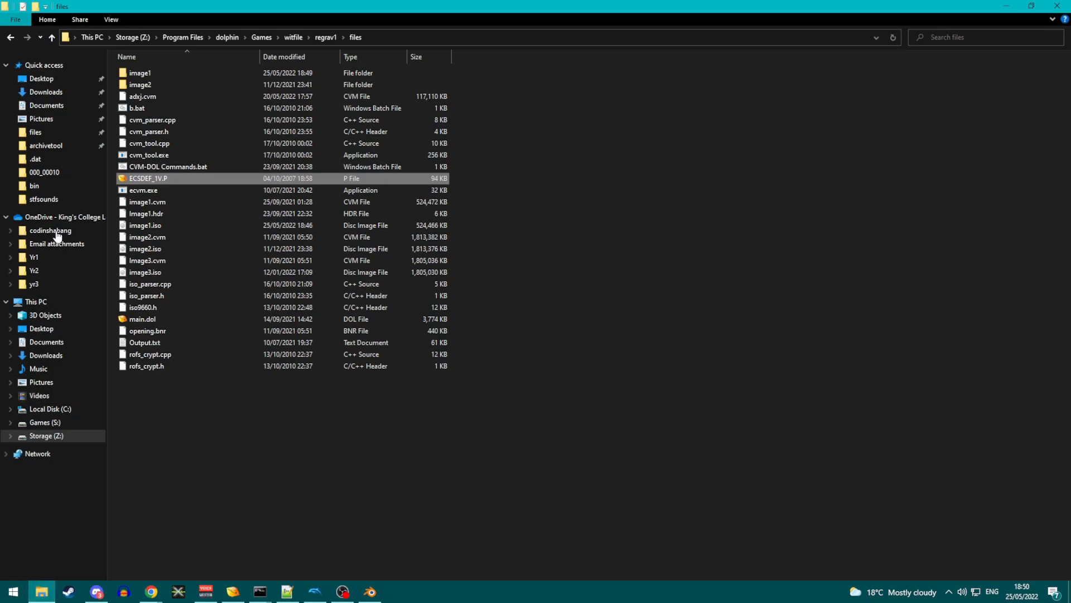
# - Run decomp.py ECSDEF_1V.P --gamecube in Command Prompt, then retry using the unpack command
pyautogui.click(46, 145)
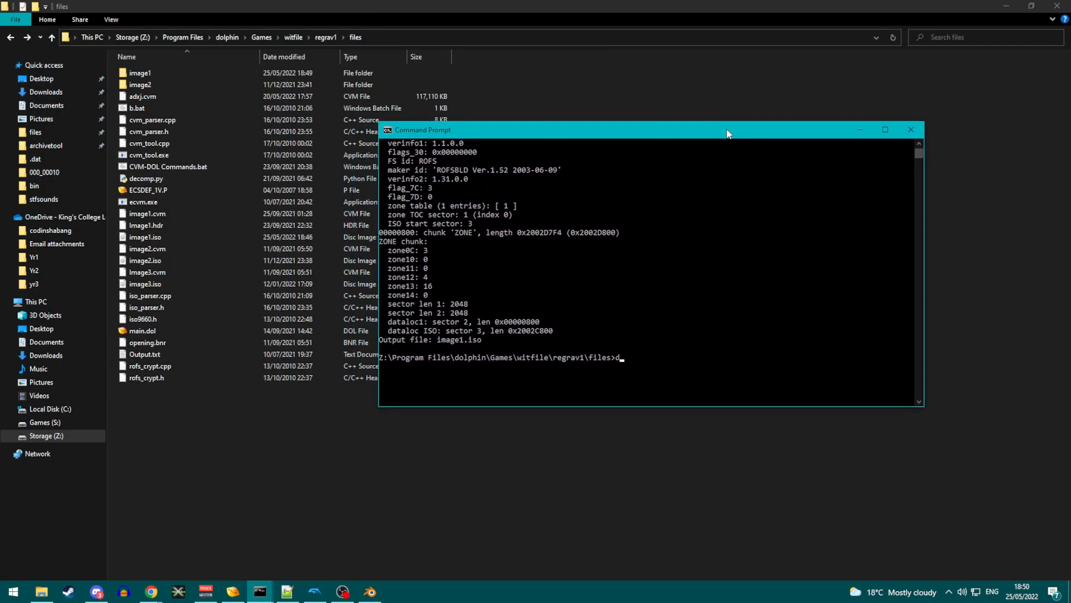
pyautogui.write('ecomp.py')
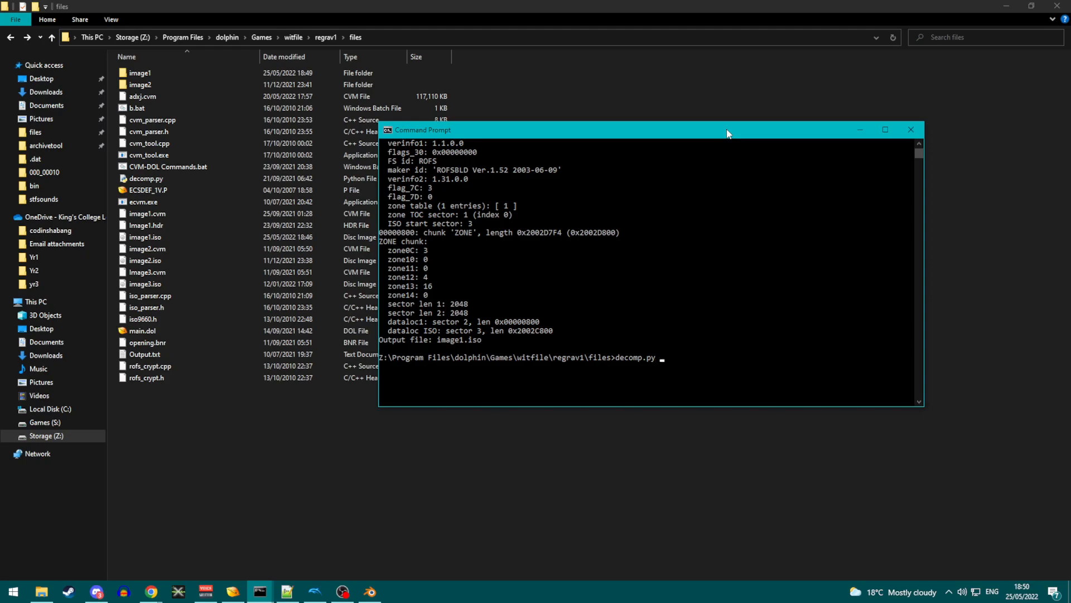
pyautogui.write('ECS')
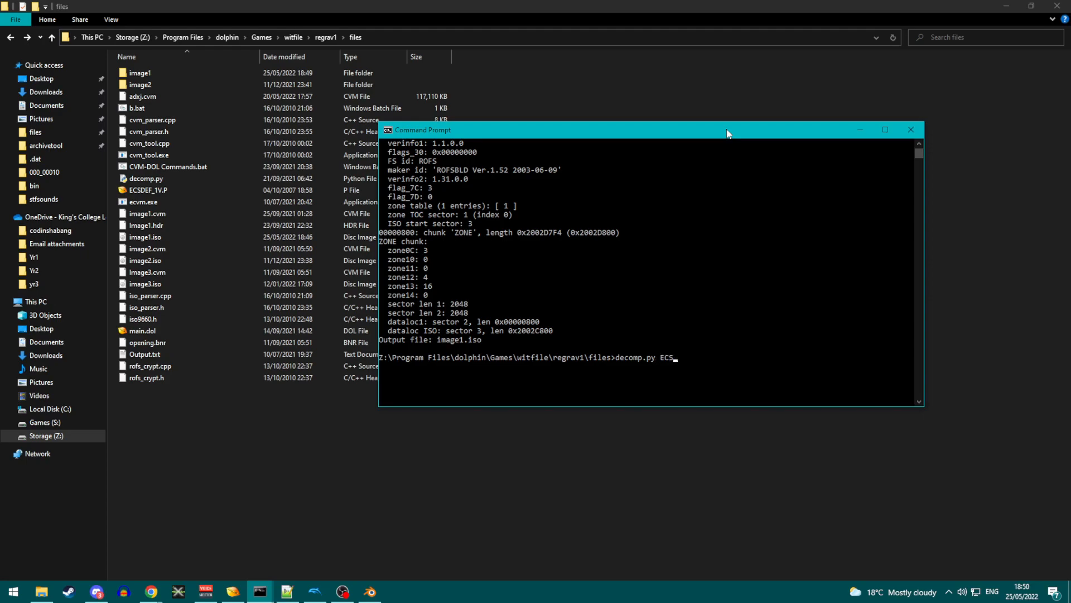
pyautogui.write('DEF_1V')
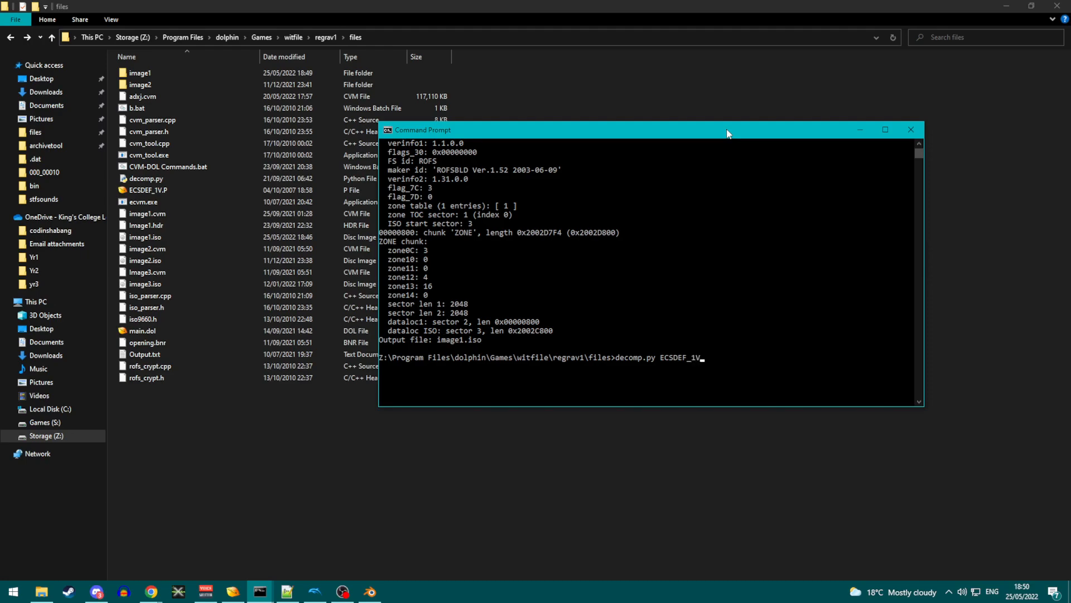
pyautogui.write('.P')
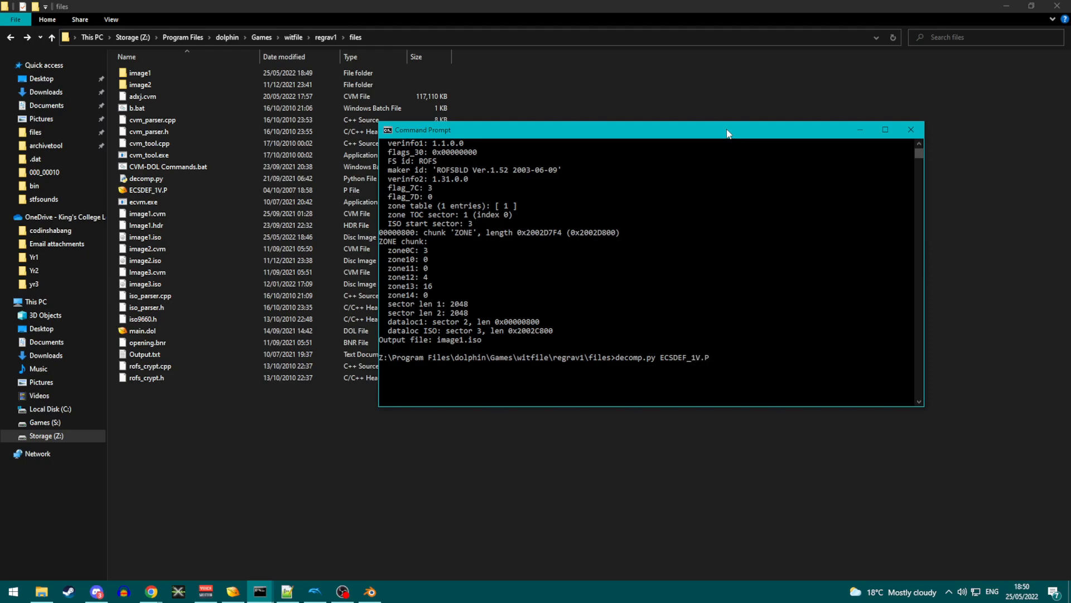
pyautogui.write('--game')
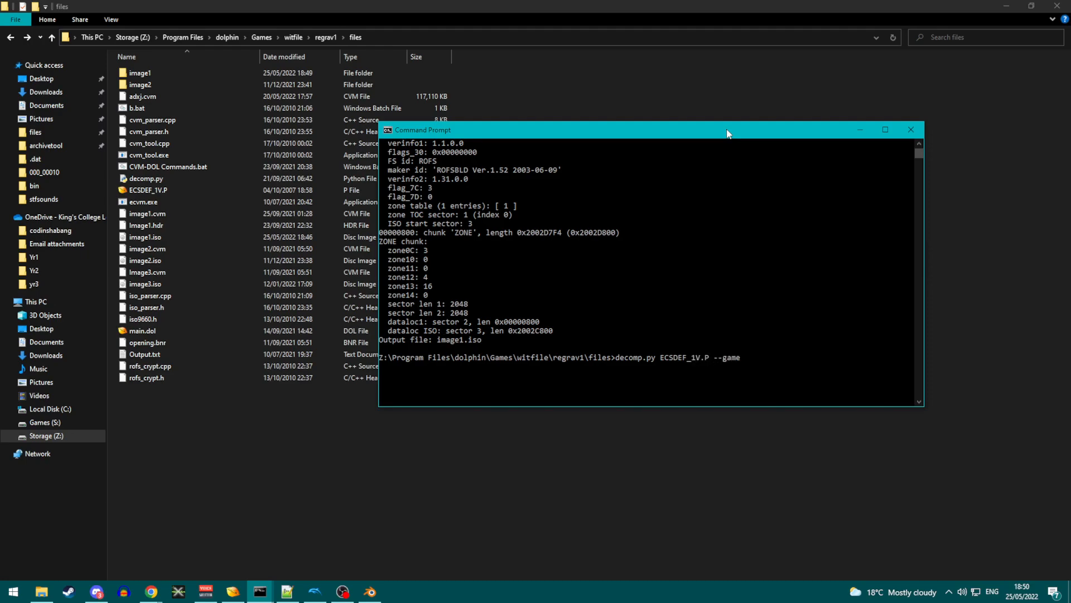
pyautogui.write('cube')
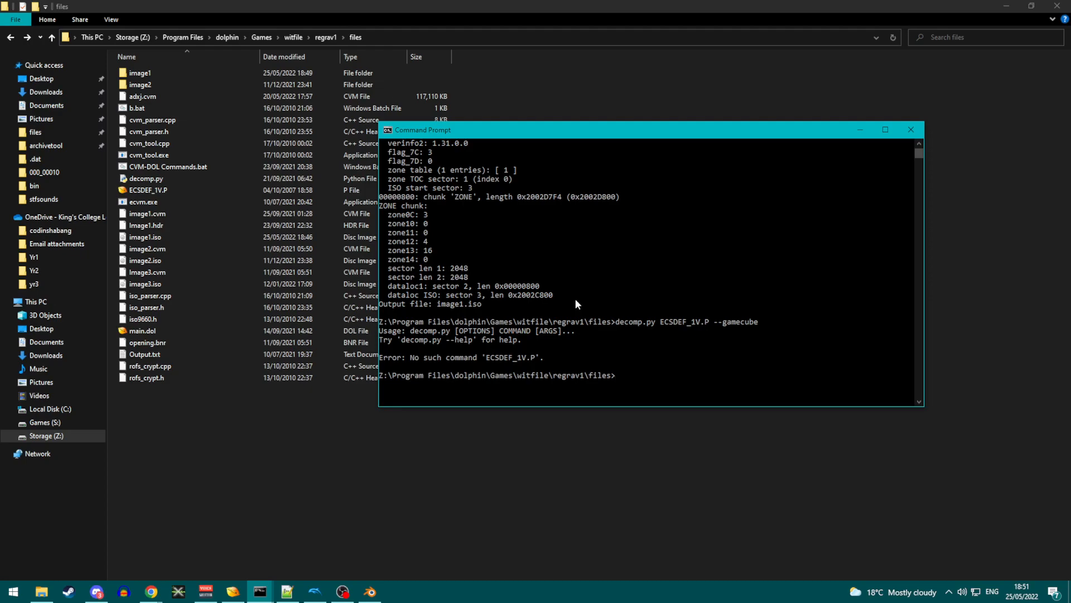
pyautogui.write('decomp.py ECSDEF_1V.P --gamecube')
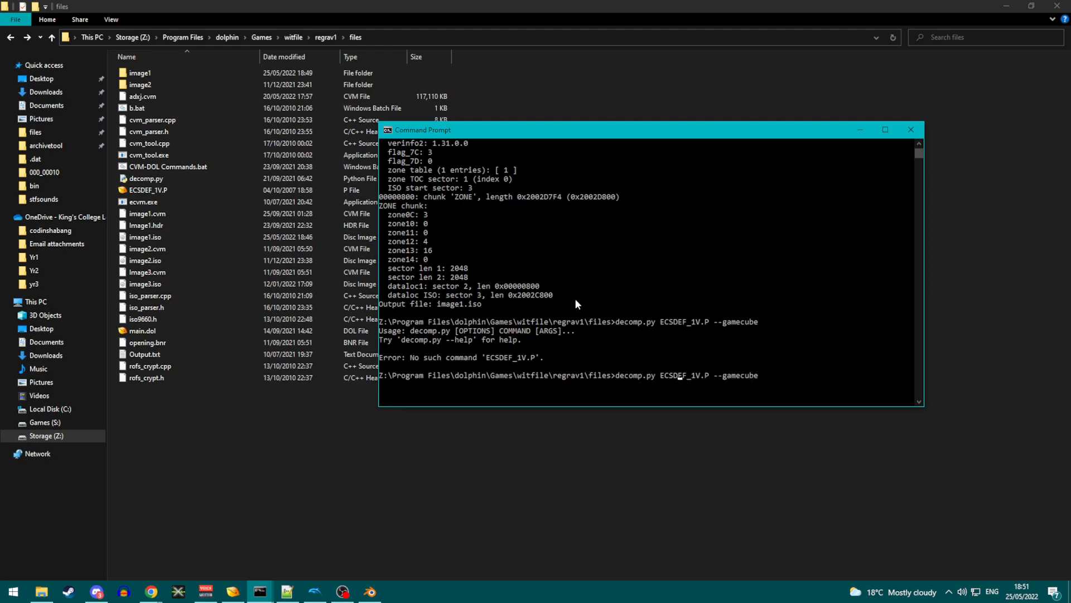
pyautogui.write('unpack')
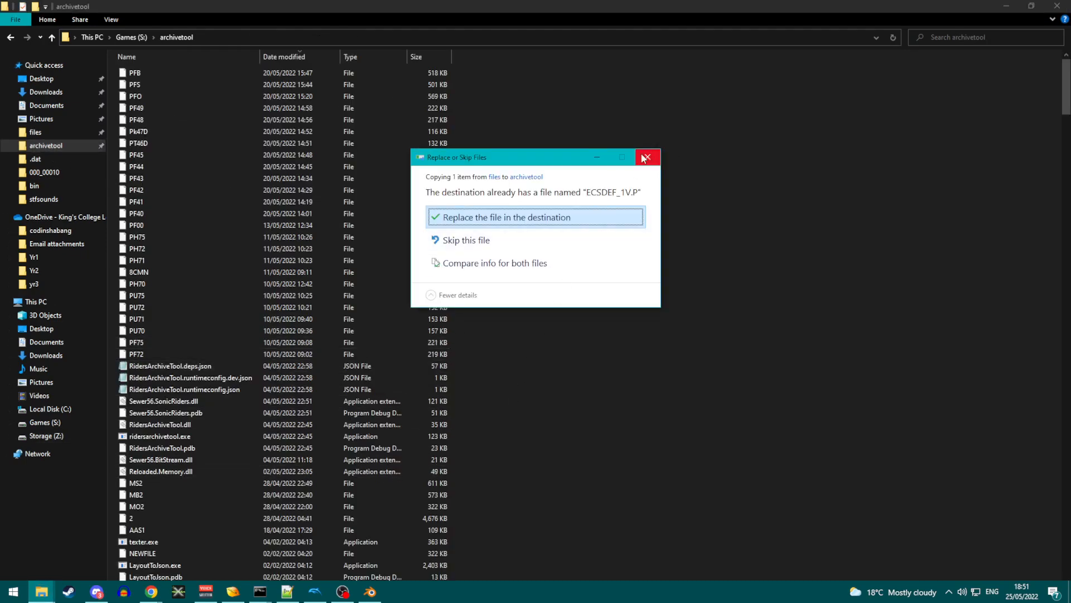
# - Cancel the file replace prompt, cd into archivetool, and run decomp.py unpack ECSDEF_1V.P --gamecube
pyautogui.click(647, 157)
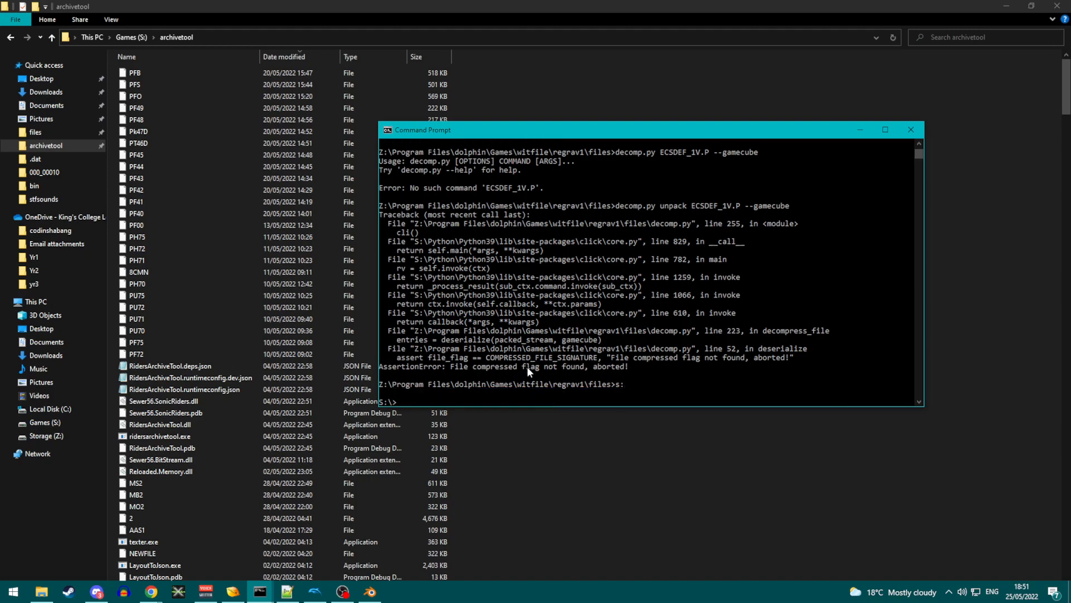
pyautogui.write('cd archivetoo')
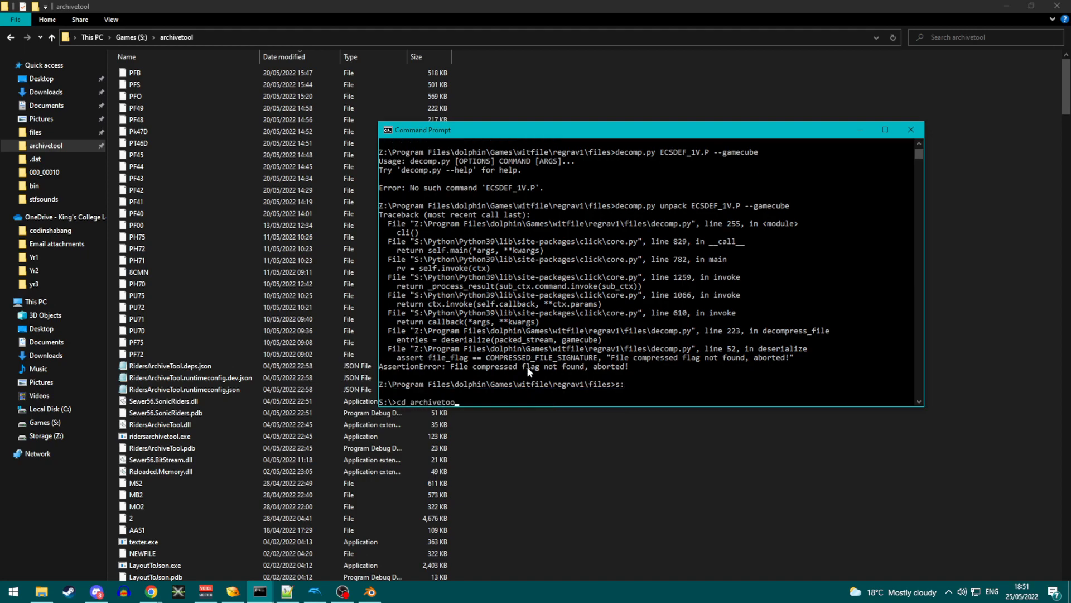
pyautogui.write('decomp.py unpack ECSDEF_1V.P --gamecube')
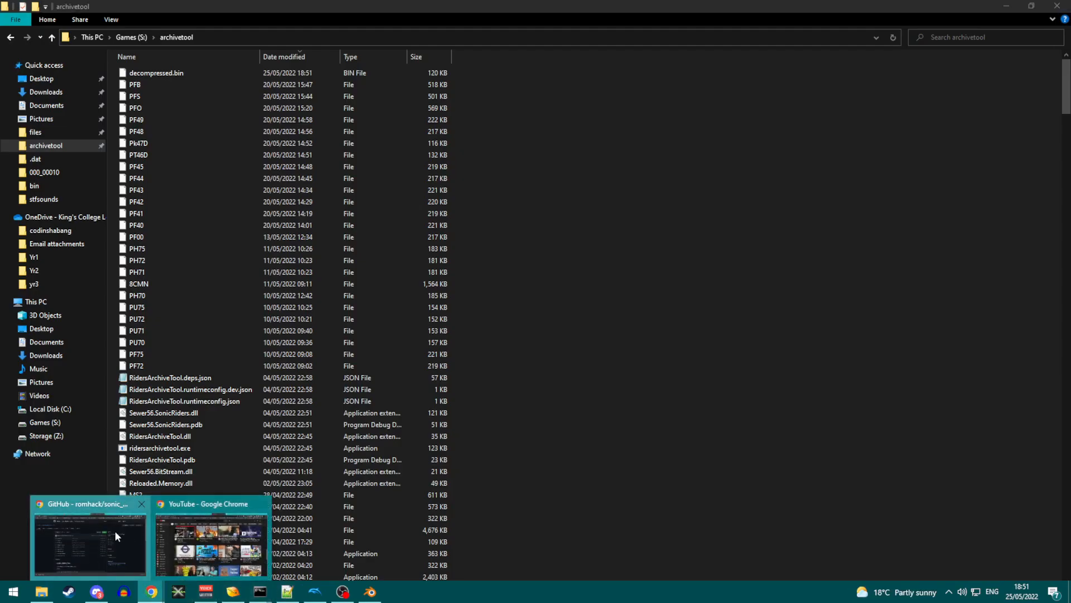
# - Review the unpack usage in the sonic_riders_lzss README, then return to the archivetool folder
pyautogui.click(89, 540)
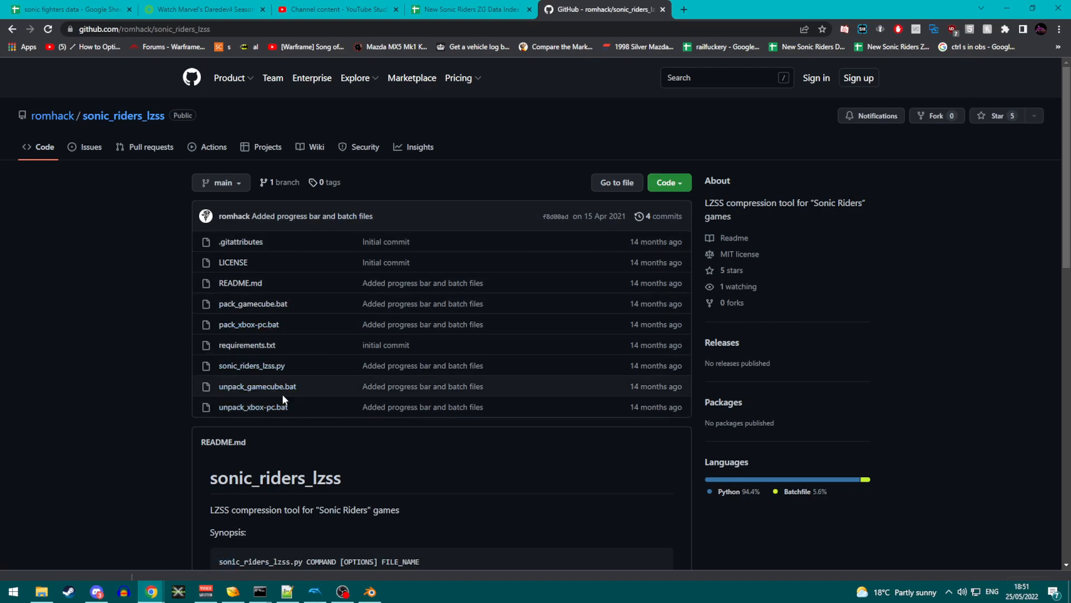
pyautogui.scroll(-3)
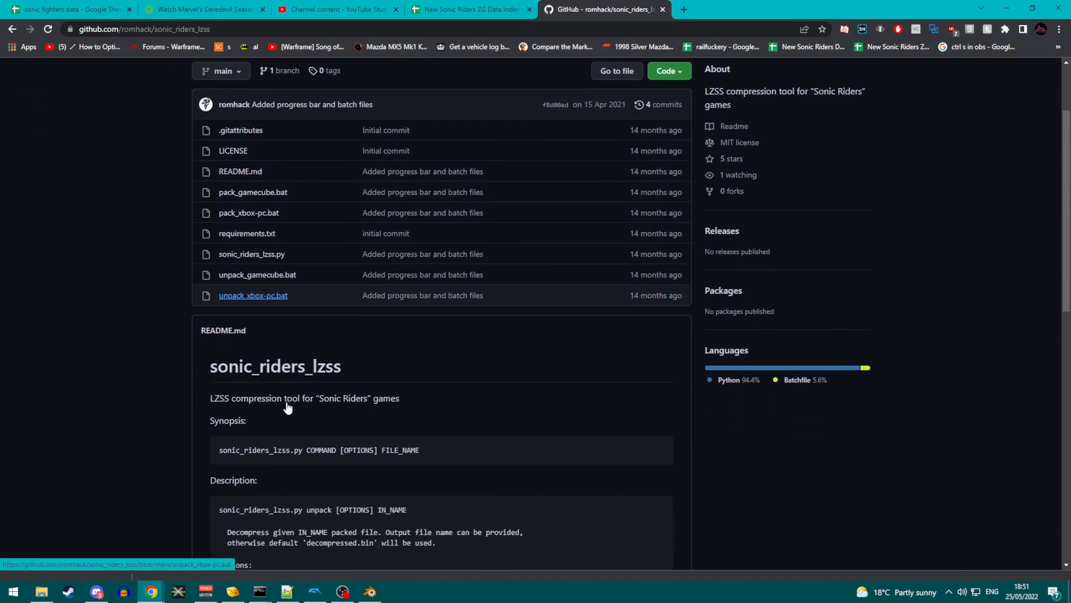
pyautogui.moveTo(102, 387)
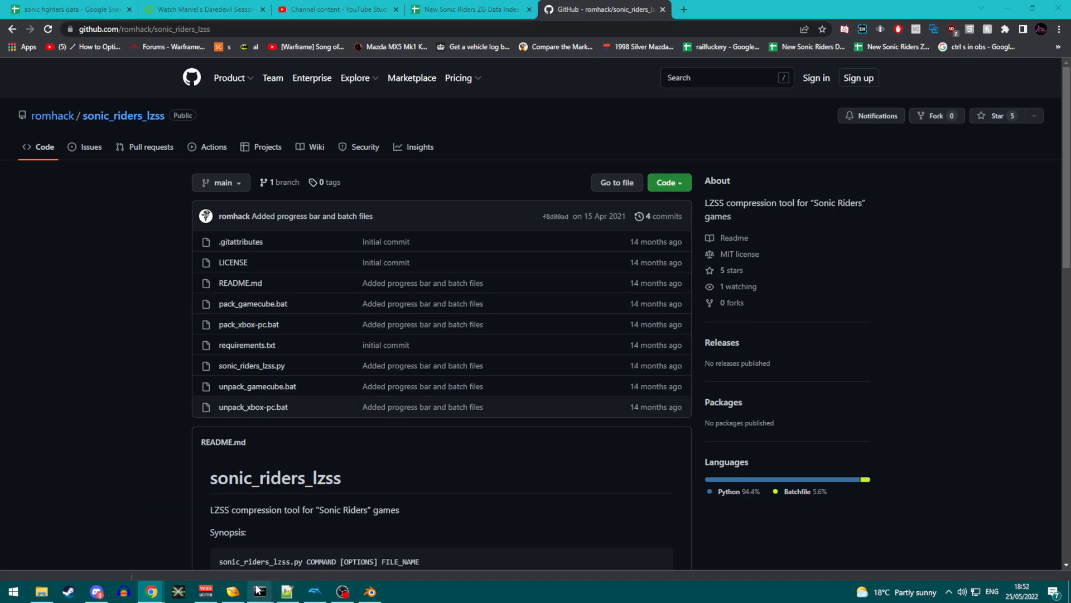
pyautogui.click(230, 590)
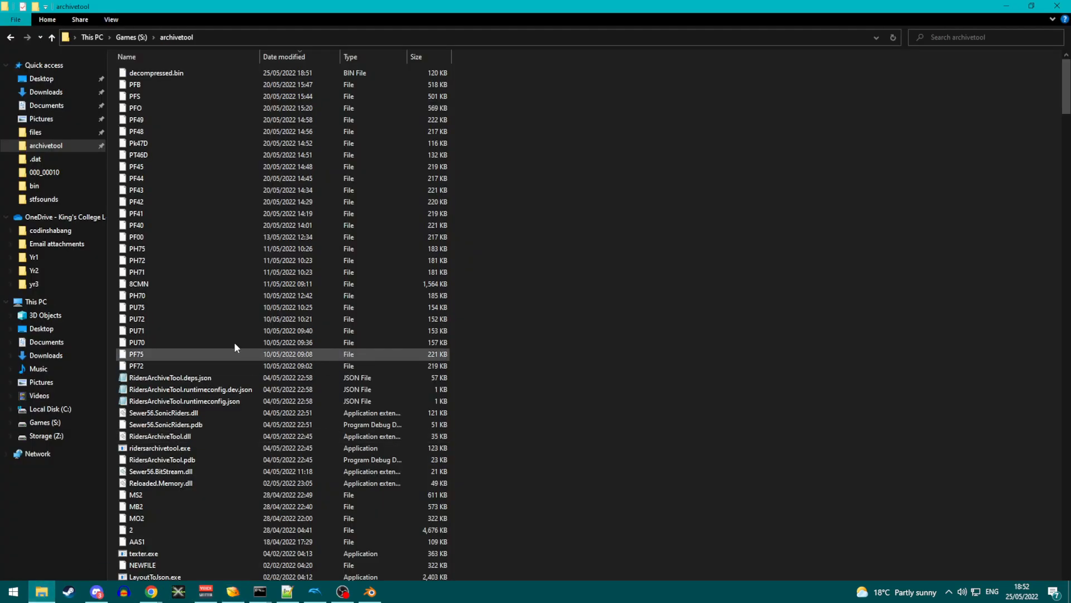
# - Open decompressed.bin in 010 Editor and select its four 'pack' header bytes
pyautogui.click(158, 73)
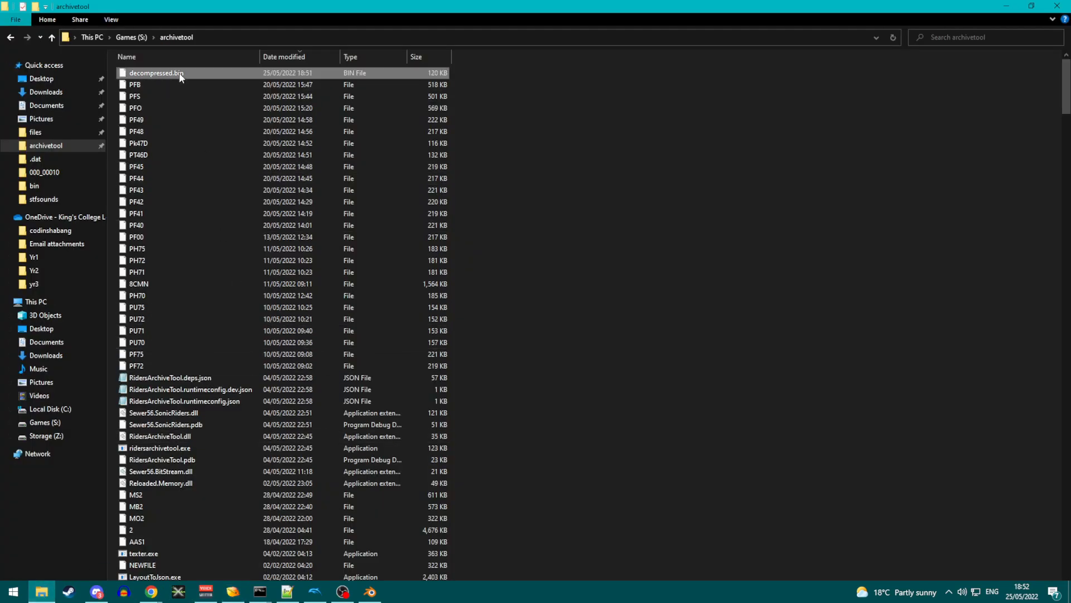
pyautogui.doubleClick(156, 73)
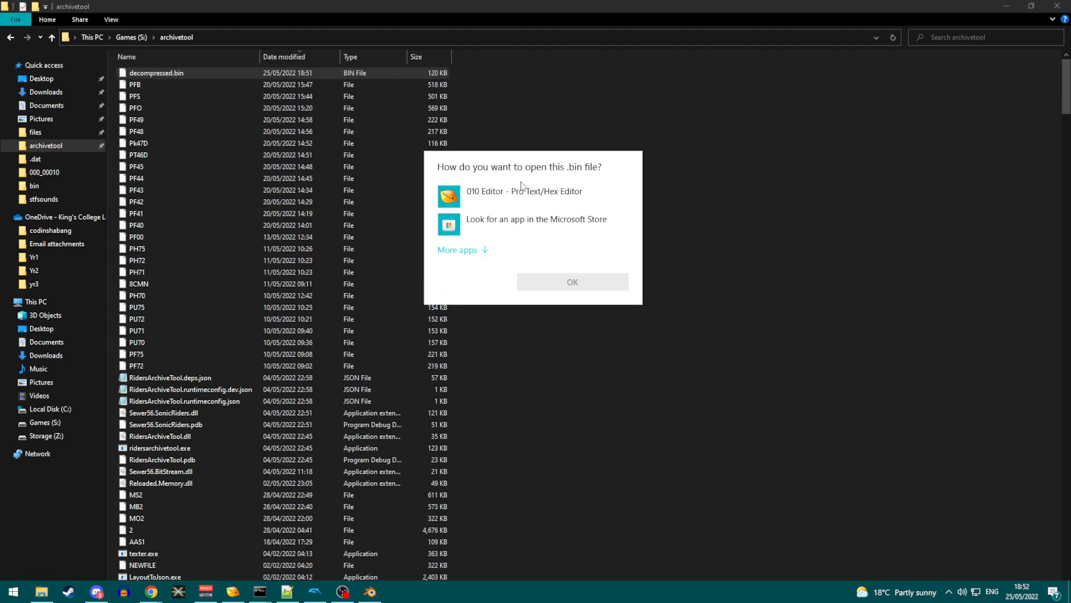
pyautogui.click(572, 281)
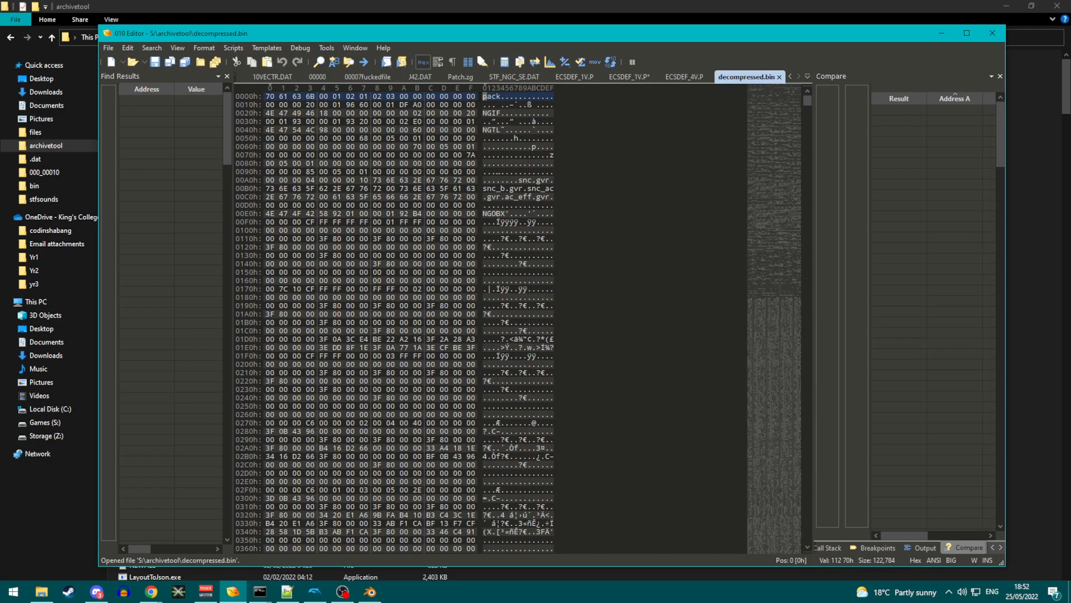
pyautogui.moveTo(268, 95); pyautogui.dragTo(313, 95)
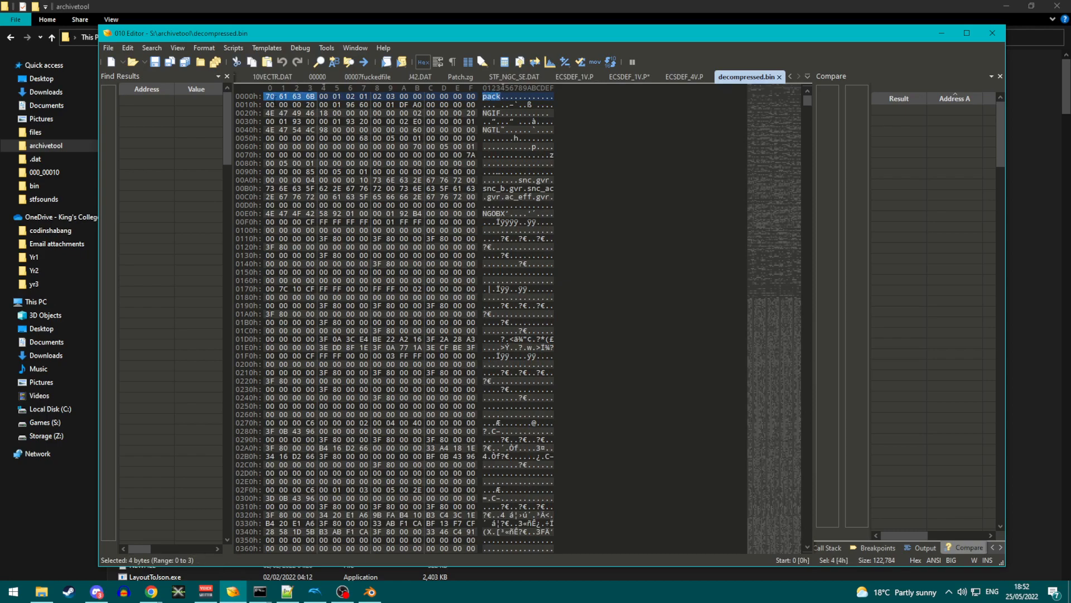
pyautogui.moveTo(746, 90)
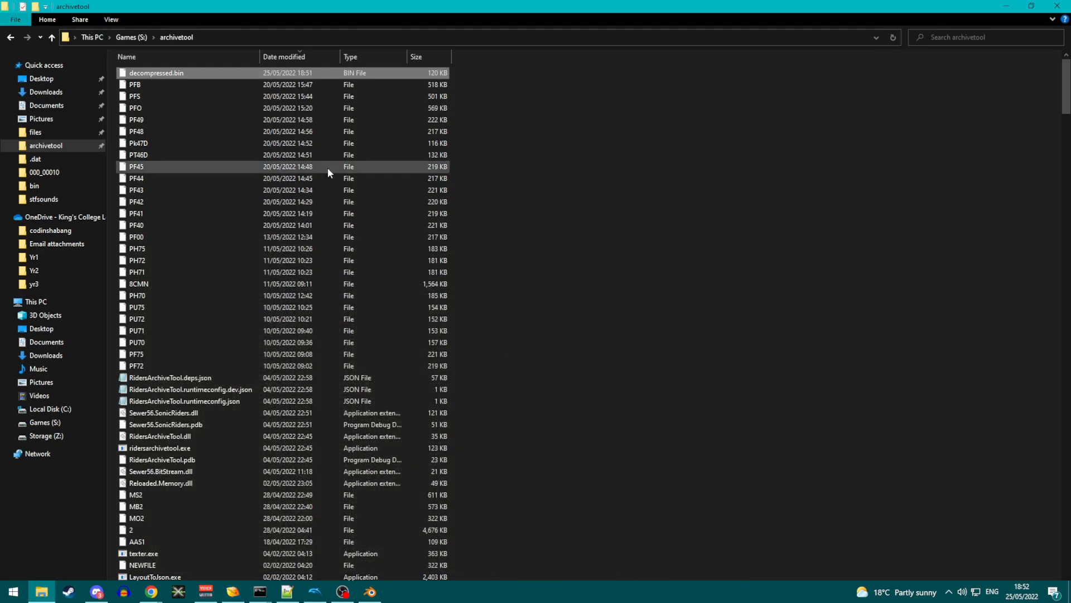
# - Rename decompressed.bin to sonic.pack in File Explorer
pyautogui.rightClick(156, 73)
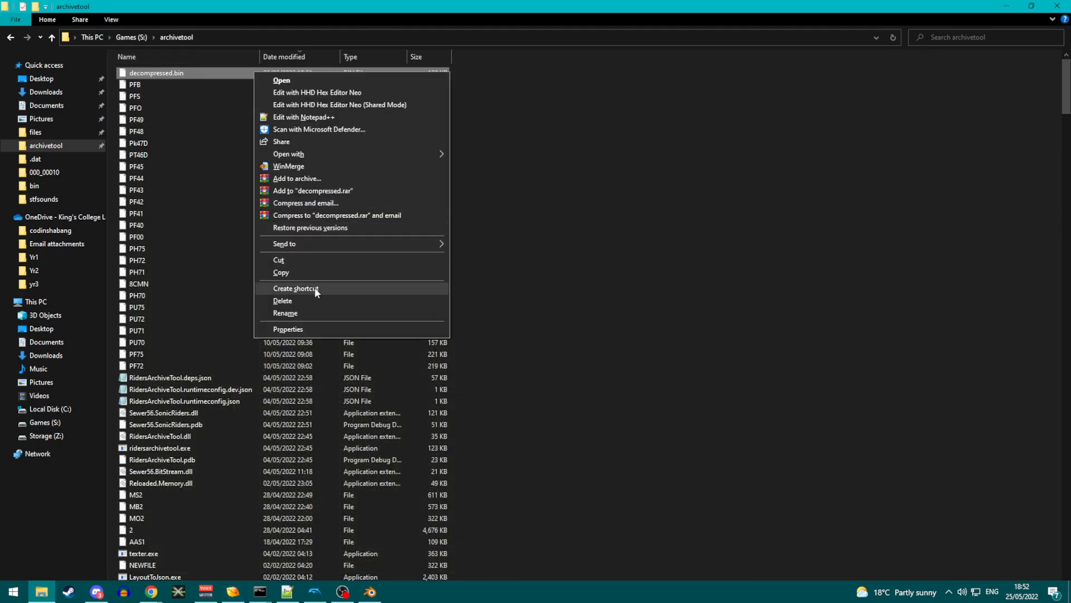
pyautogui.click(285, 313)
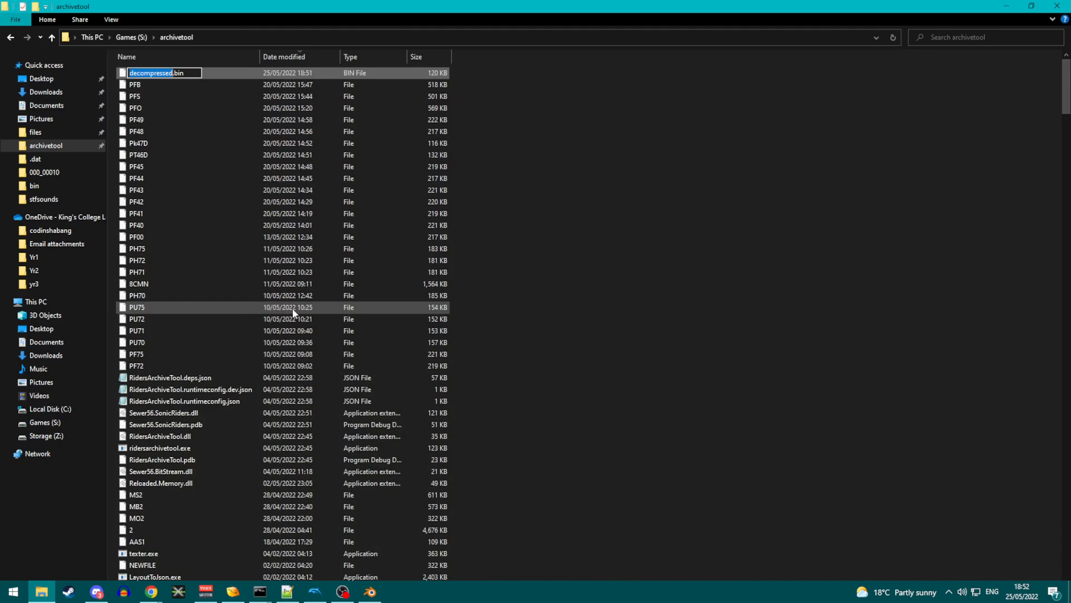
pyautogui.write('sonic.pack')
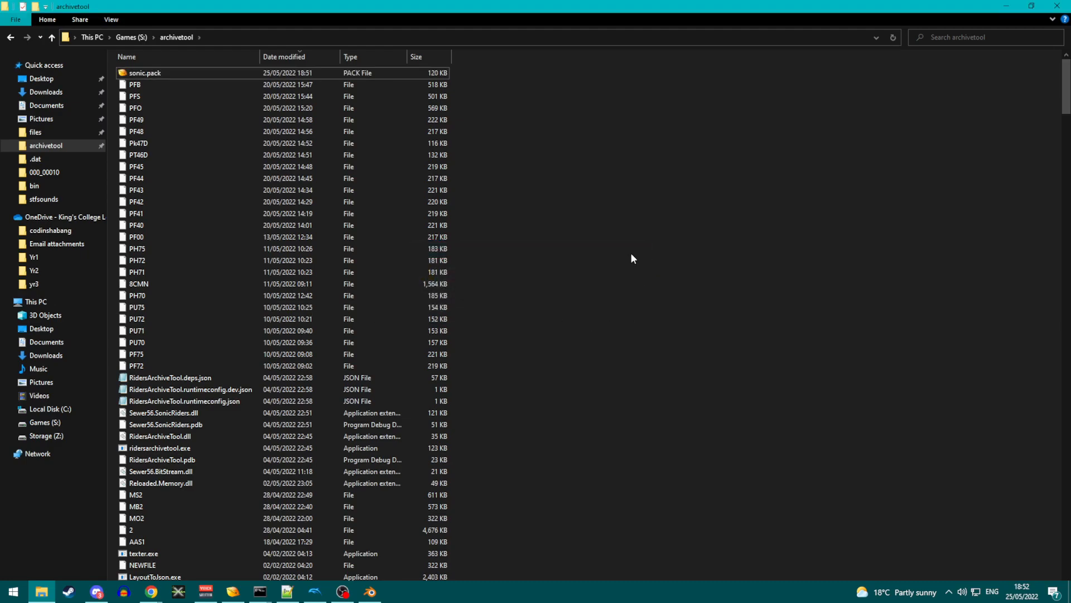
pyautogui.click(134, 84)
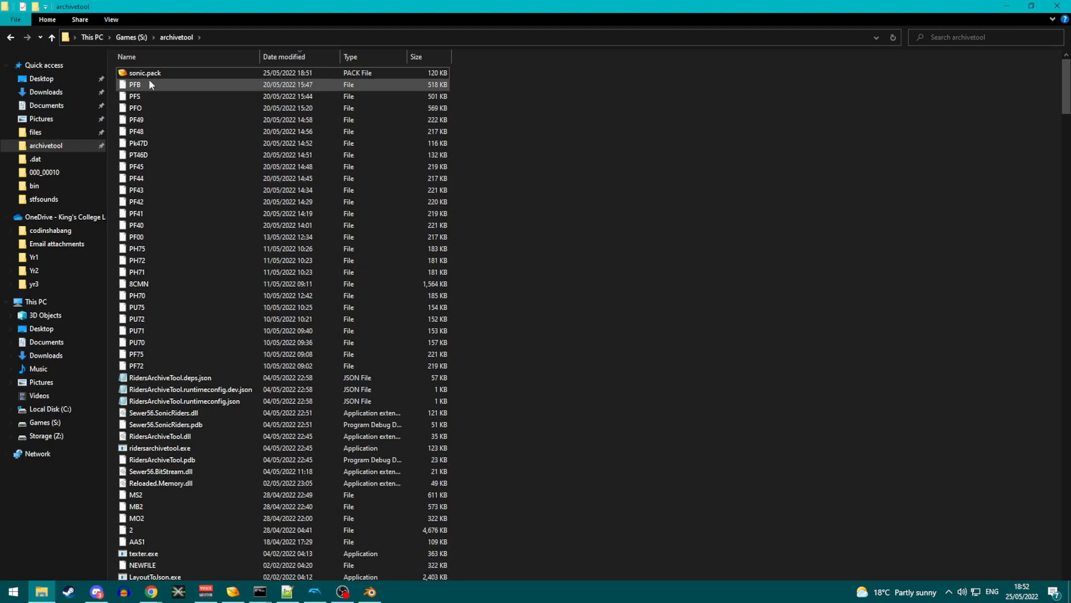
pyautogui.click(575, 255)
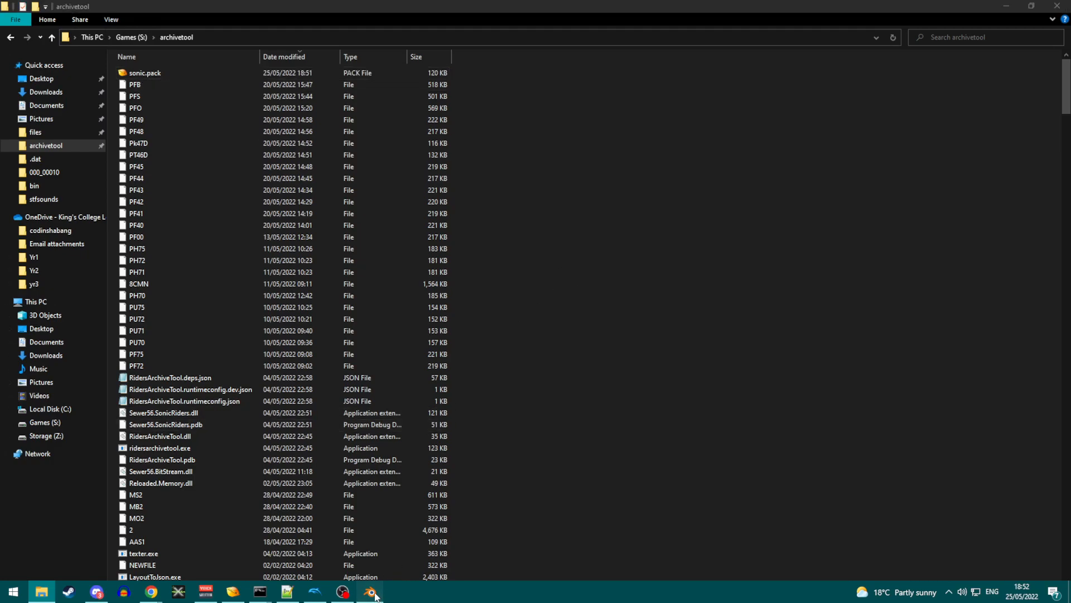
# - In Blender, extract sonic.pack from archivetool with the Sonic Riders Zero Gravity .pack extractor
pyautogui.click(369, 590)
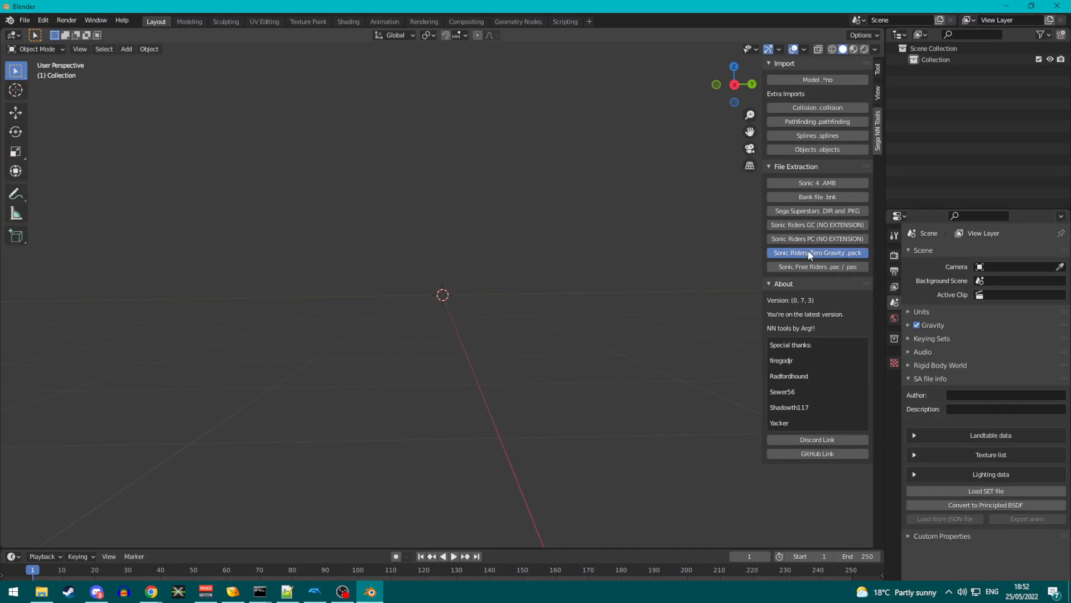
pyautogui.click(817, 252)
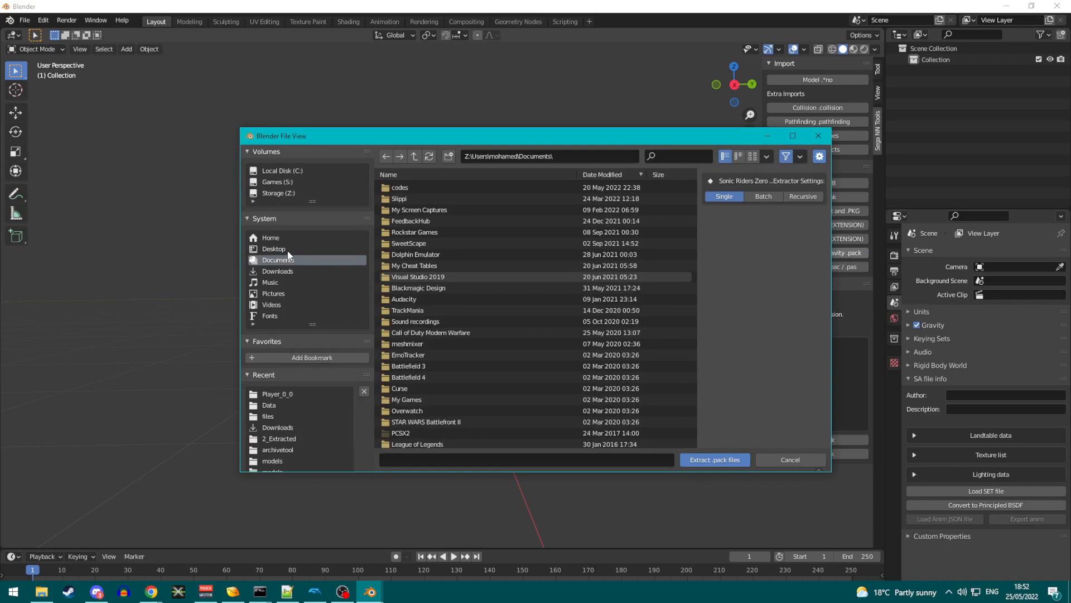
pyautogui.moveTo(445, 248)
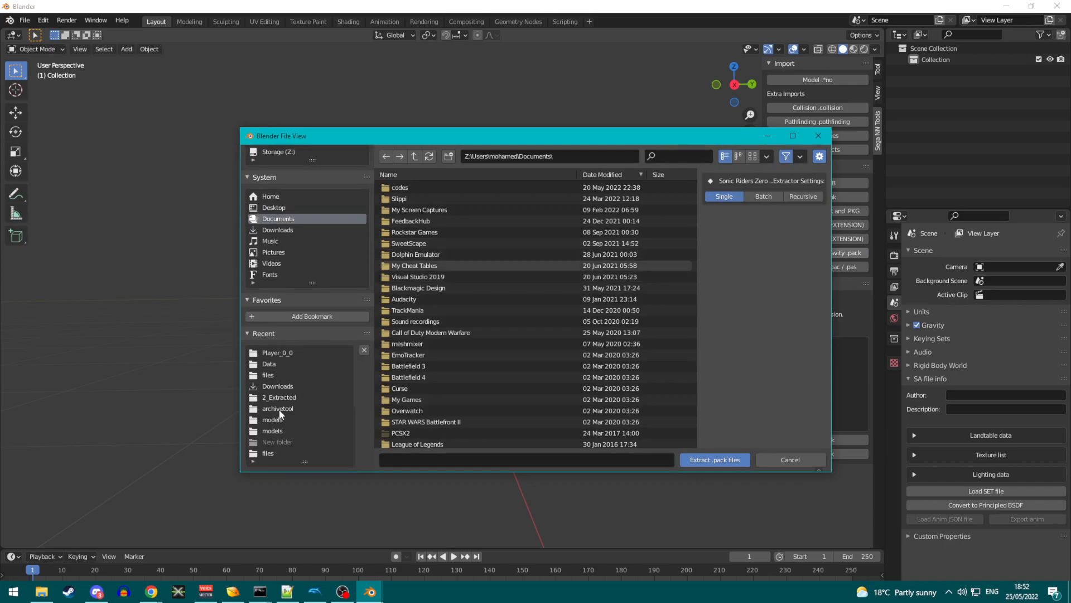
pyautogui.doubleClick(277, 409)
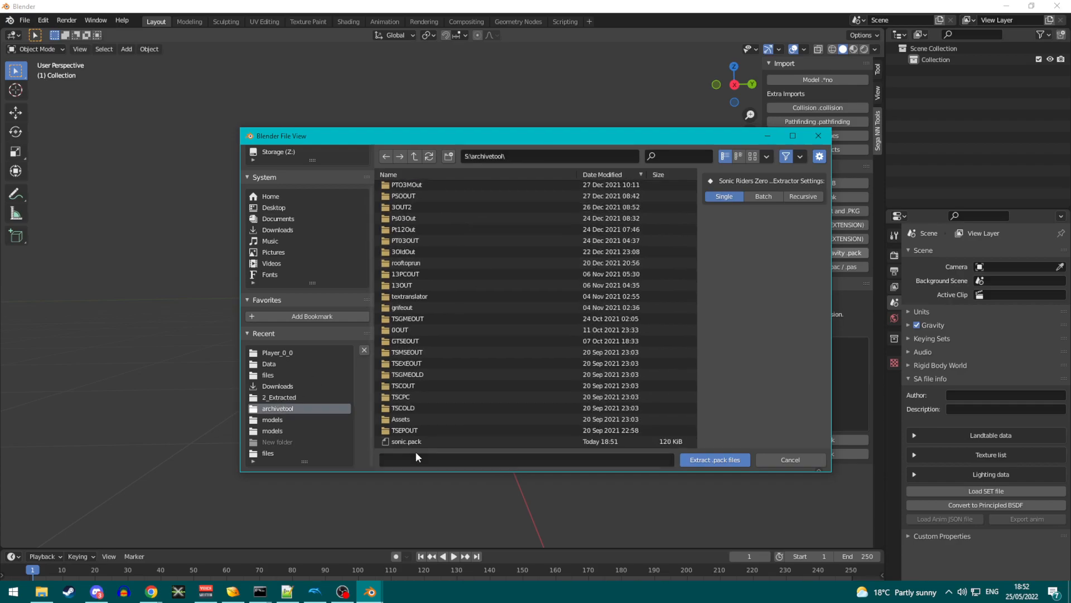
pyautogui.click(406, 442)
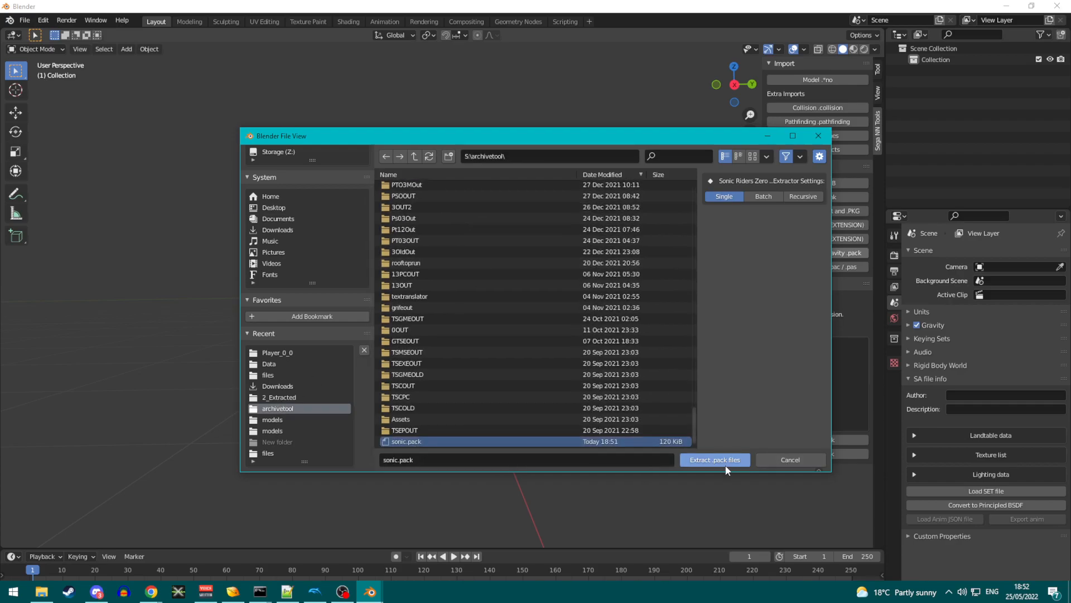
pyautogui.click(715, 459)
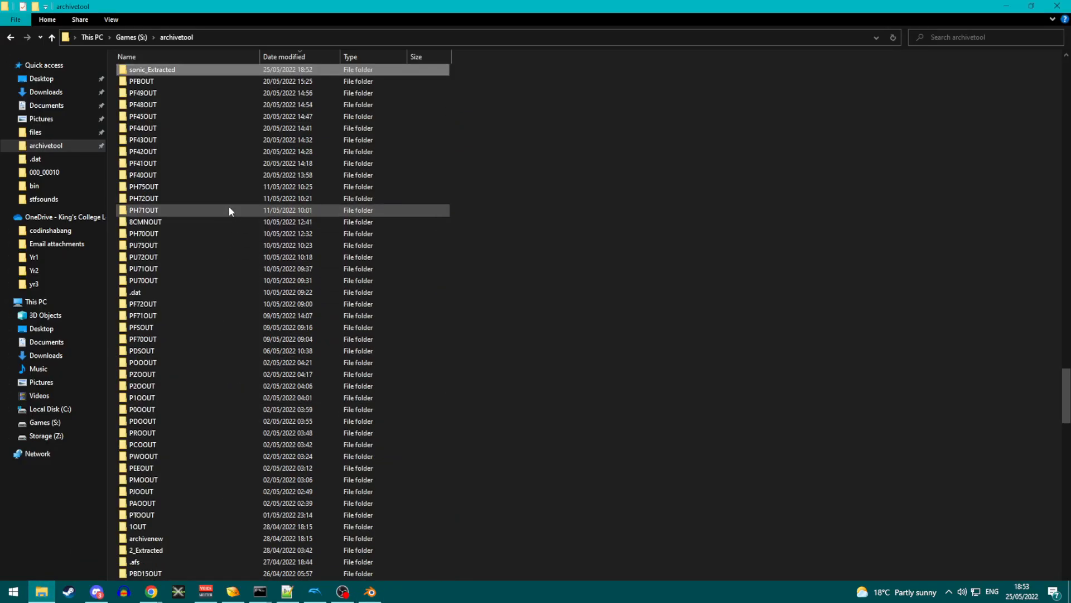
# - Open sonic_Extracted\0_0, inspect the GVR textures and sonic_1v.gno, then return to Blender
pyautogui.doubleClick(151, 69)
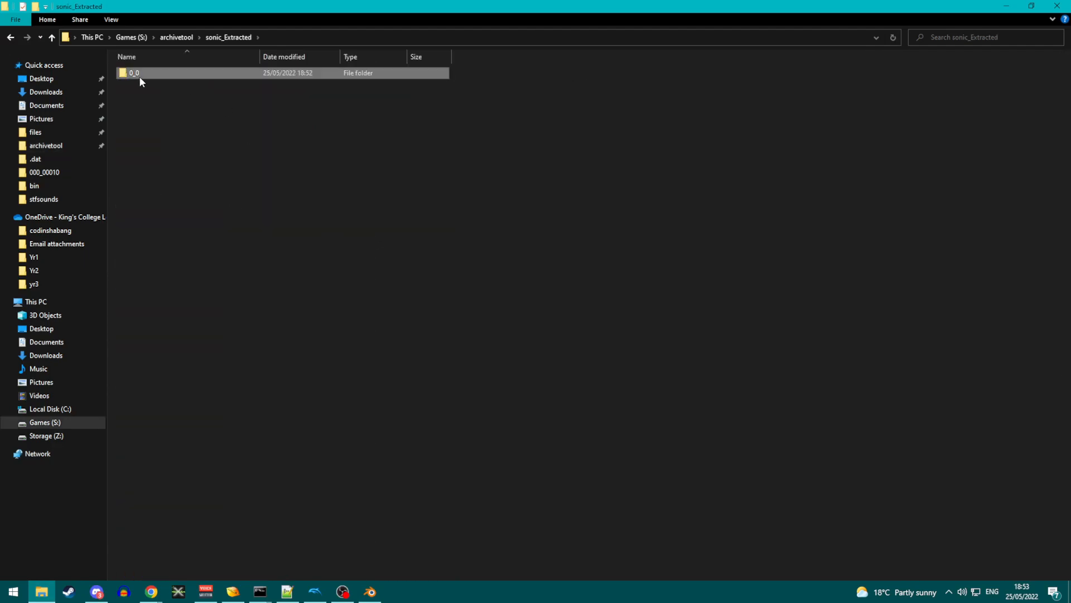
pyautogui.doubleClick(134, 73)
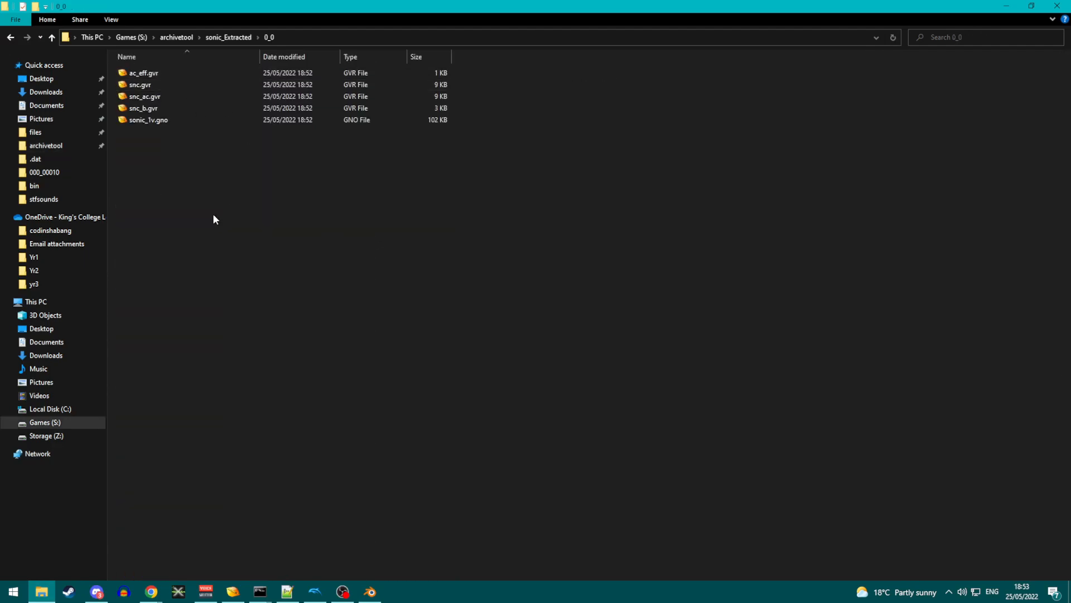
pyautogui.click(141, 85)
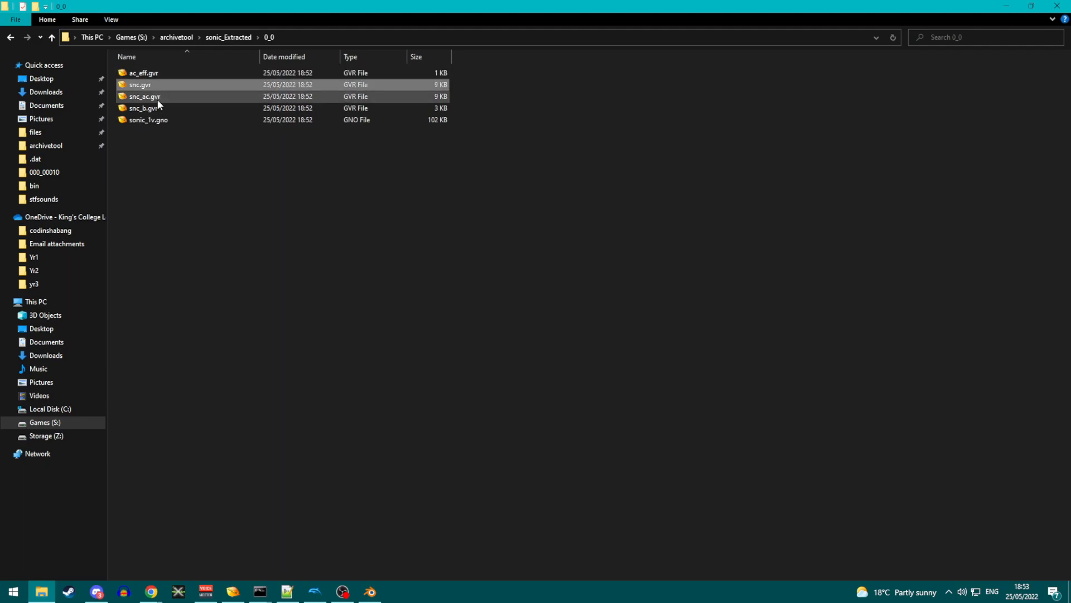
pyautogui.click(148, 120)
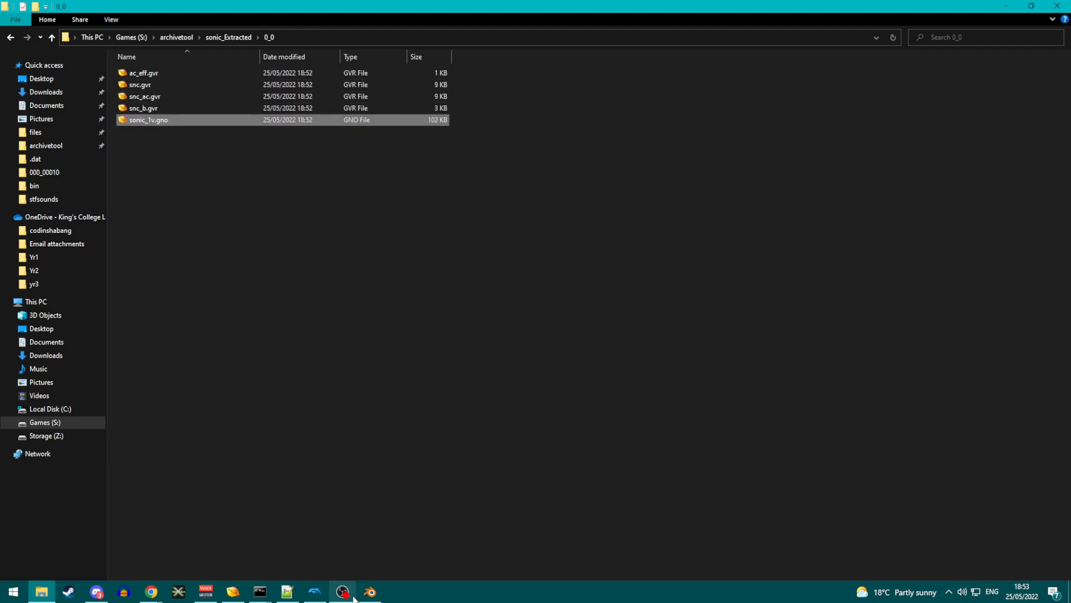
pyautogui.click(370, 590)
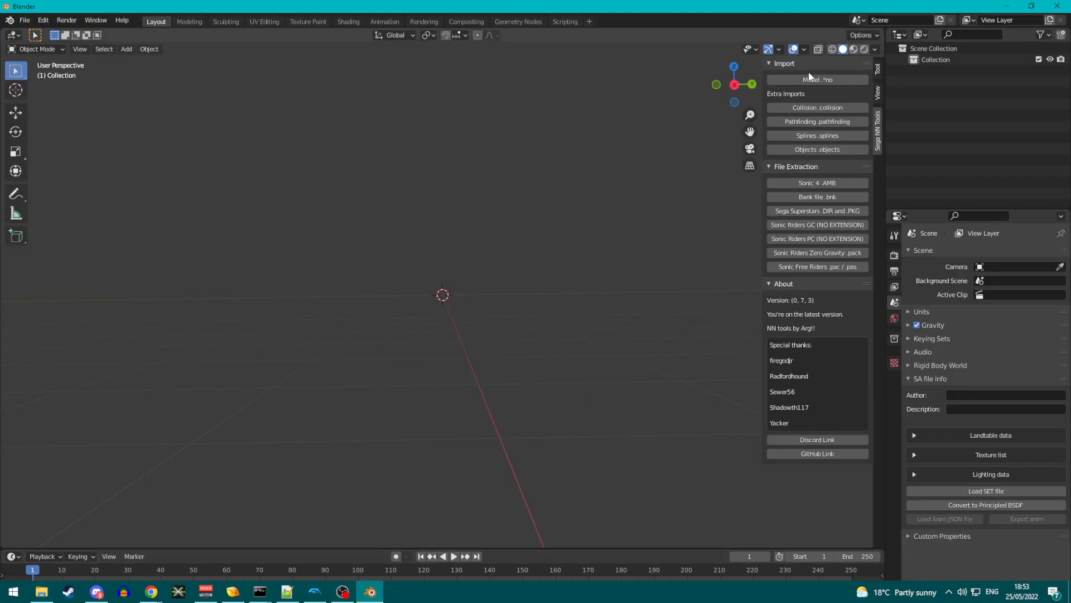
pyautogui.moveTo(826, 81)
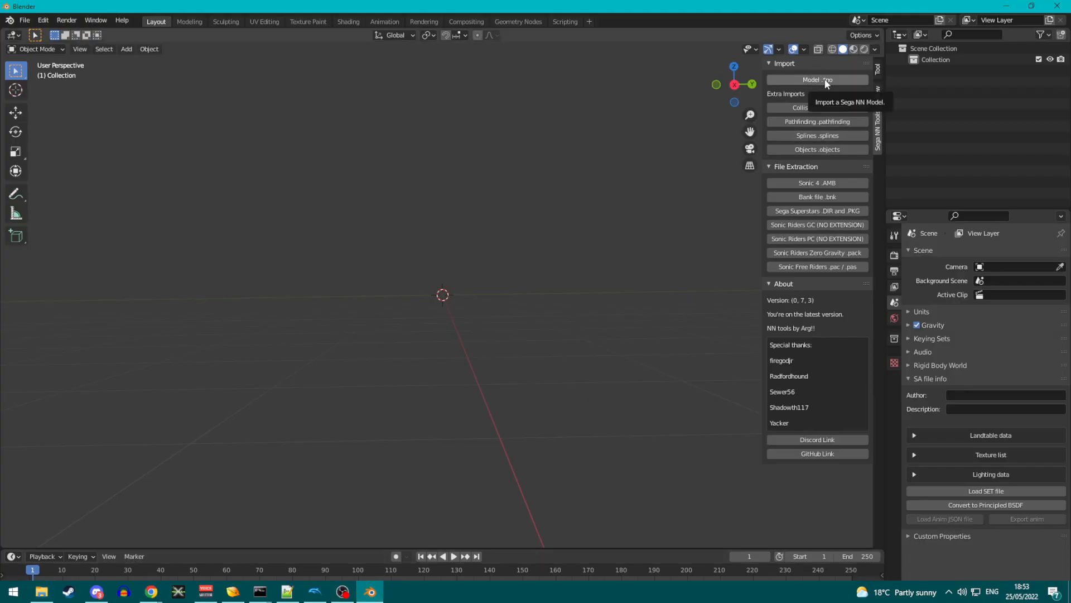
# - Import sonic_1v.gno from archivetool\sonic_Extracted\0_0 as a Sega NN model
pyautogui.click(817, 80)
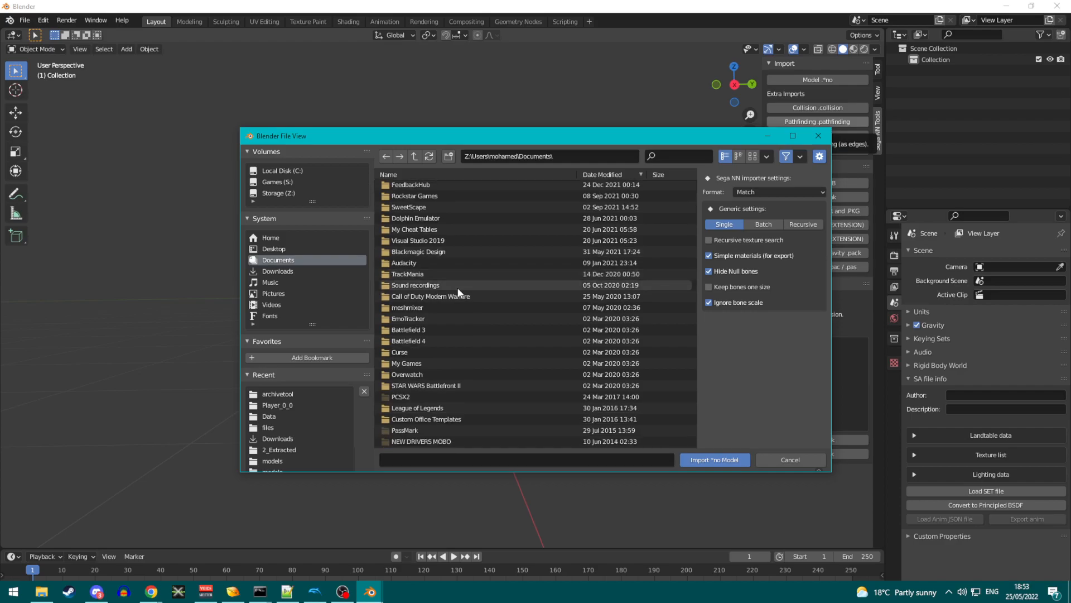
pyautogui.click(277, 393)
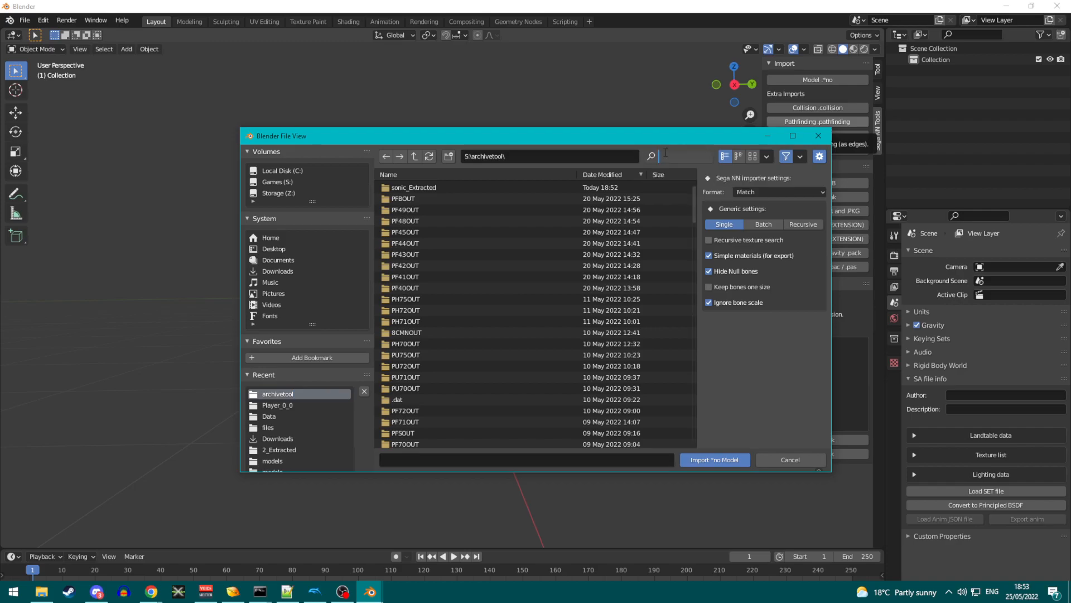
pyautogui.write('sonic')
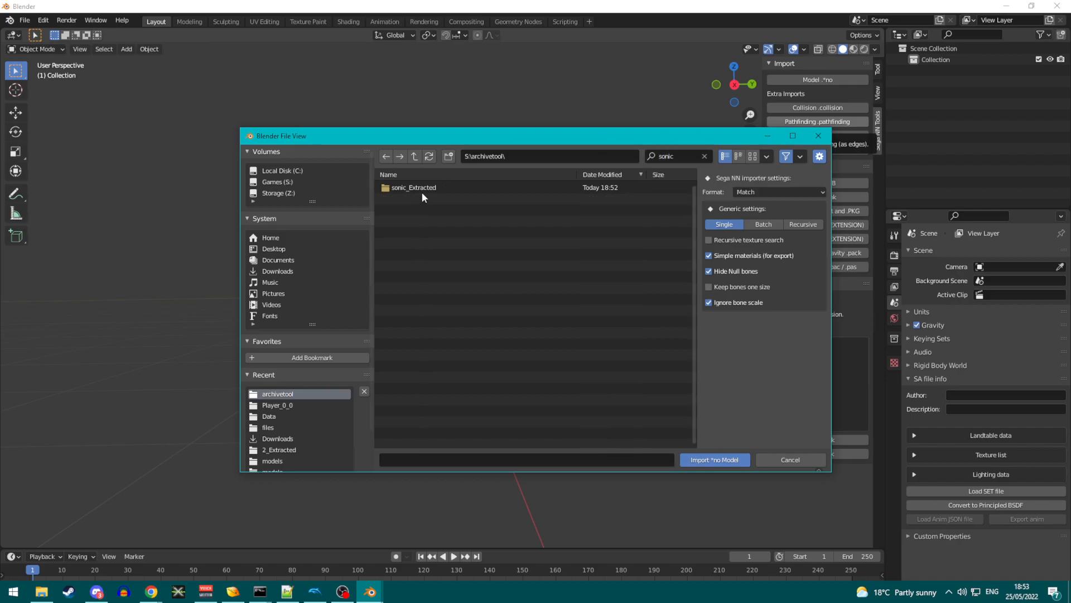
pyautogui.doubleClick(414, 187)
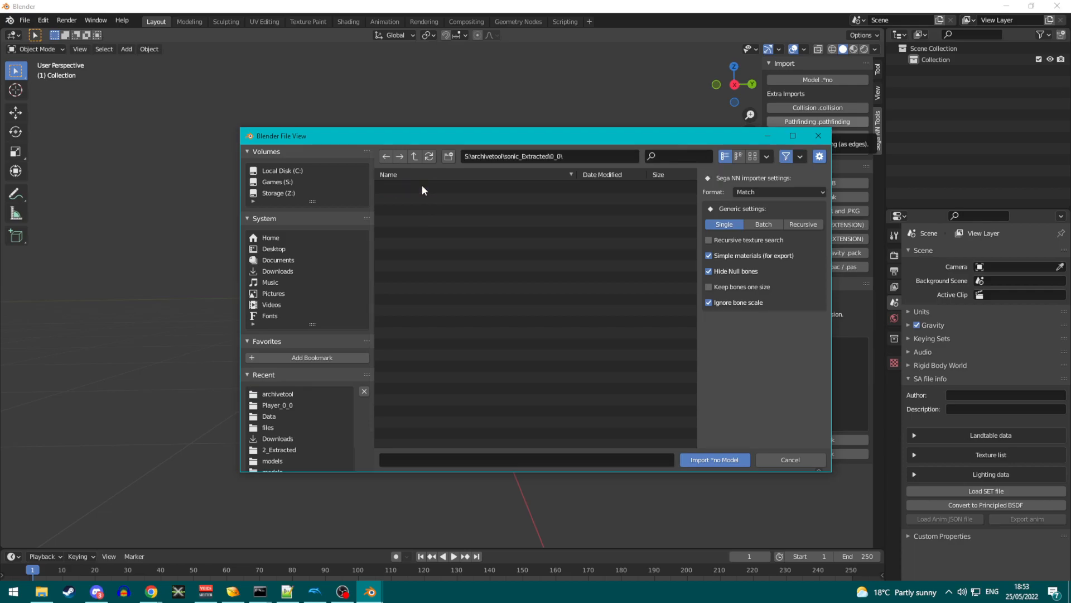
pyautogui.click(410, 189)
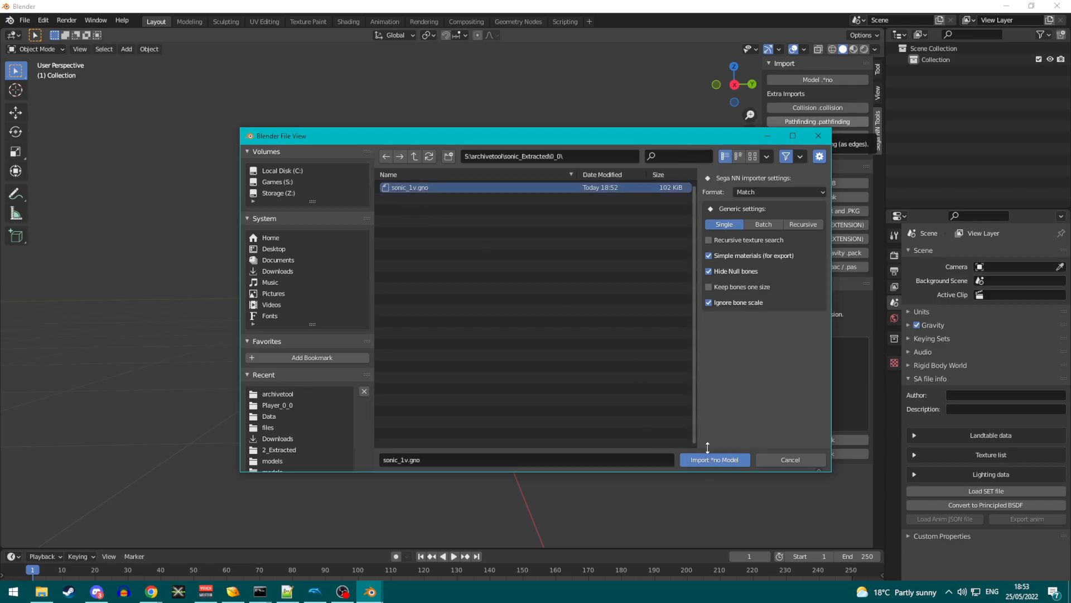
pyautogui.click(715, 460)
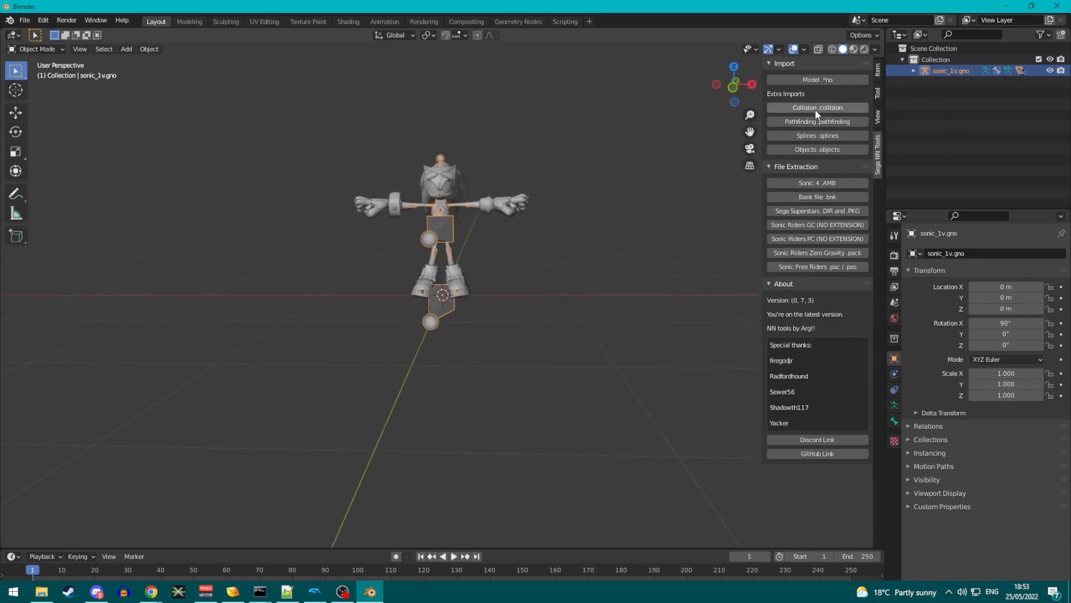
# - Switch the viewport to Material Preview, deselect the model, and return to File Explorer
pyautogui.click(845, 49)
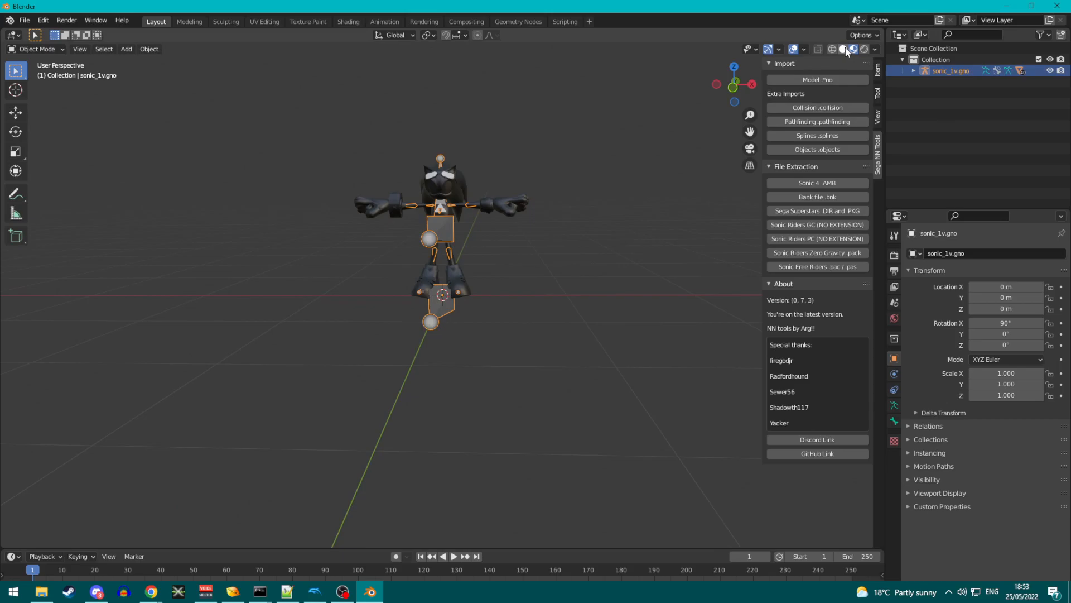
pyautogui.click(841, 49)
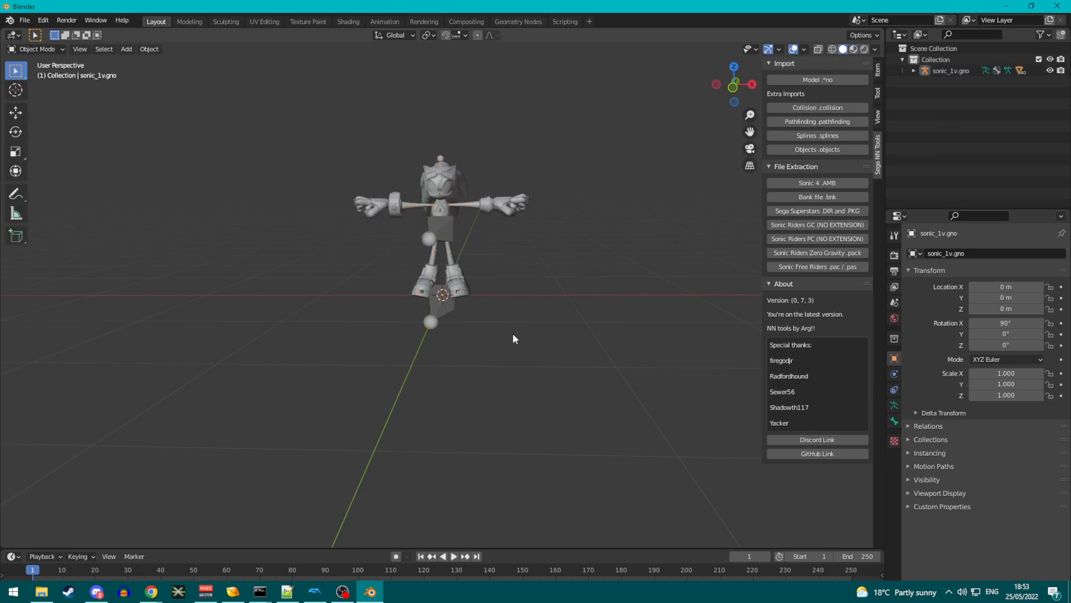
pyautogui.moveTo(285, 475)
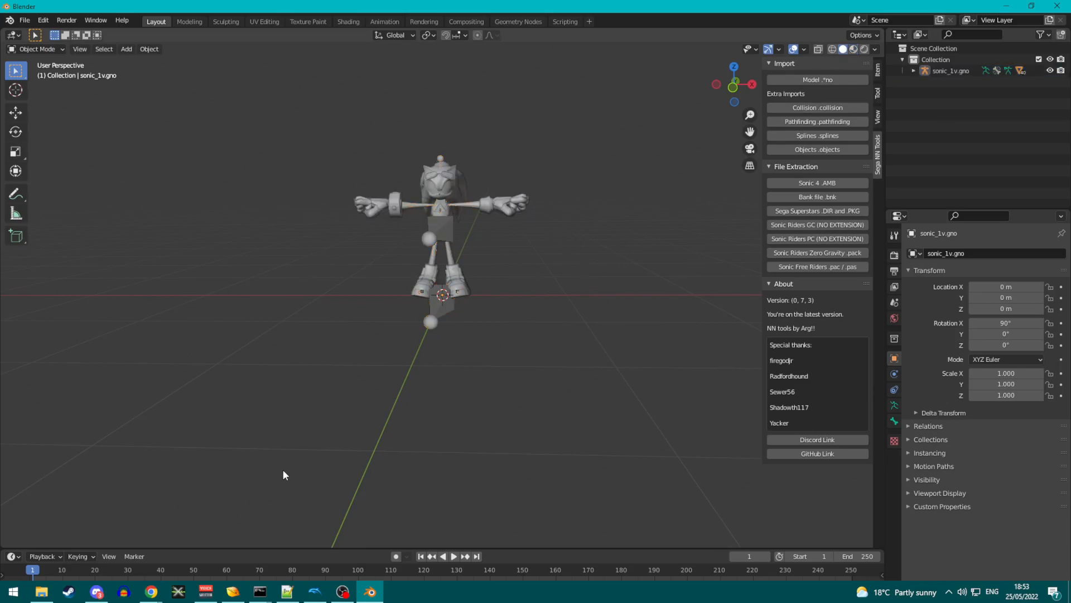
pyautogui.click(42, 590)
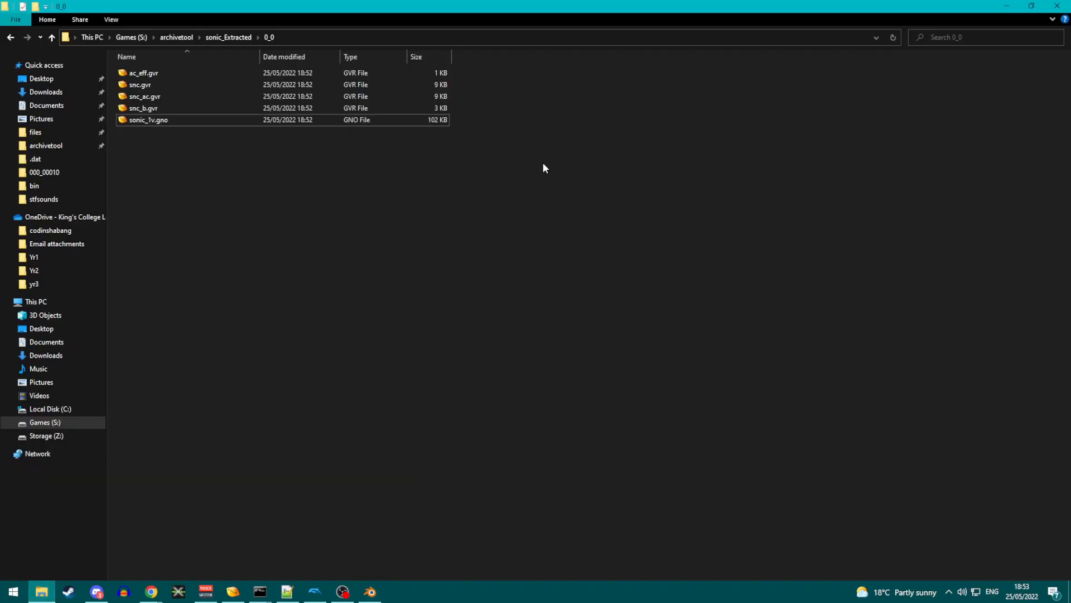
# - Select the snc.gvr texture in the 0_0 folder, then switch to Google Chrome
pyautogui.click(139, 85)
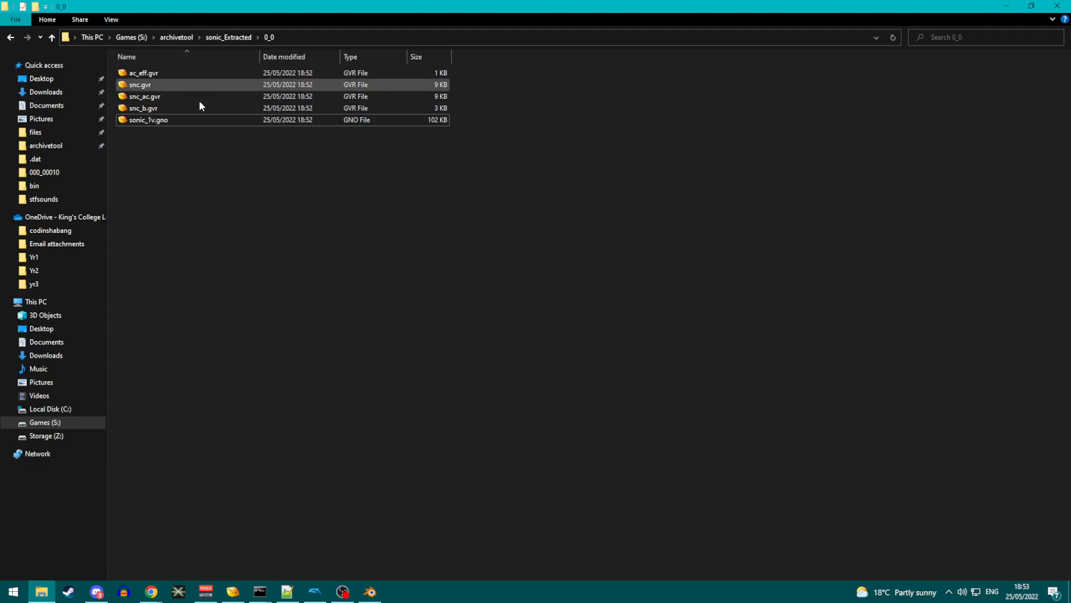
pyautogui.click(13, 589)
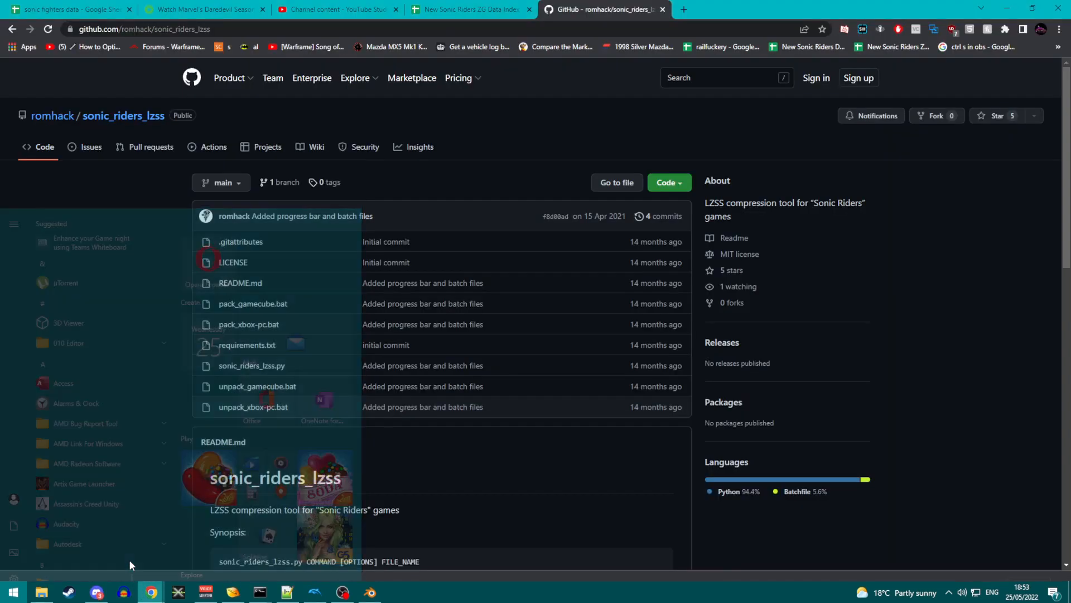
# - Search for 'puyotoolst' and check the Puyo Tools GitHub result
pyautogui.write('puy')
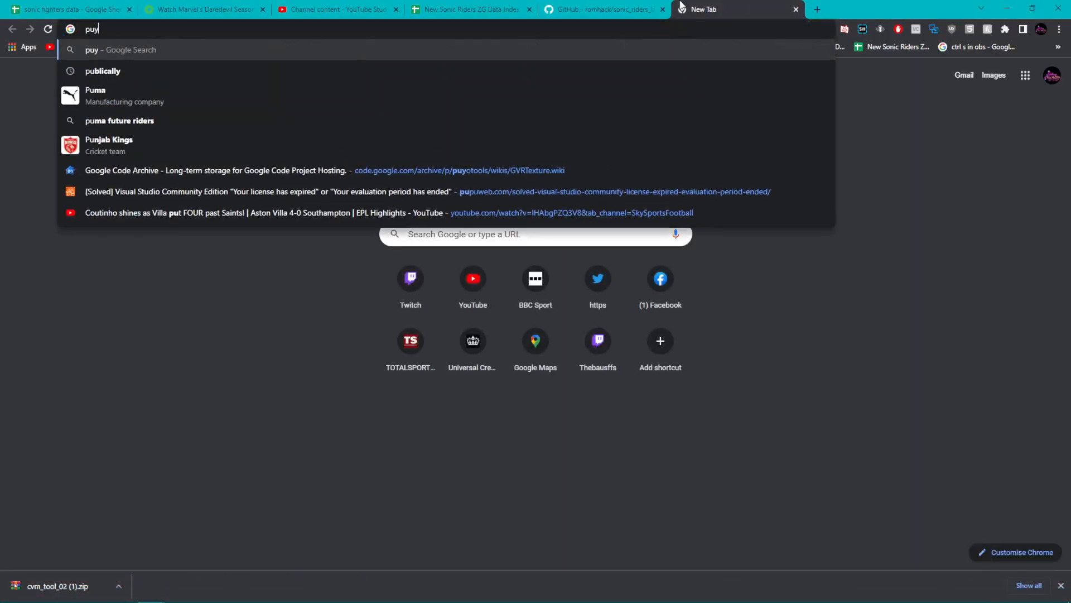
pyautogui.write('puyotoolst')
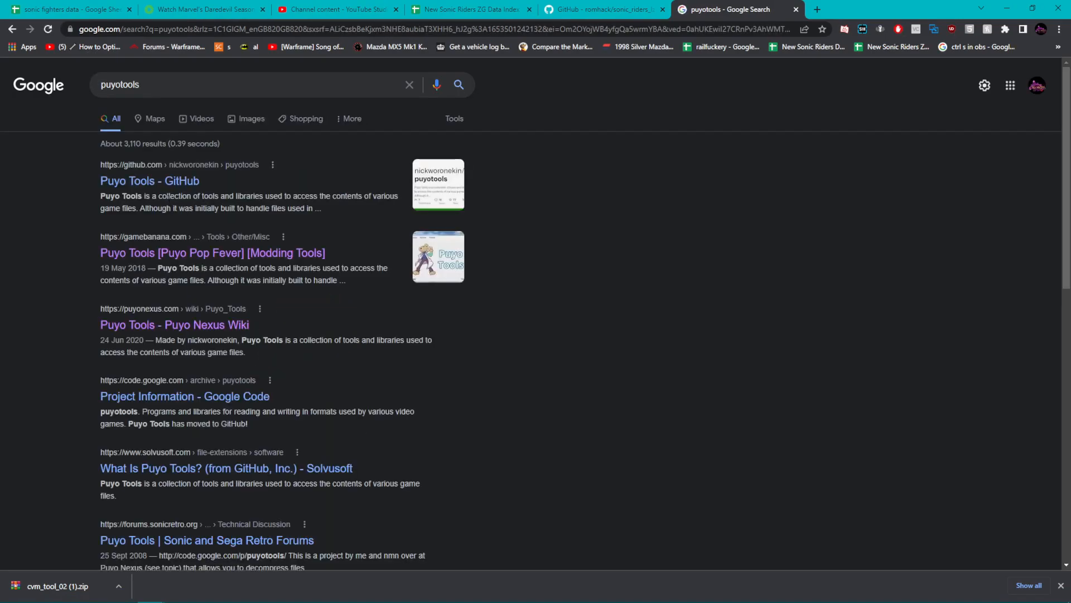
pyautogui.moveTo(159, 248)
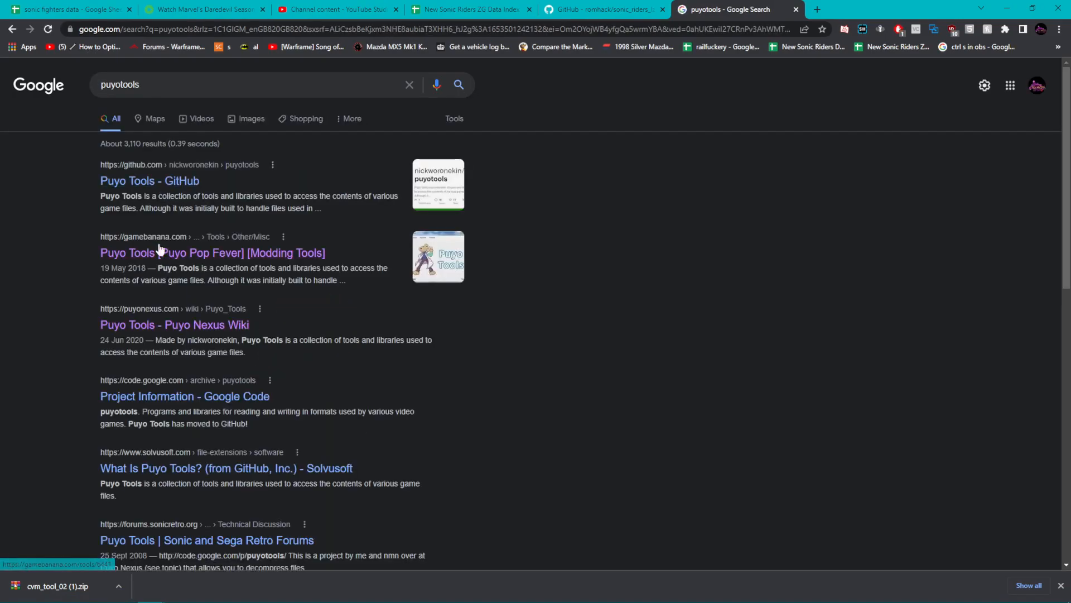
pyautogui.click(149, 180)
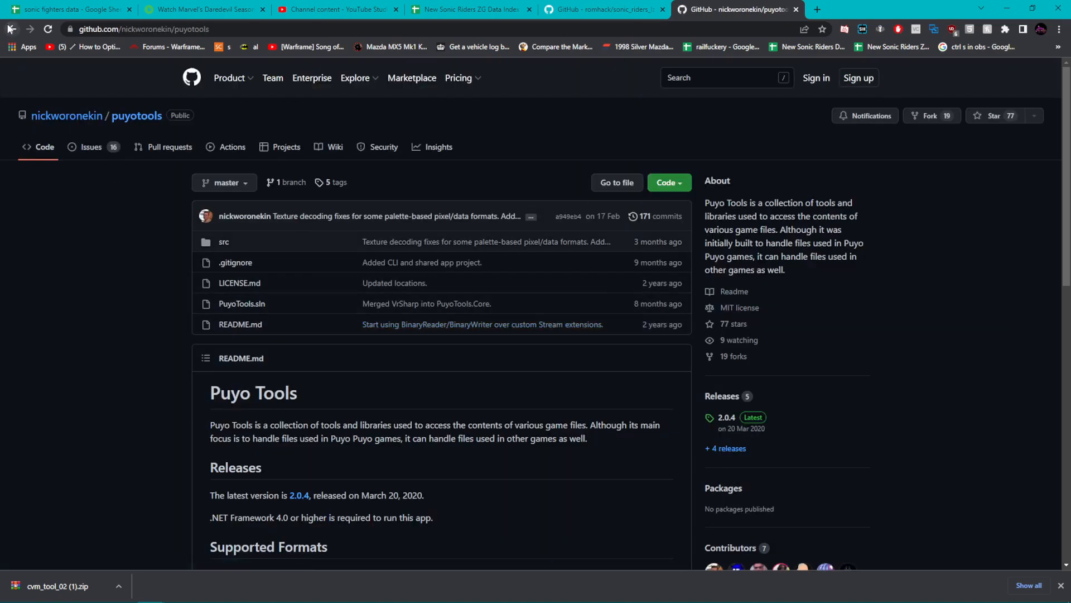
pyautogui.click(212, 253)
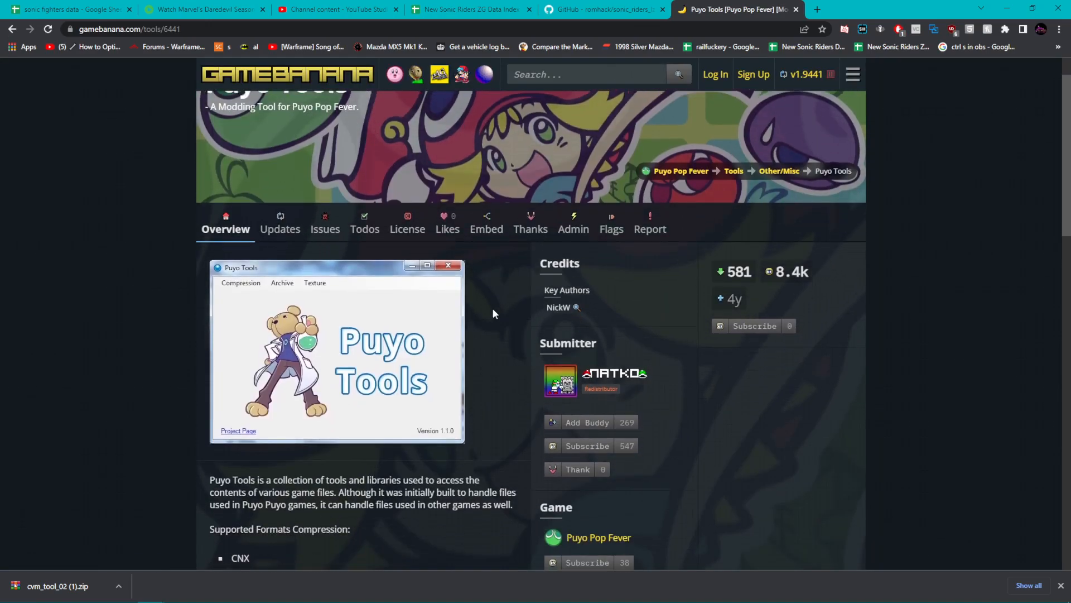
# - Scroll through the search results, then launch Puyo Tools from the taskbar
pyautogui.scroll(-3)
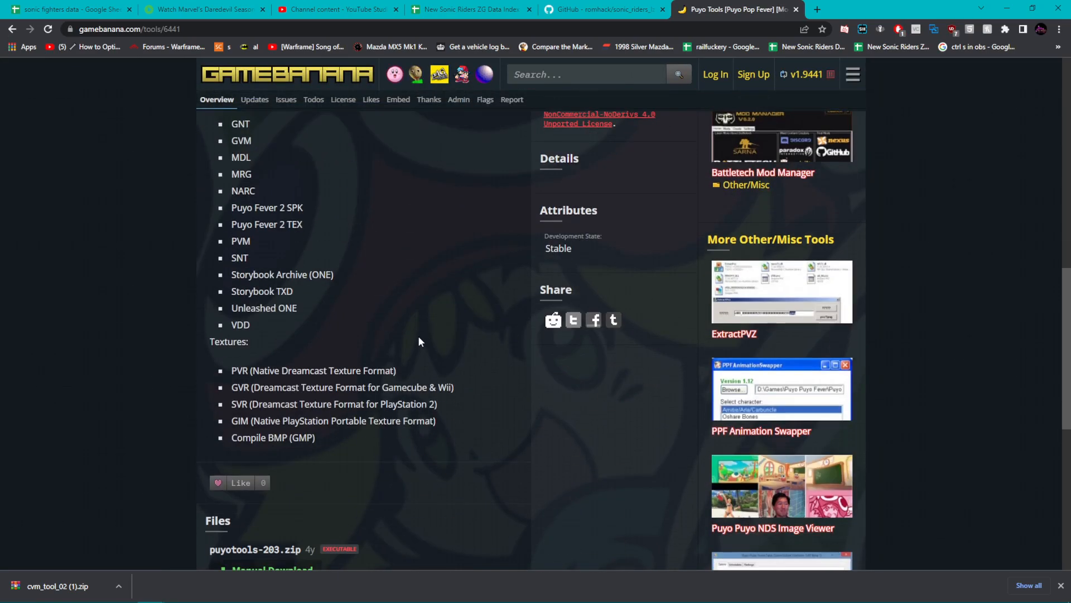
pyautogui.scroll(3)
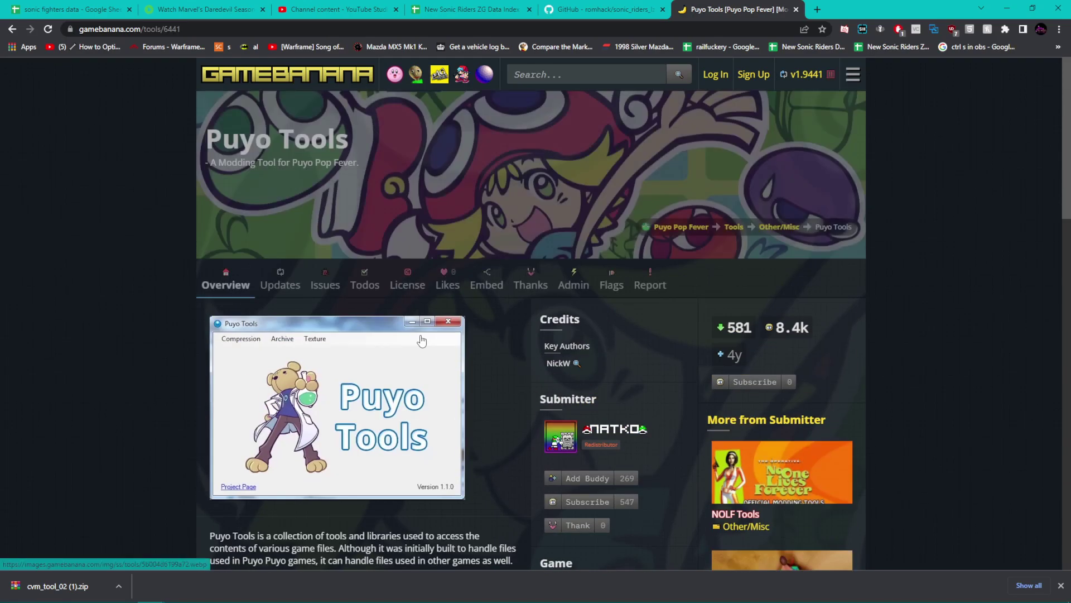
pyautogui.scroll(-3)
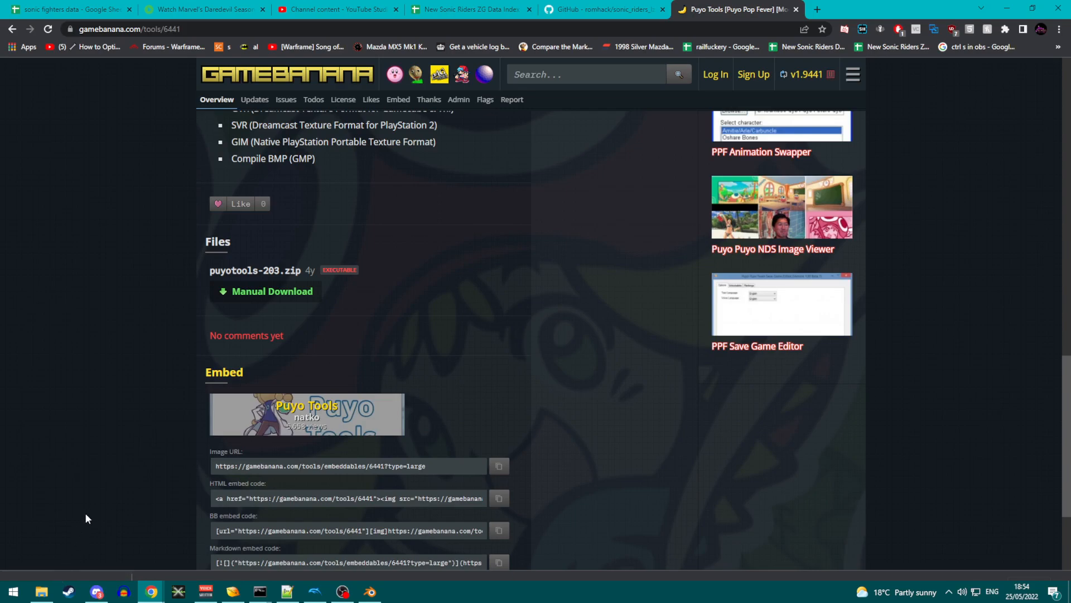
pyautogui.click(10, 592)
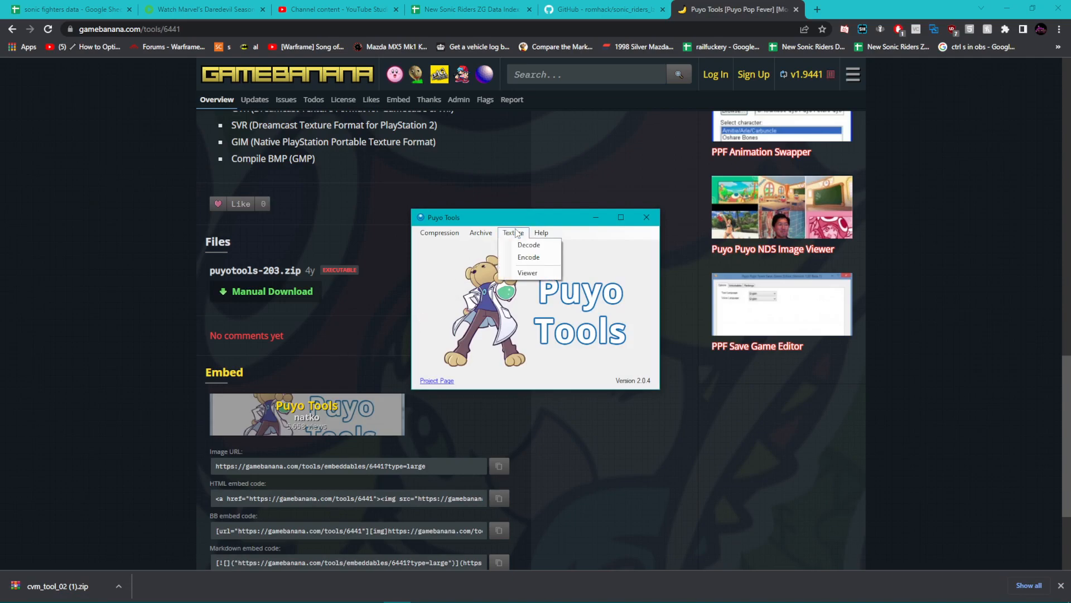
# - Decode textures from sonic_Extracted\0_0, including subfolders, with the Puyo Tools Texture Decoder
pyautogui.click(528, 245)
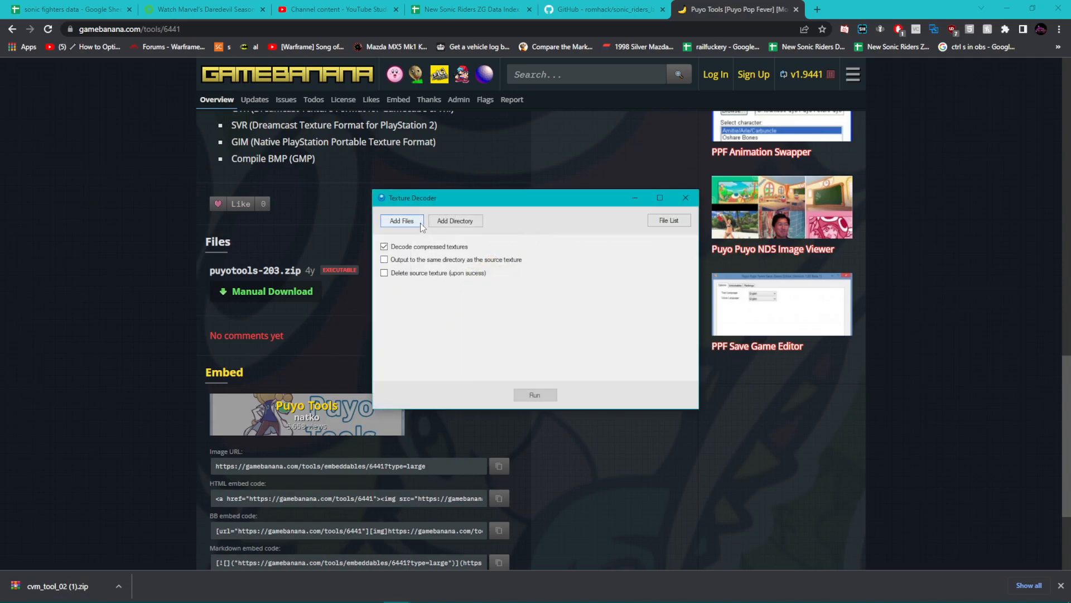
pyautogui.click(455, 220)
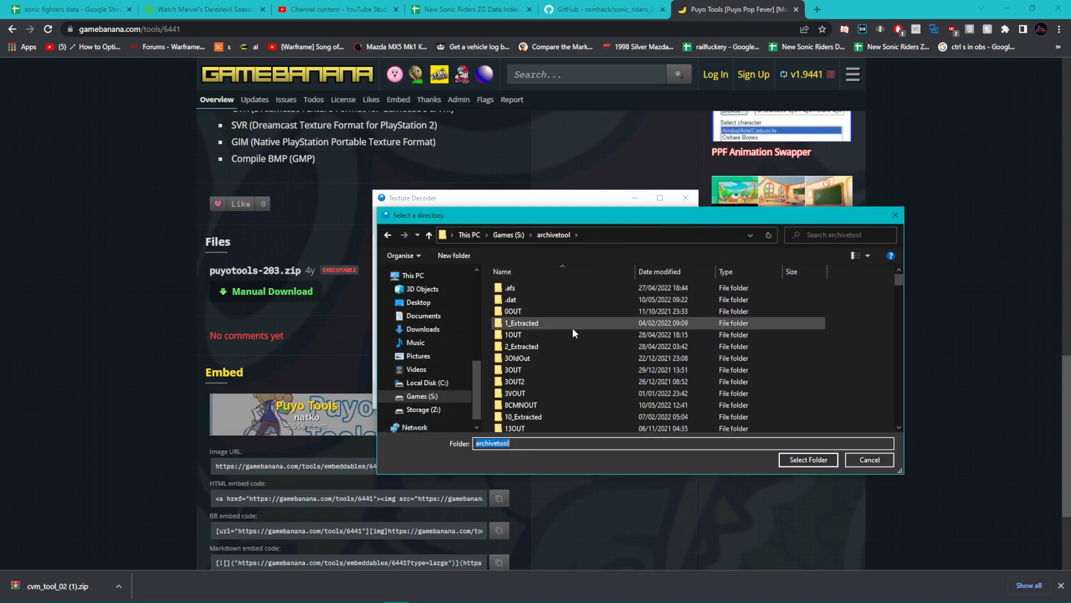
pyautogui.click(521, 322)
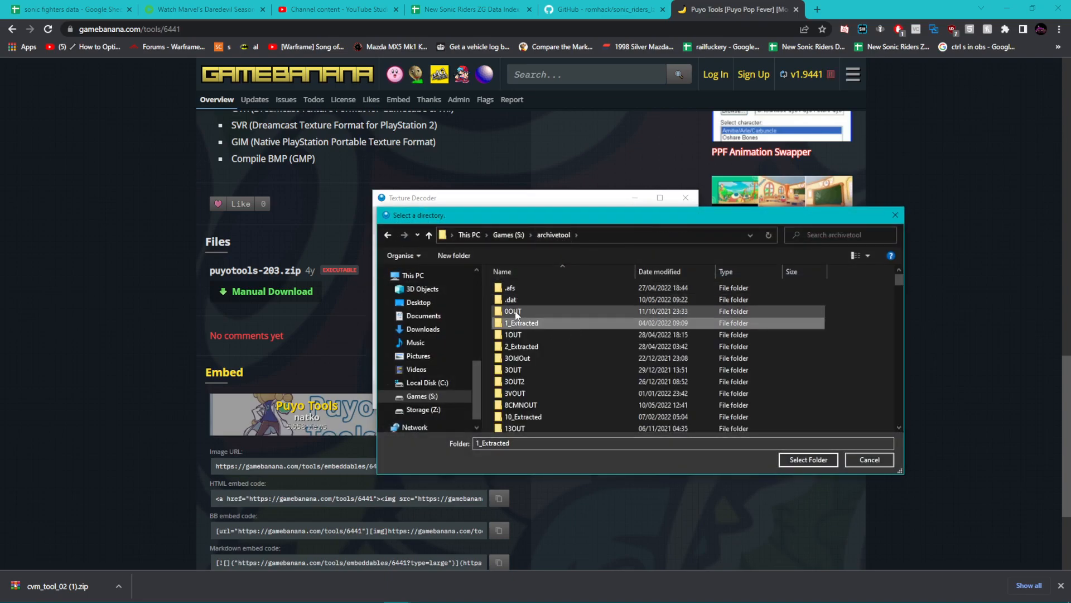
pyautogui.doubleClick(521, 323)
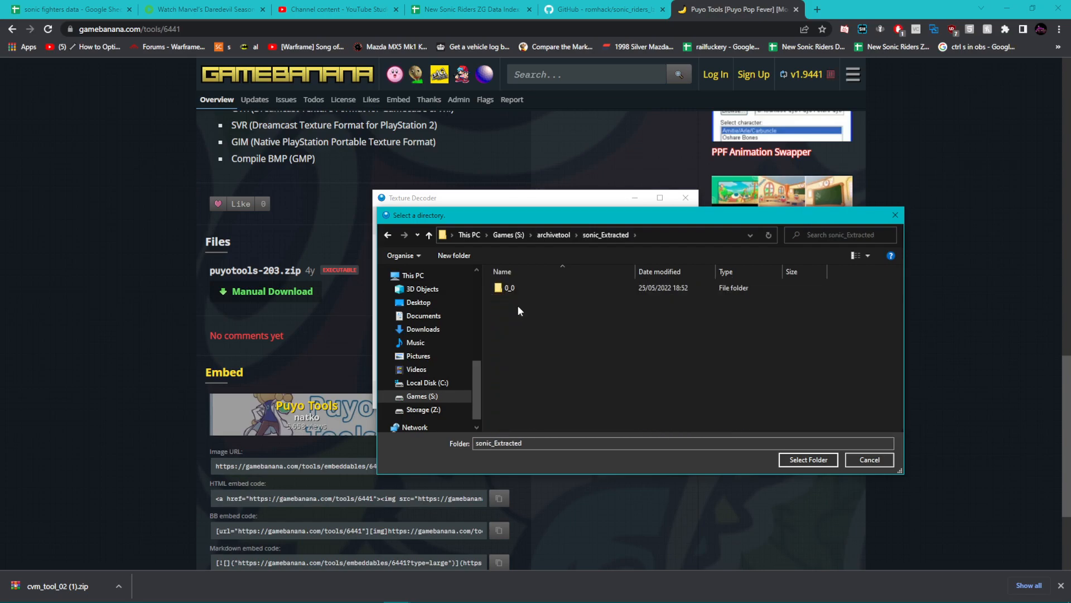
pyautogui.moveTo(583, 301)
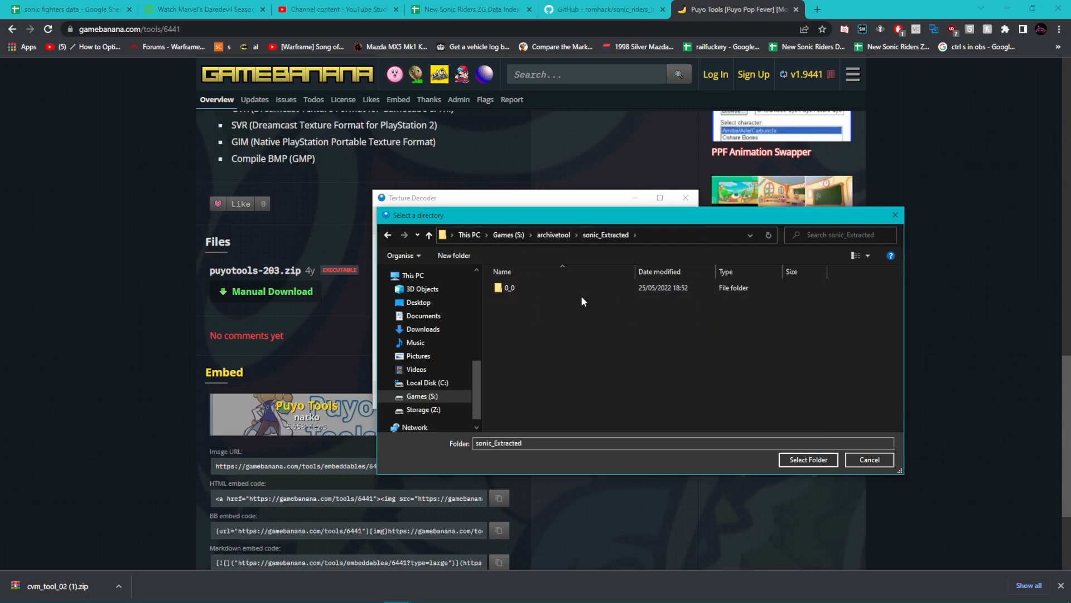
pyautogui.doubleClick(509, 287)
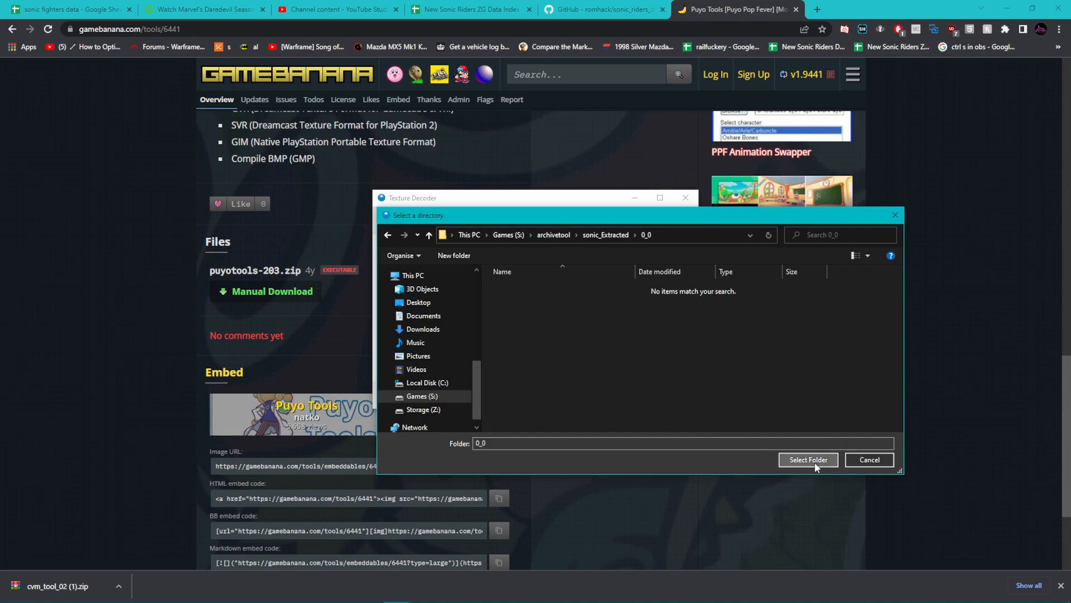
pyautogui.click(808, 460)
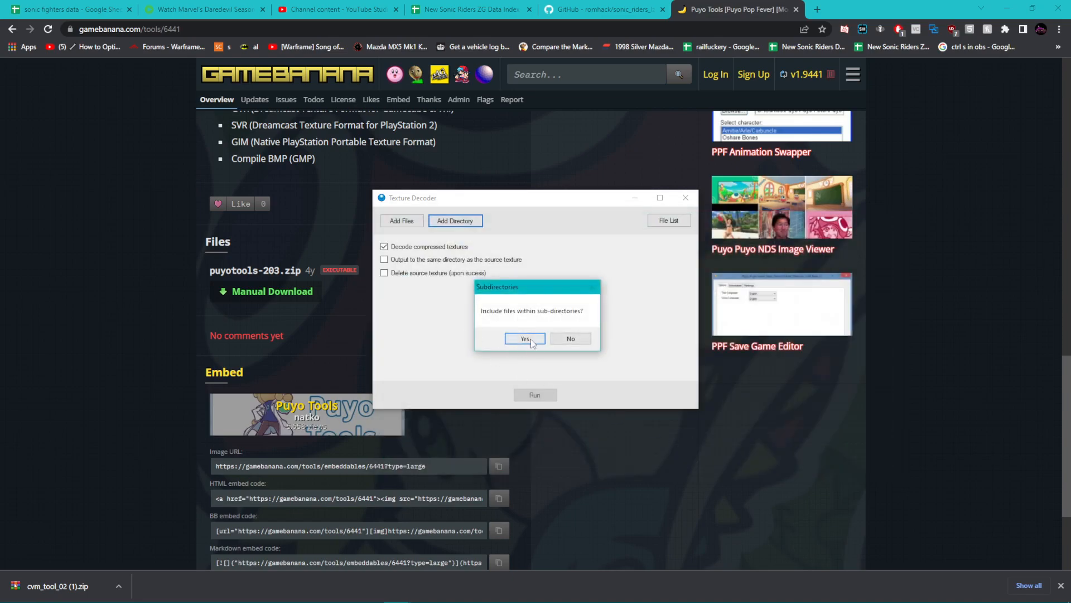
pyautogui.click(525, 339)
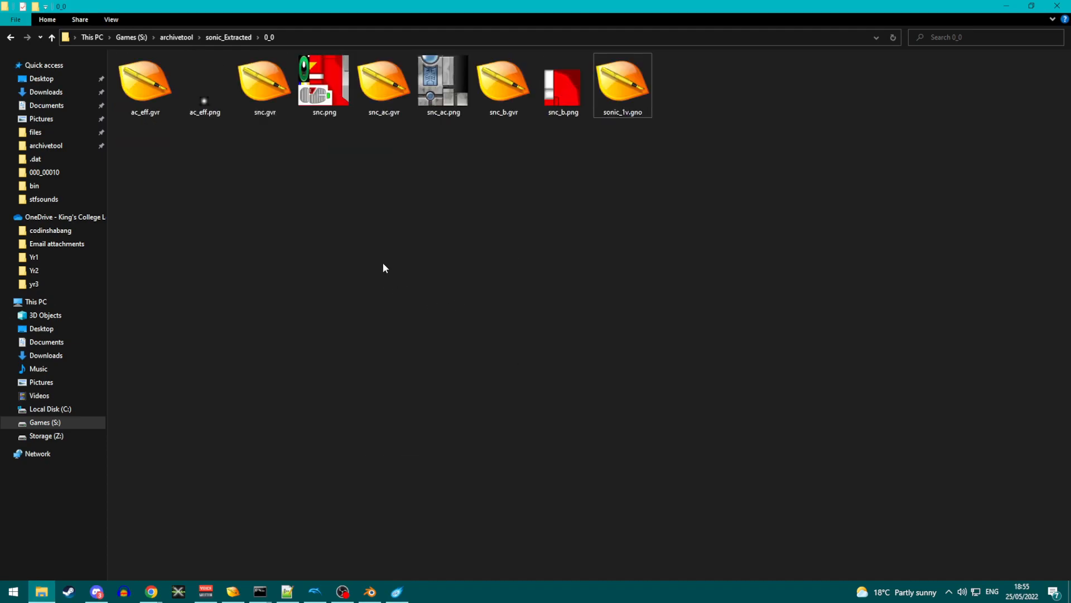
# - Select and inspect the decoded snc_ac.png texture in the 0_0 folder
pyautogui.click(443, 81)
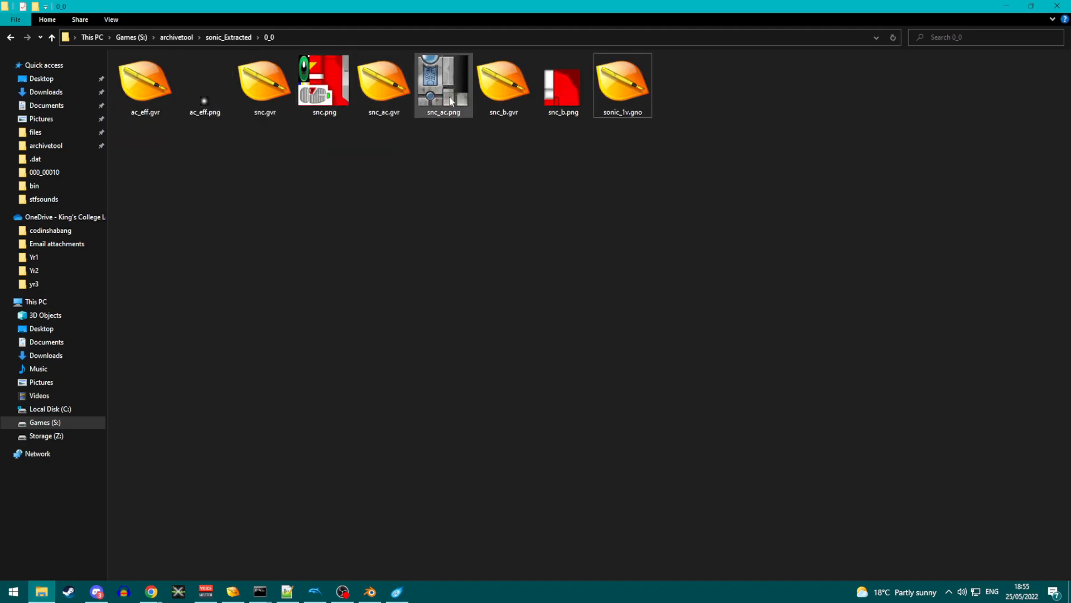
pyautogui.click(444, 84)
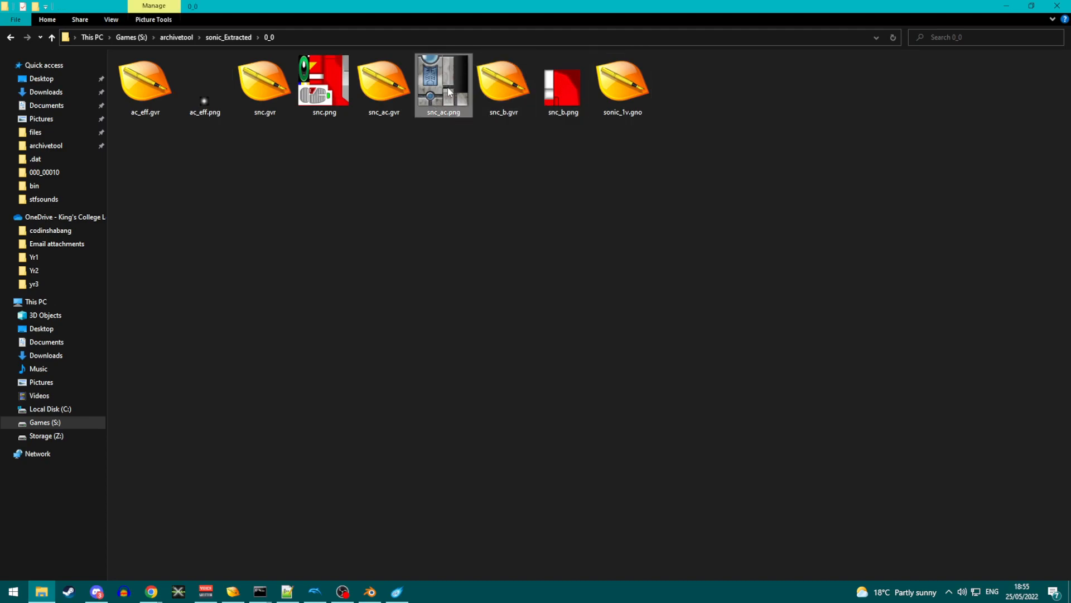
pyautogui.moveTo(468, 95)
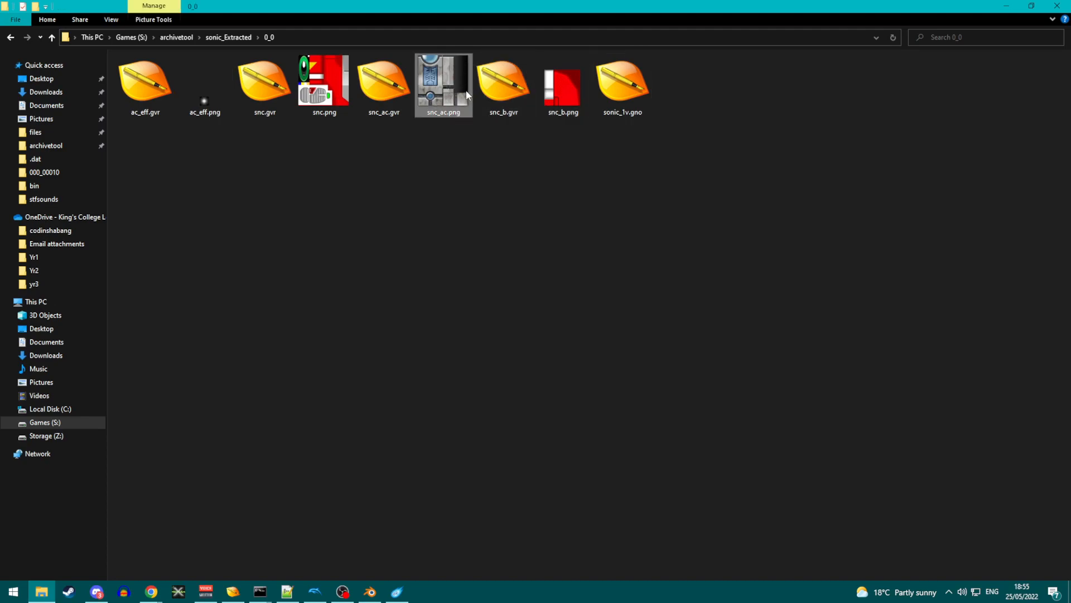
pyautogui.moveTo(348, 252)
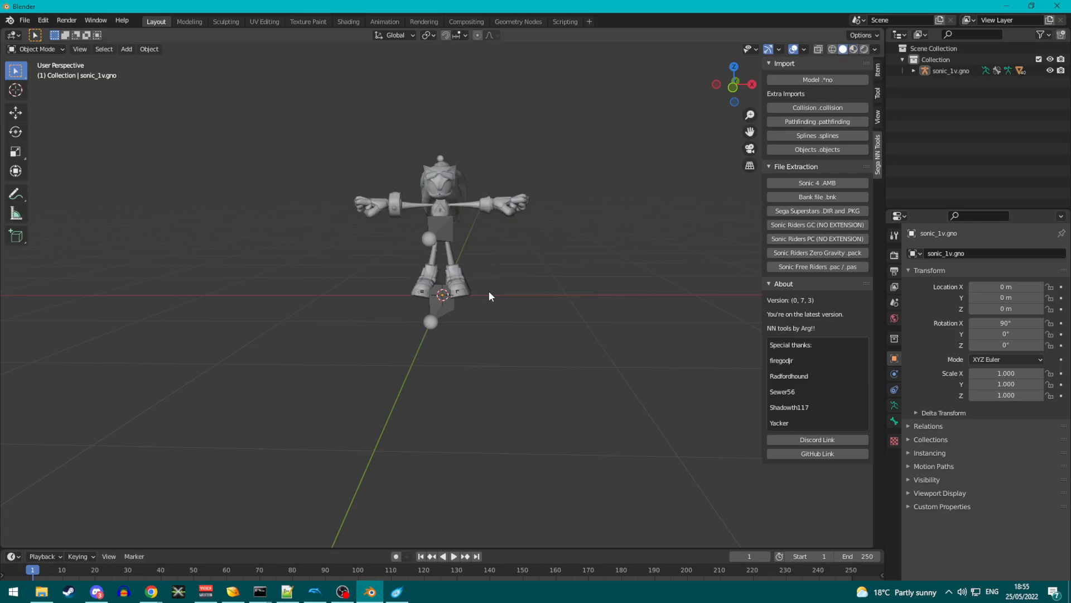
# - Re-import sonic_1v.gno recursively and view it in Material Preview shading
pyautogui.click(818, 80)
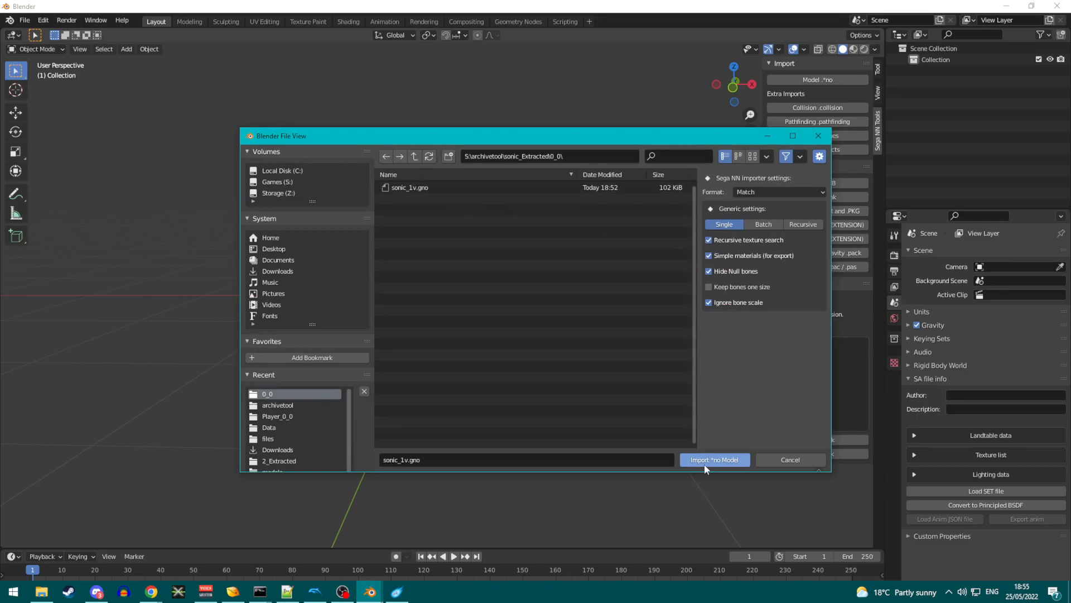
pyautogui.moveTo(705, 469)
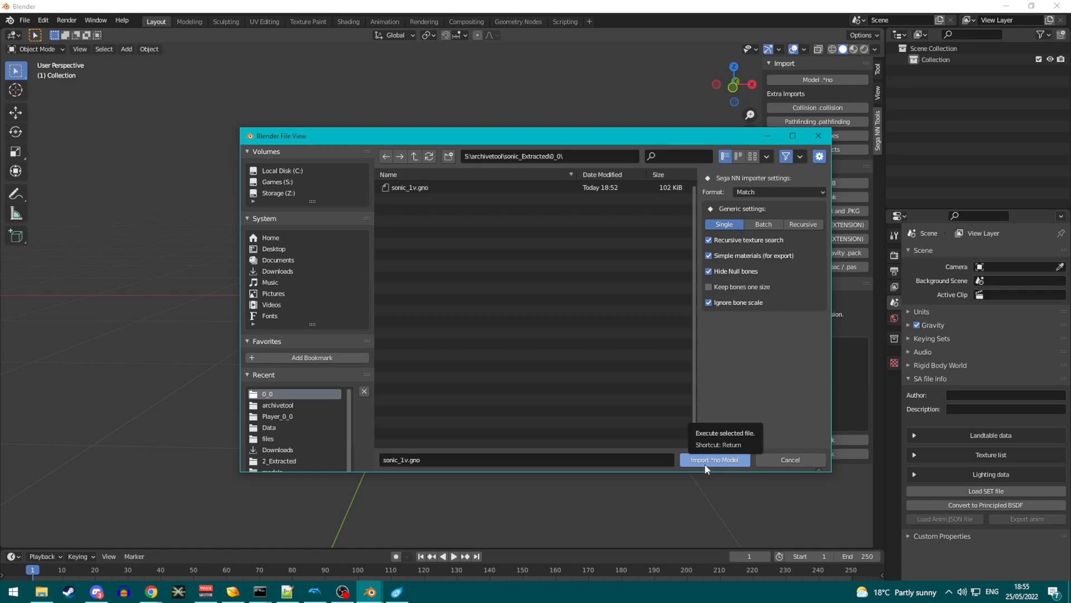
pyautogui.click(803, 225)
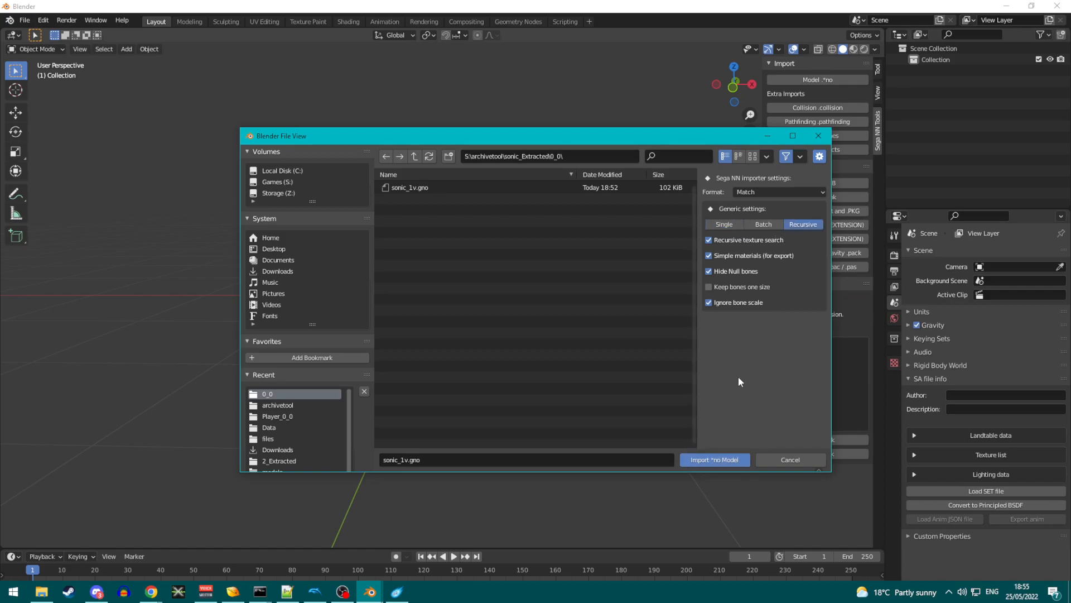
pyautogui.click(715, 459)
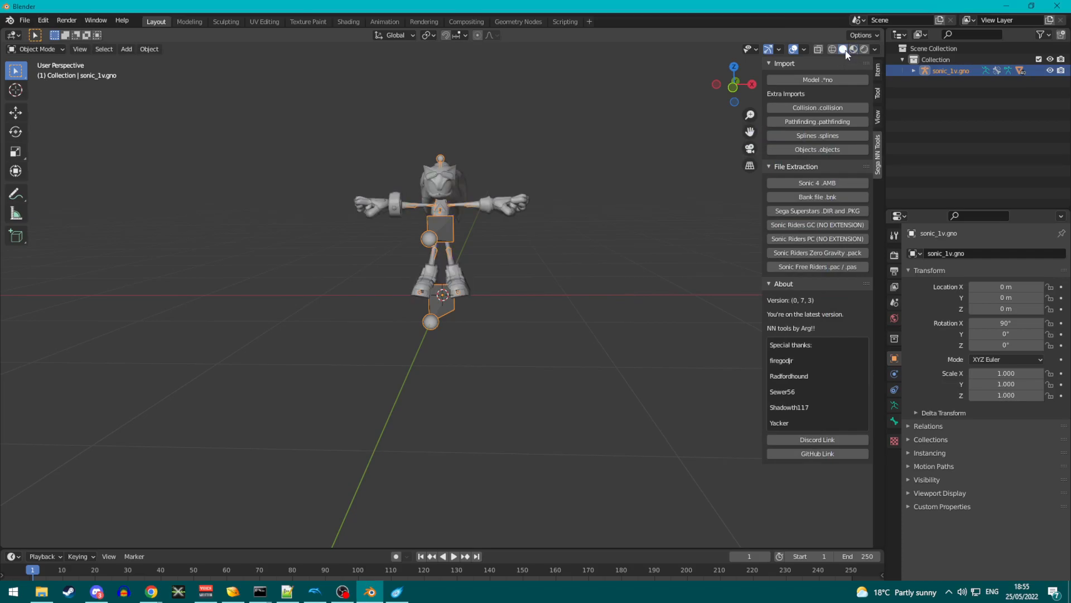
pyautogui.click(854, 50)
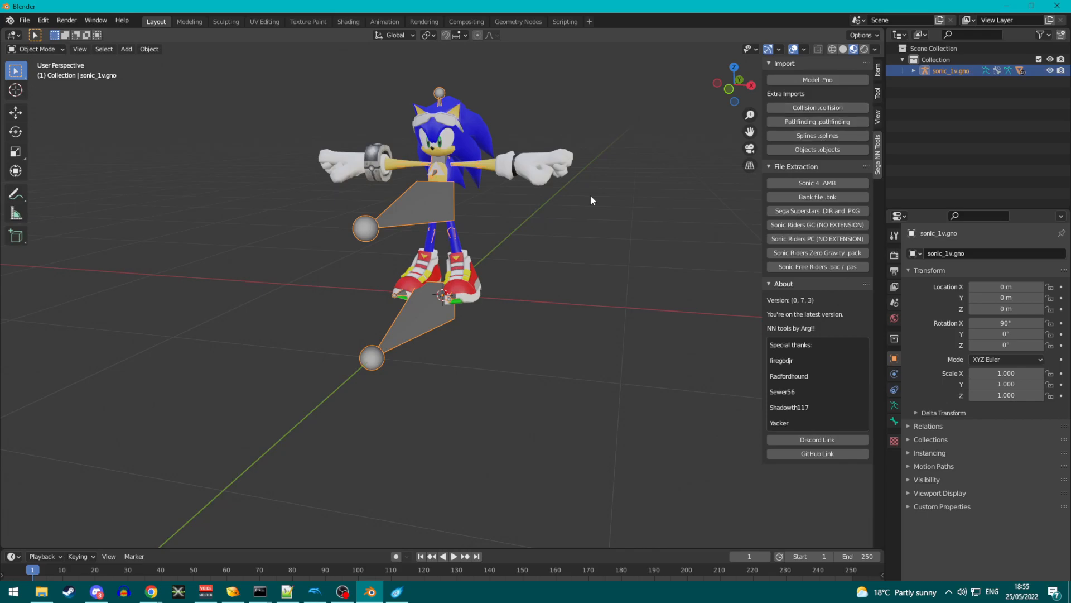
pyautogui.moveTo(510, 320)
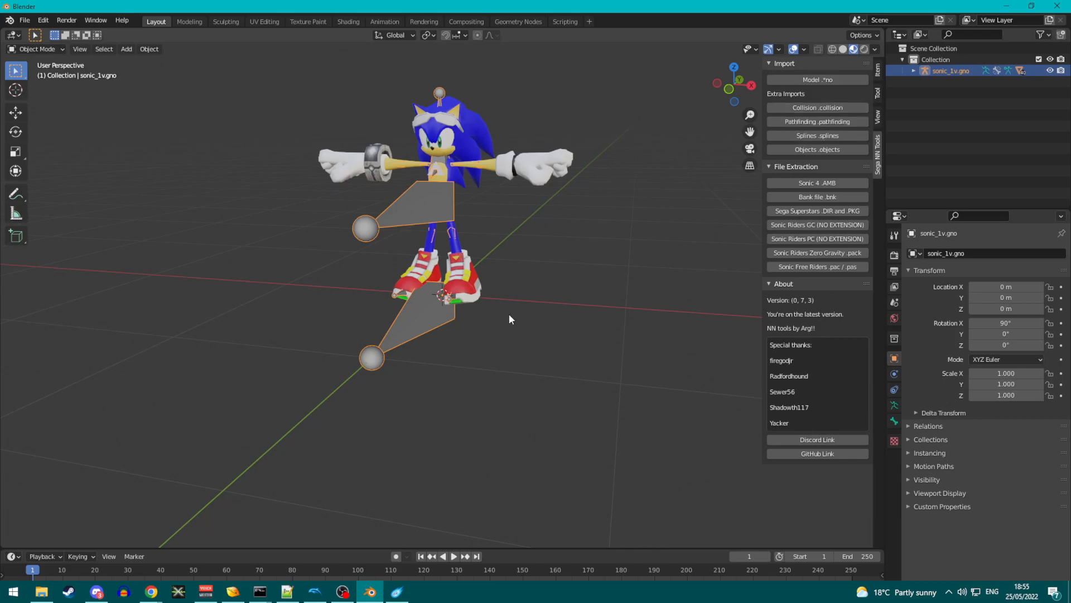
pyautogui.moveTo(518, 284)
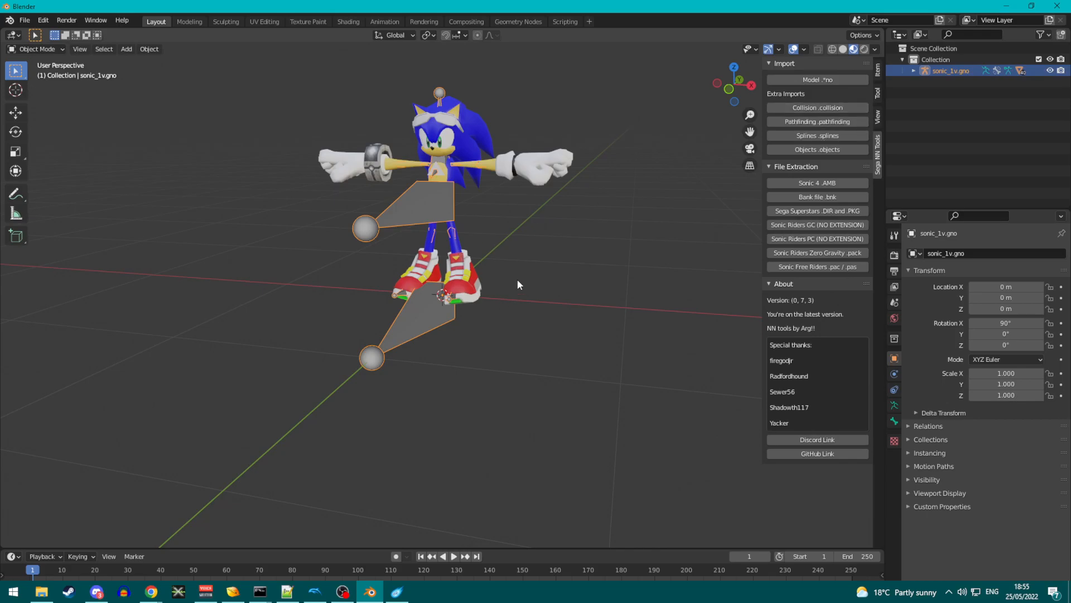
pyautogui.click(395, 591)
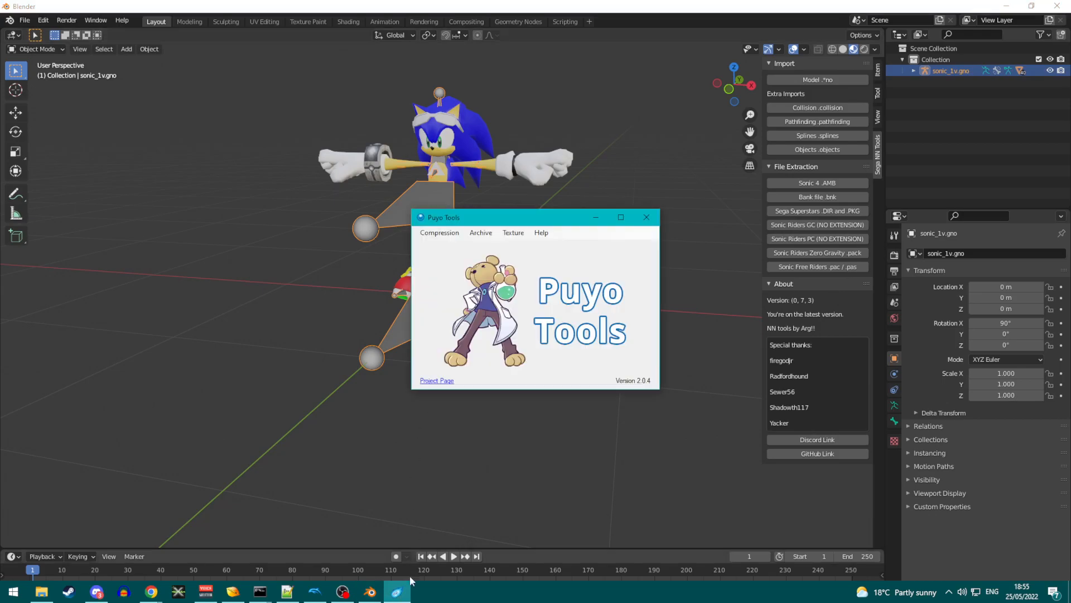
pyautogui.click(647, 217)
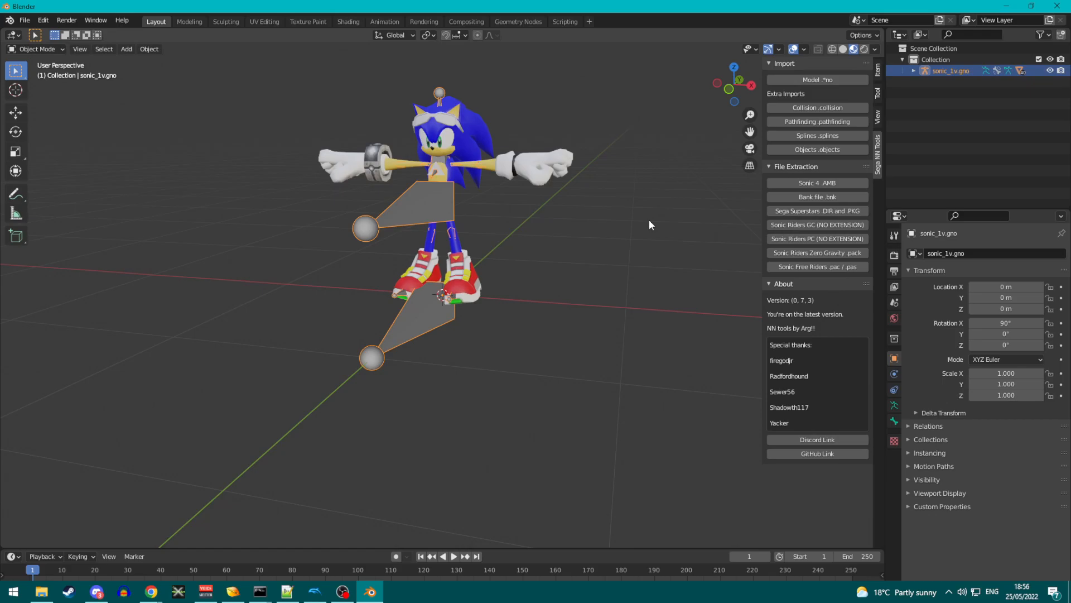
pyautogui.moveTo(644, 222)
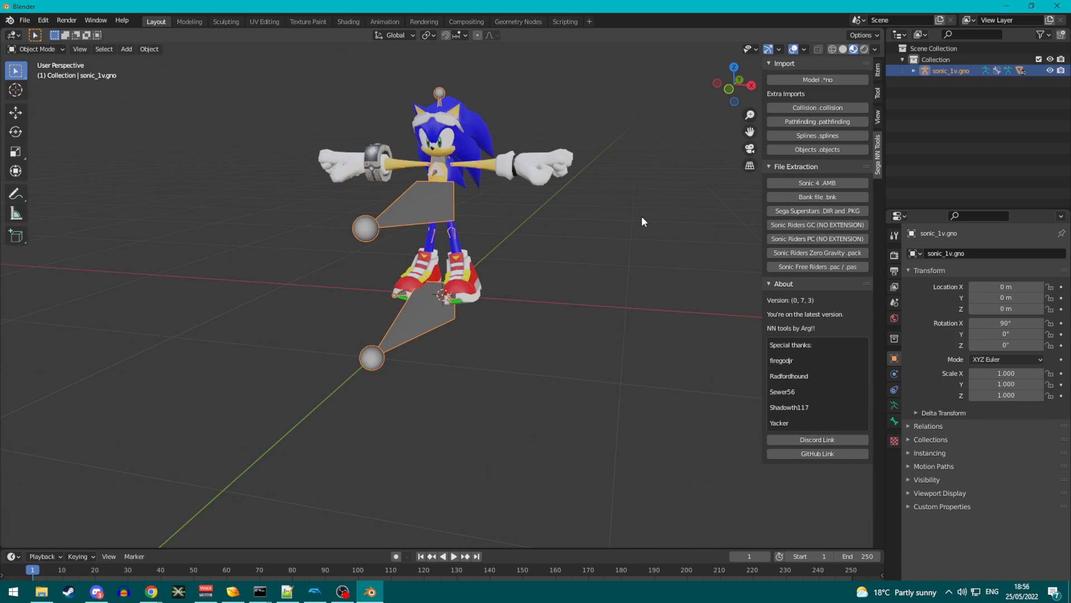
pyautogui.moveTo(535, 289)
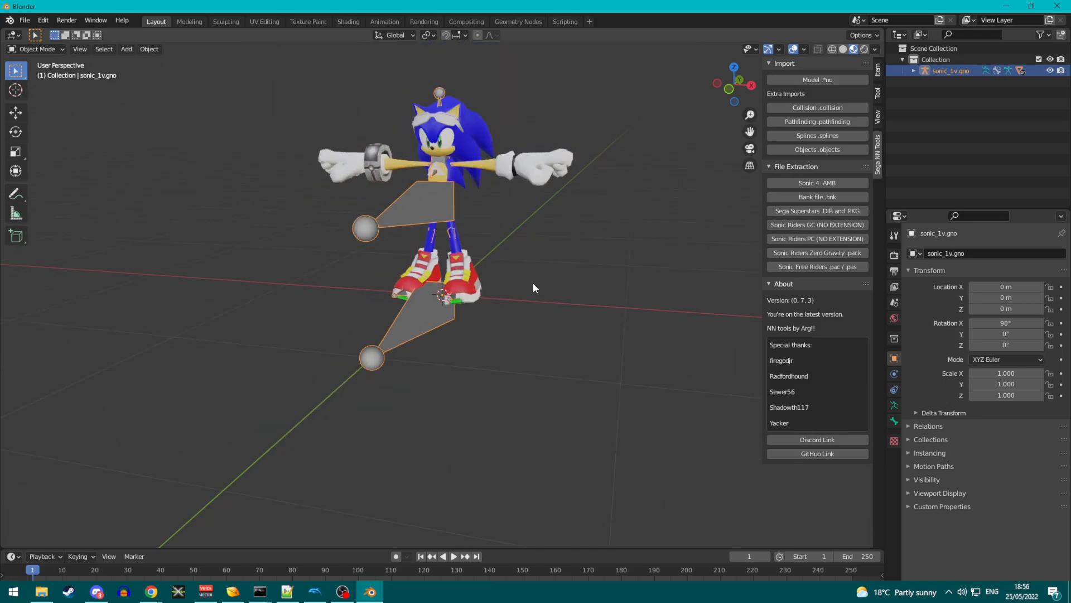